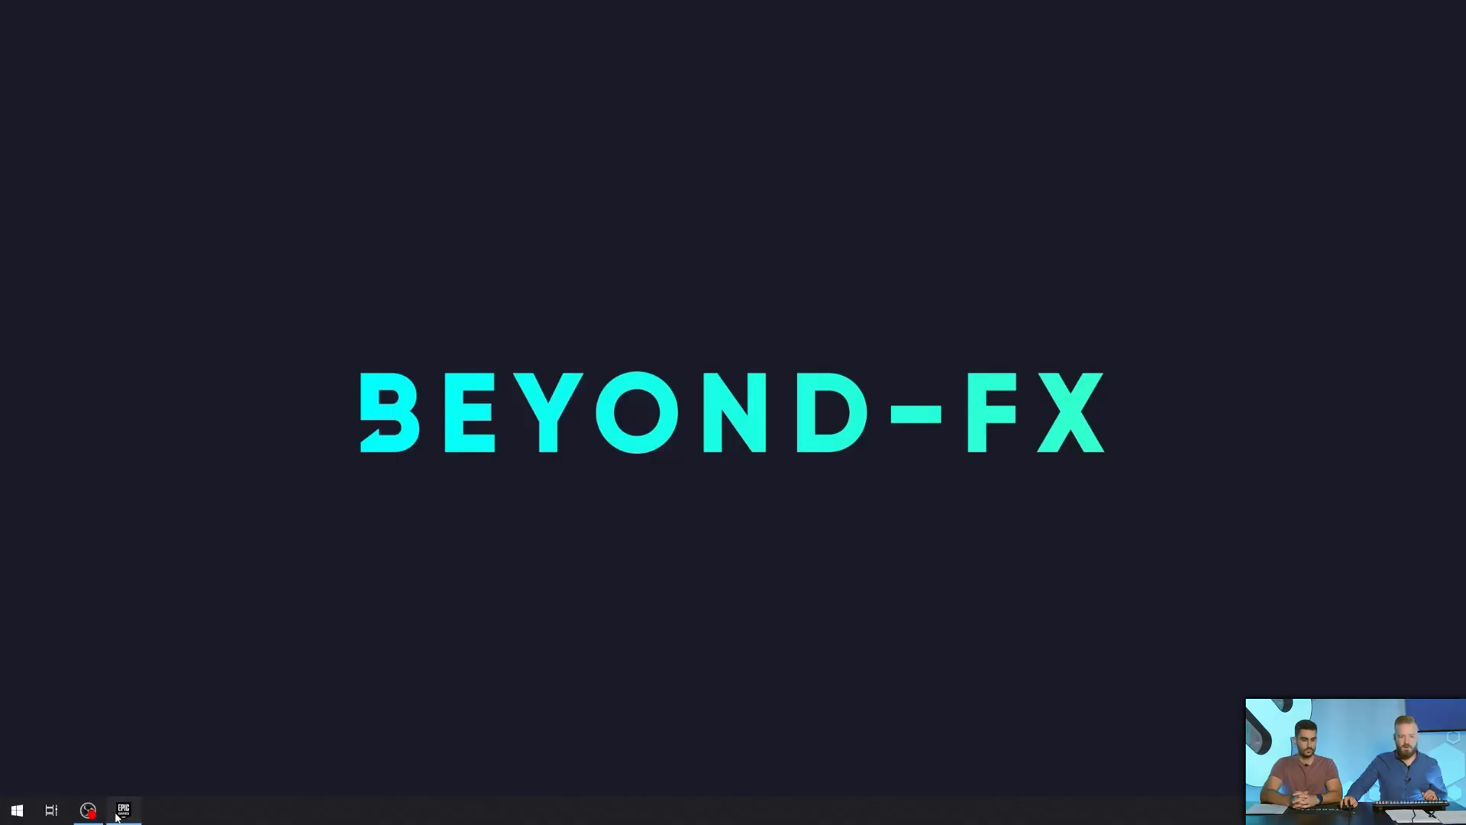
Step: Show the Unreal Engine Library page with engine 5.0.3 installed in the Epic Games Launcher
{"action": "left_click", "coordinate": [122, 810]}
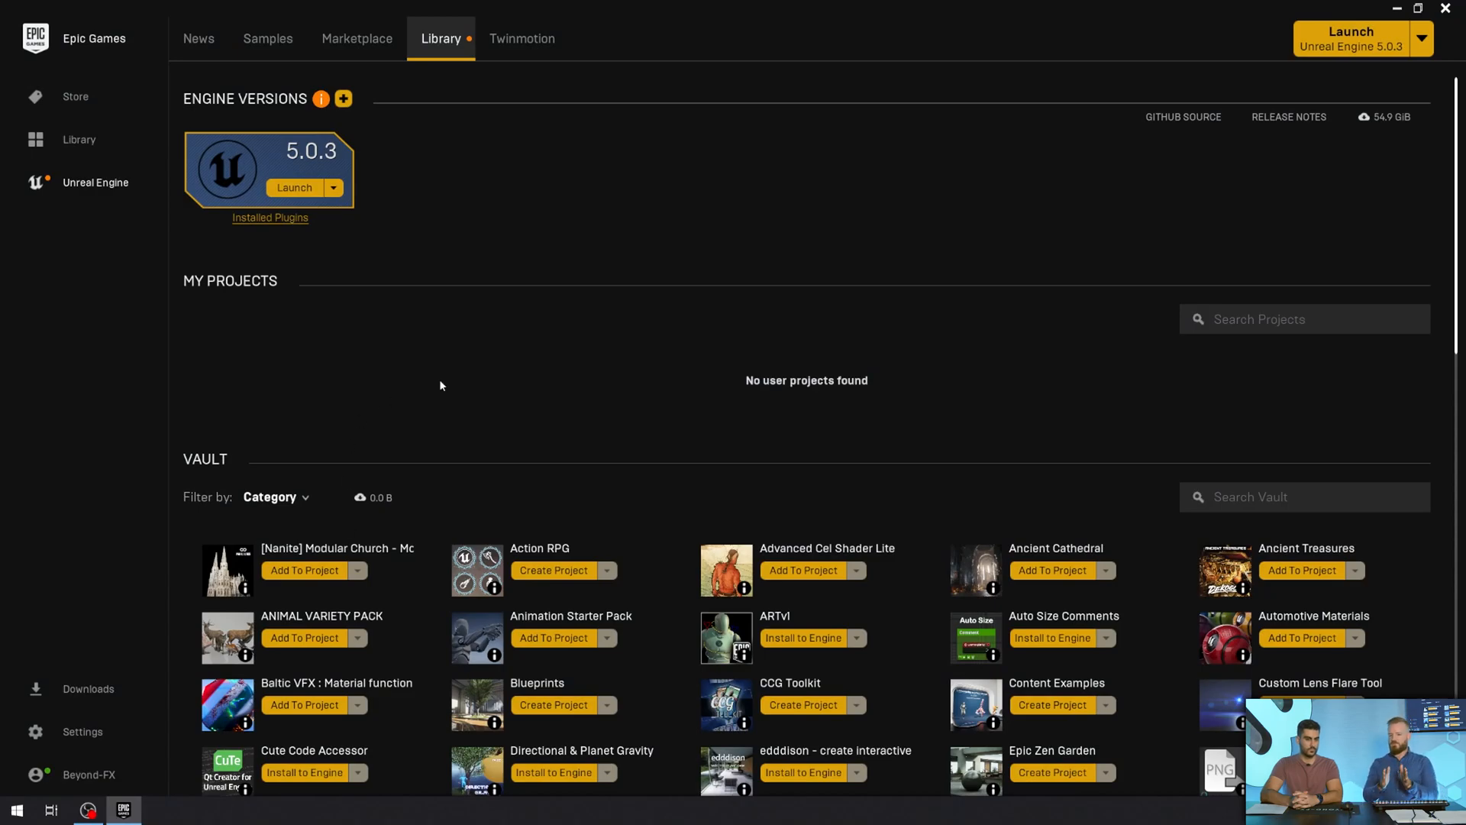
{"action": "left_click", "coordinate": [199, 39]}
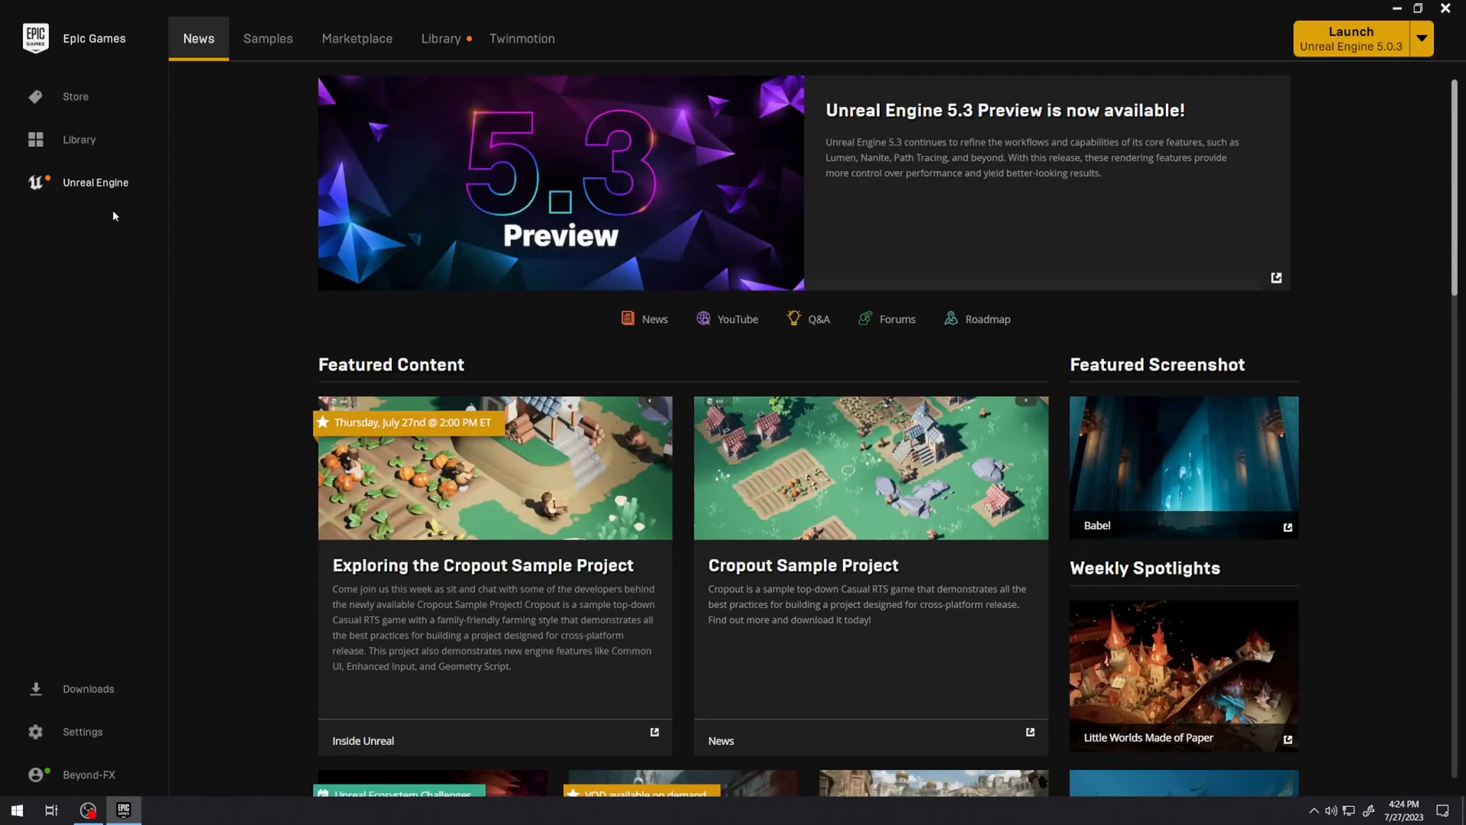
{"action": "mouse_move", "coordinate": [79, 186]}
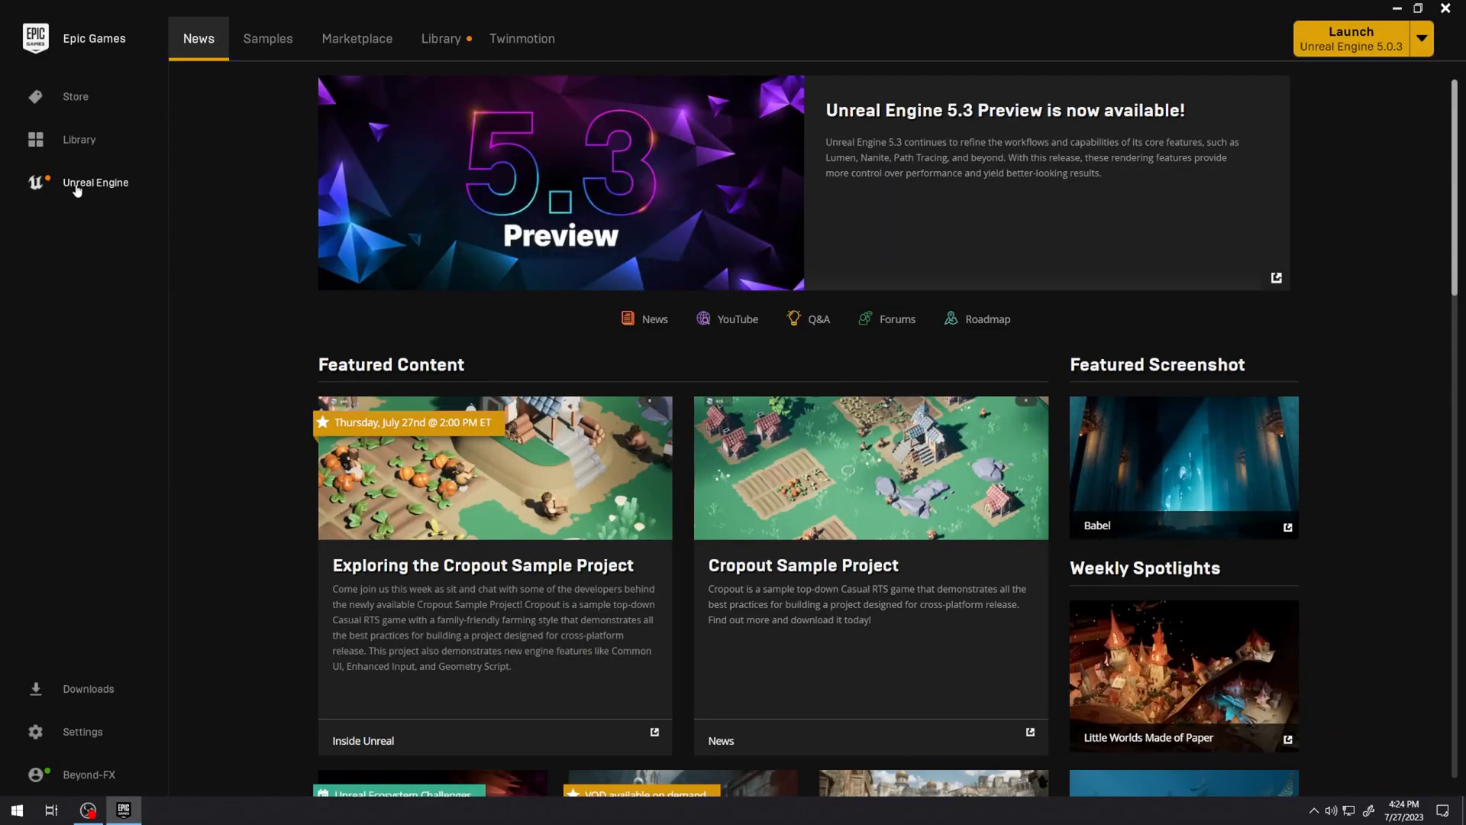
{"action": "left_click", "coordinate": [440, 38]}
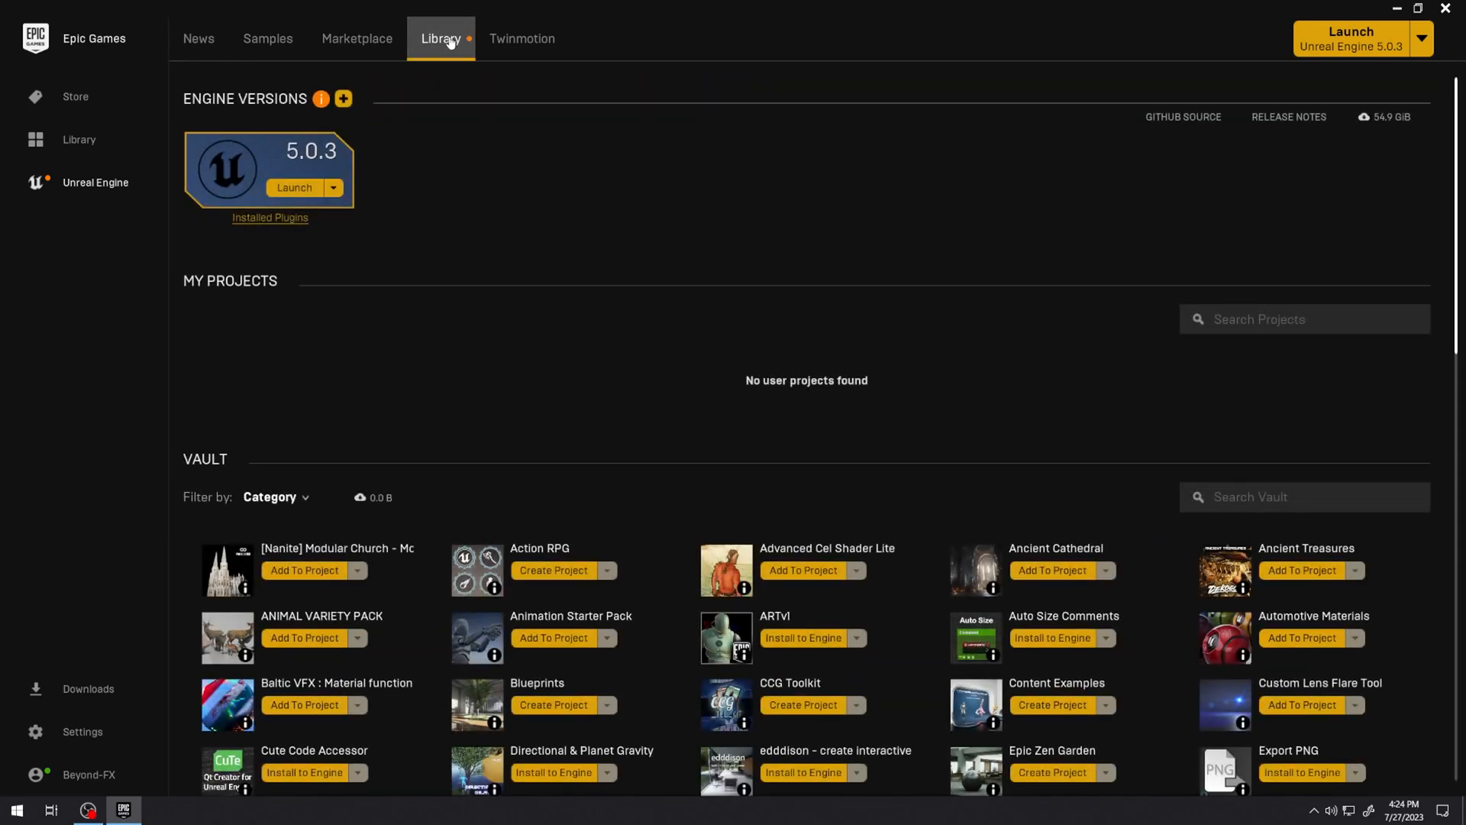
{"action": "mouse_move", "coordinate": [348, 111]}
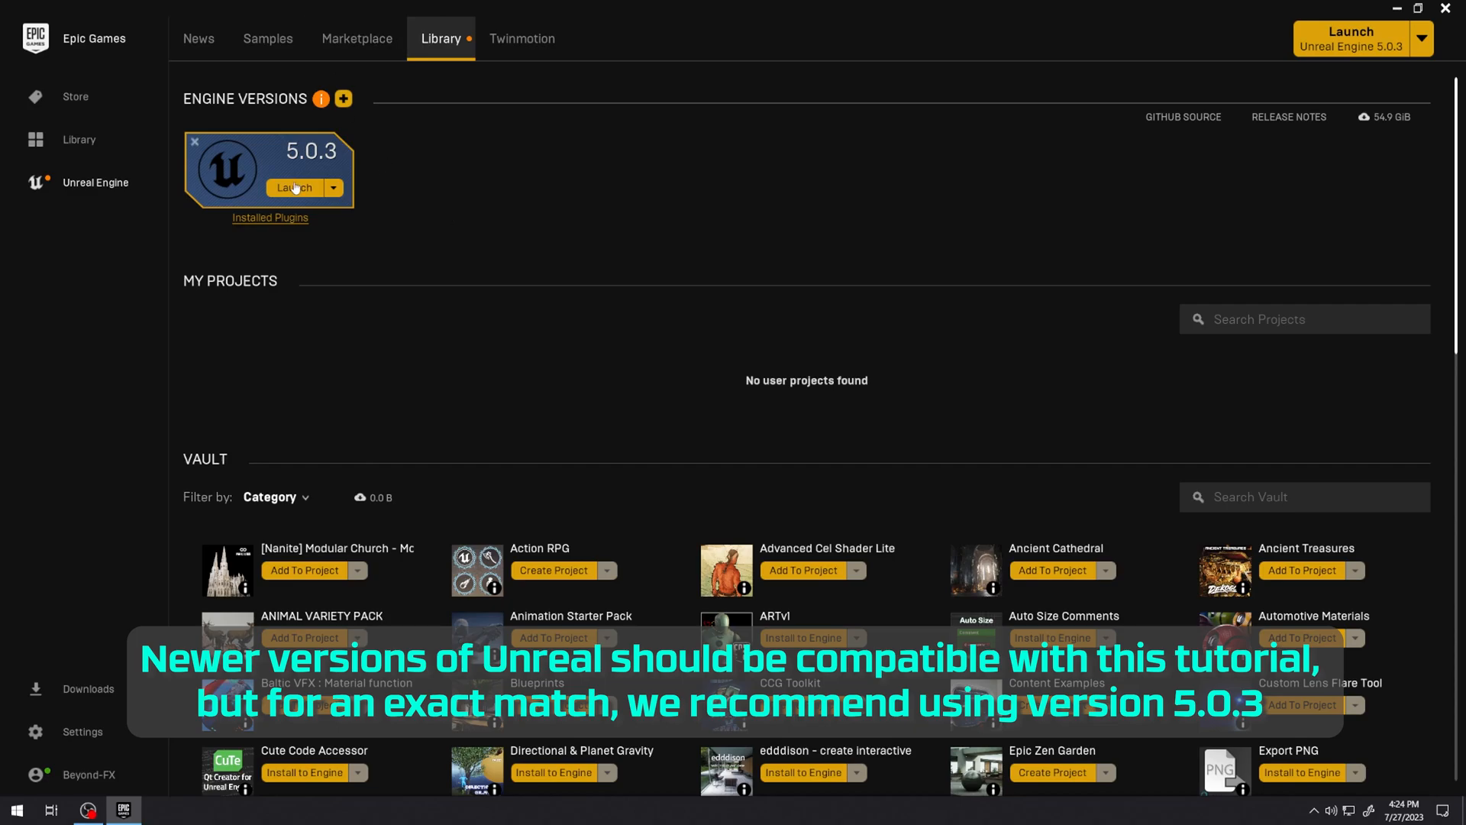
Step: Launch UE 5.0.3 and create a First Person game project named Babys1stVFX
{"action": "left_click", "coordinate": [293, 187]}
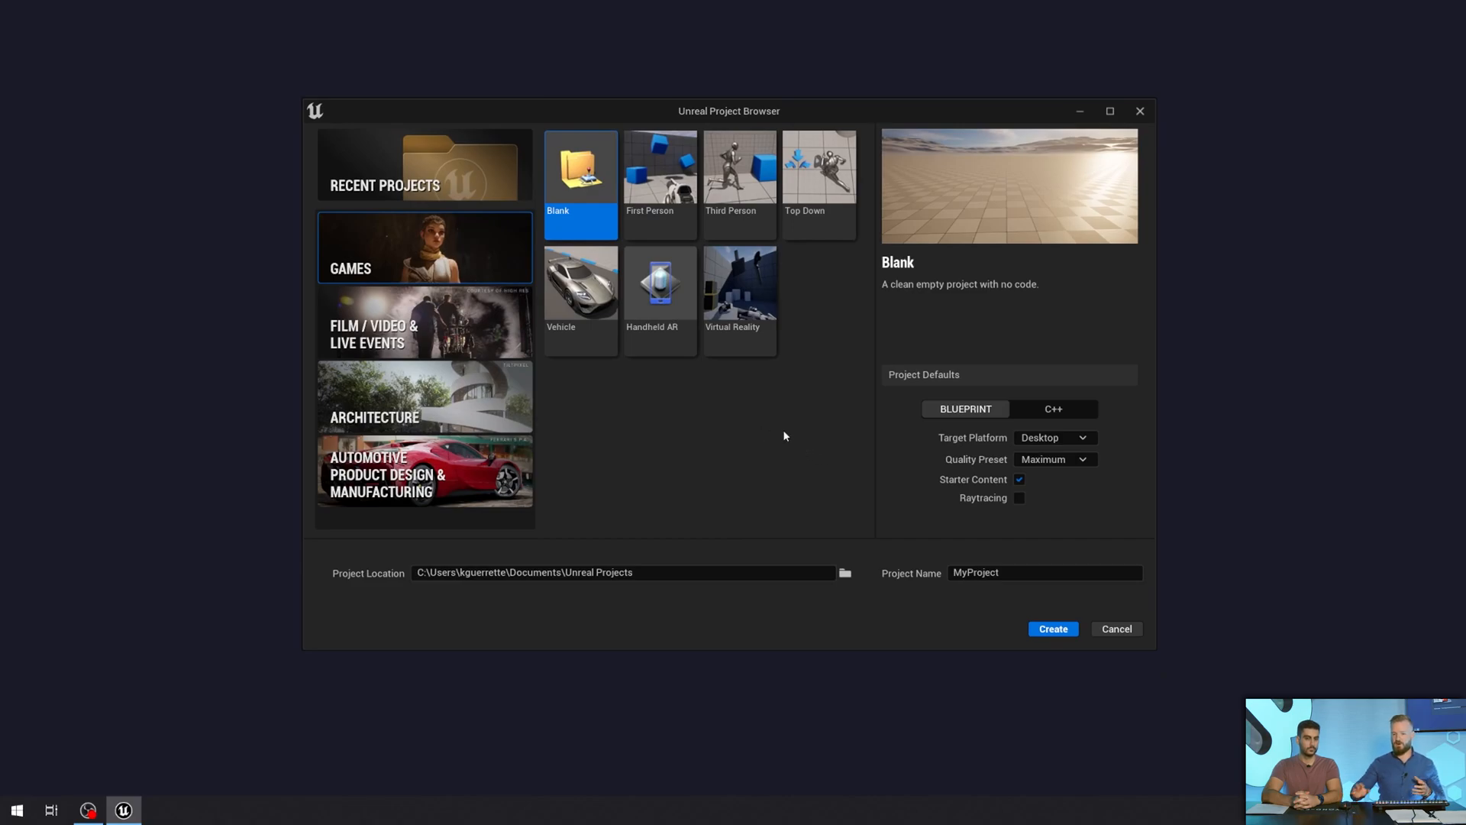
{"action": "mouse_move", "coordinate": [734, 578]}
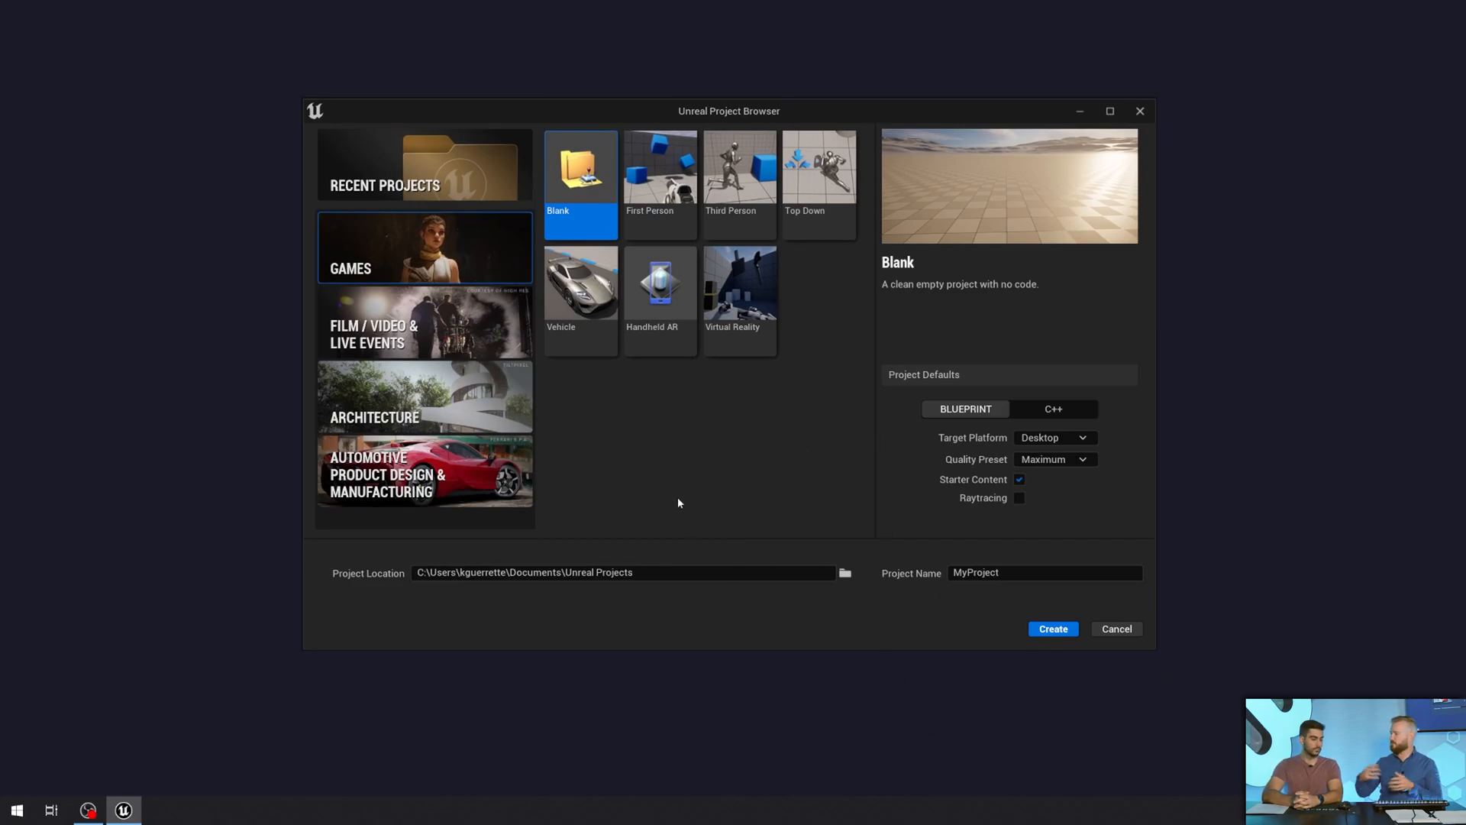
{"action": "mouse_move", "coordinate": [582, 209]}
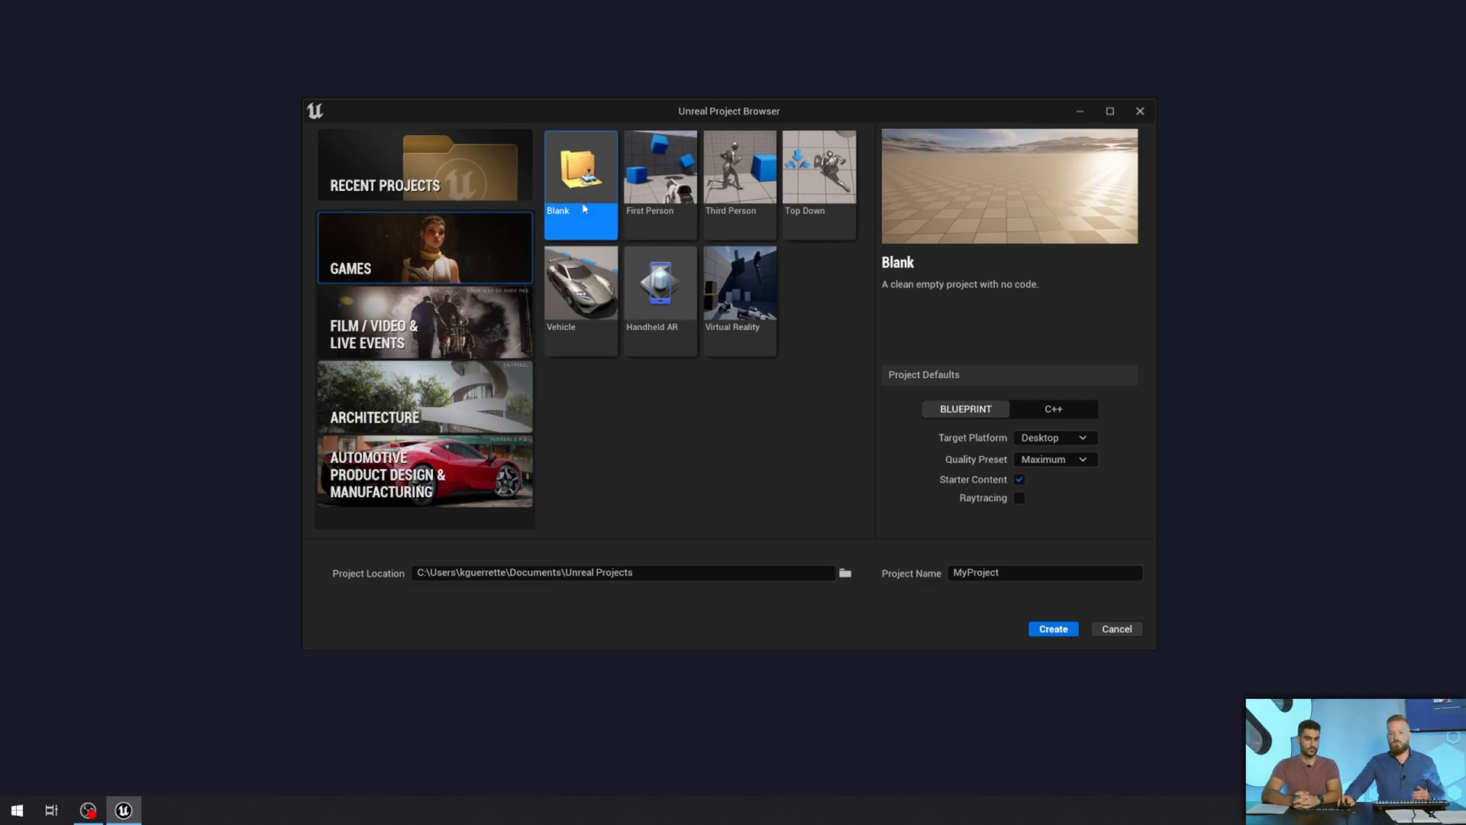
{"action": "mouse_move", "coordinate": [660, 220]}
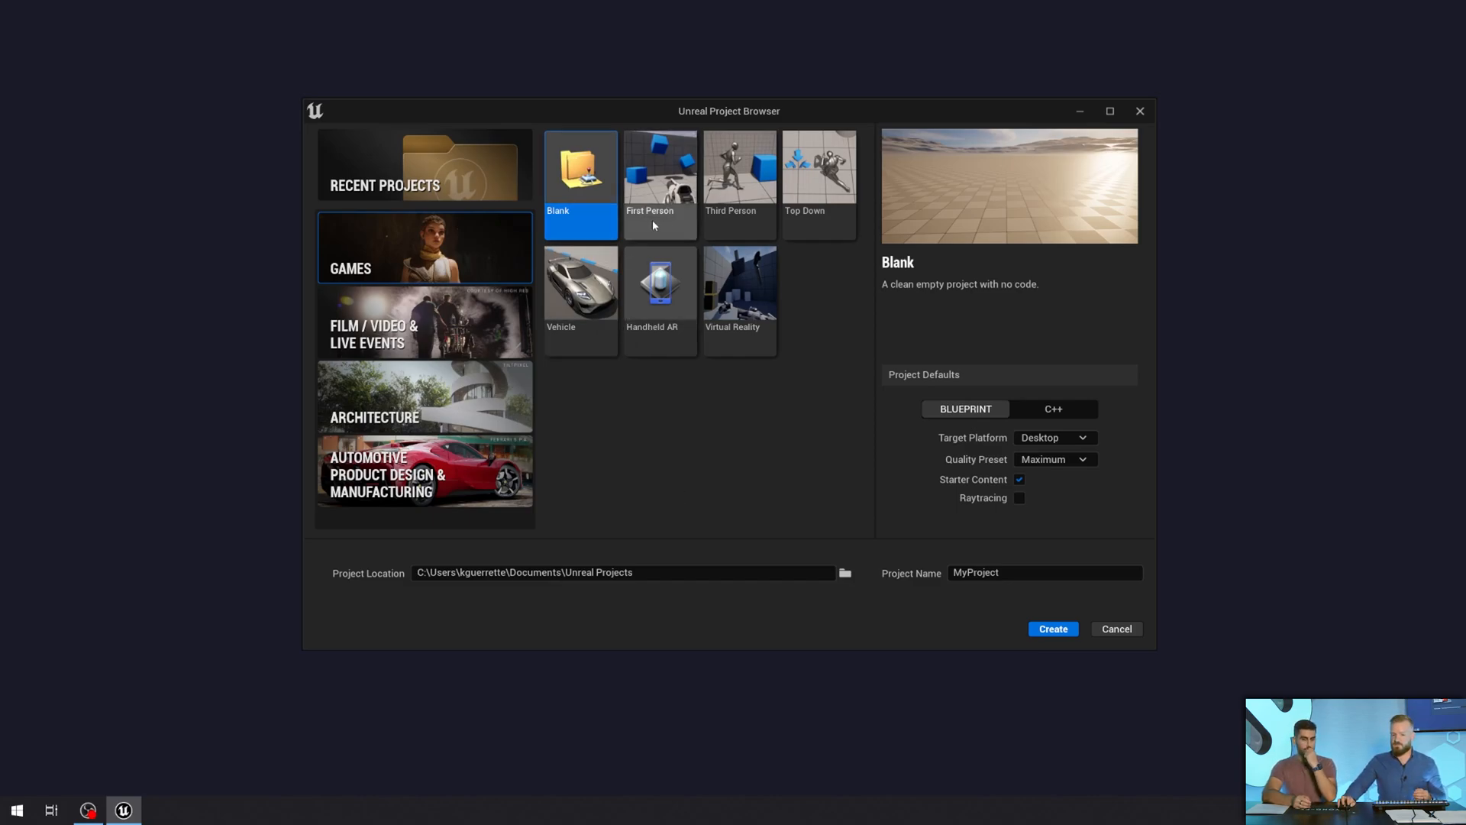
{"action": "mouse_move", "coordinate": [661, 236]}
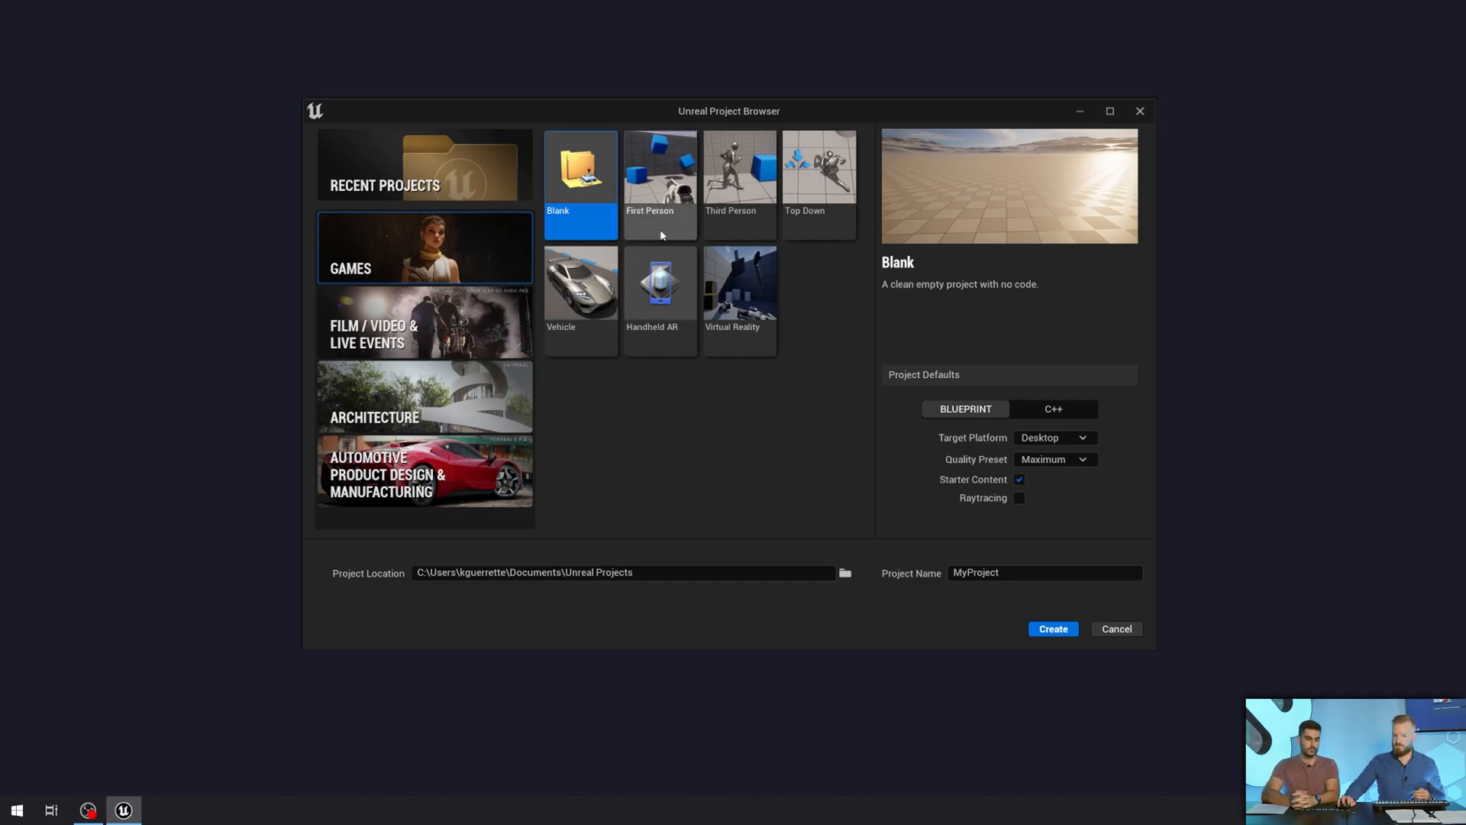
{"action": "left_click", "coordinate": [660, 168]}
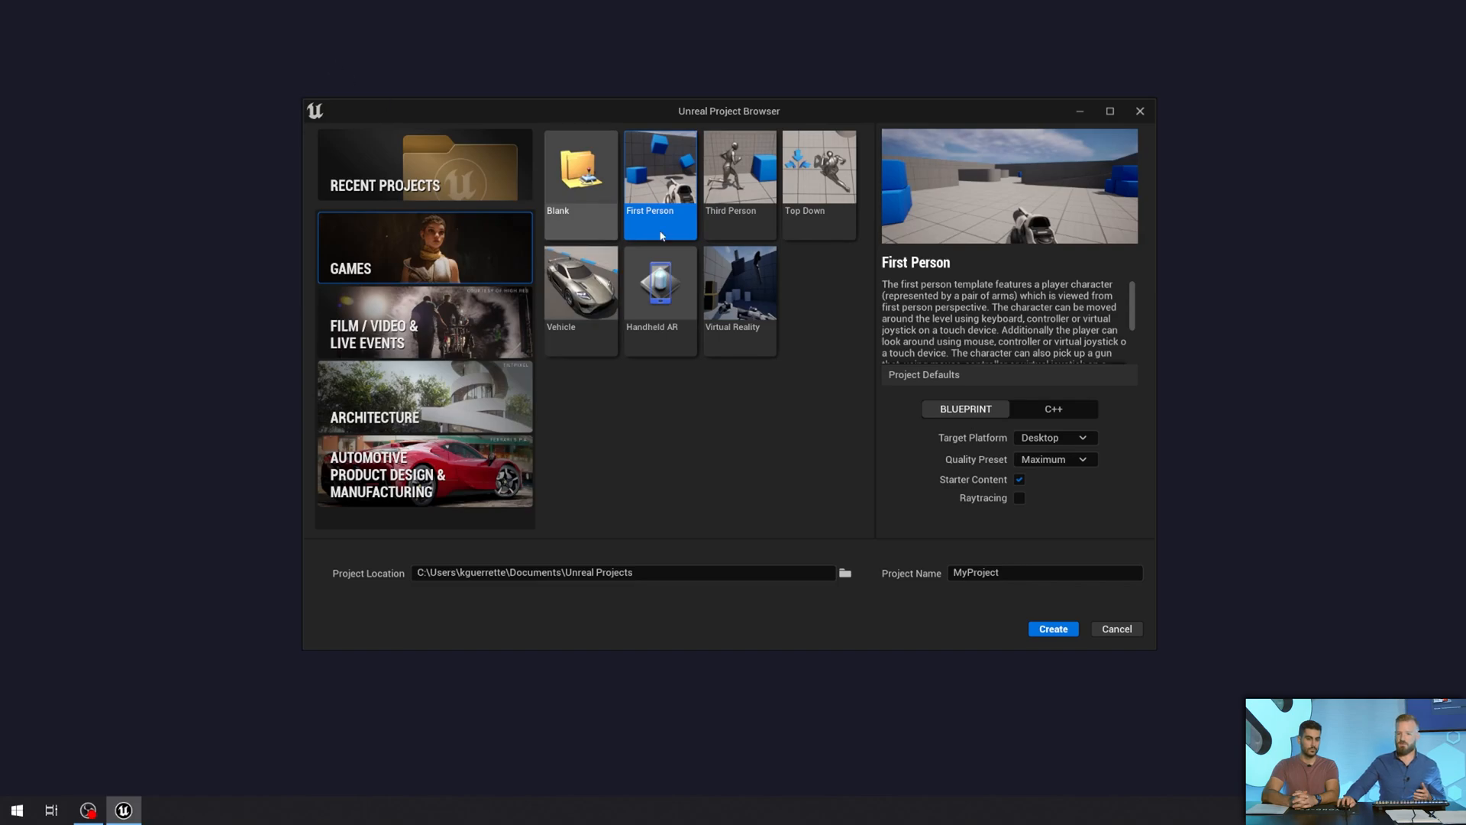
{"action": "mouse_move", "coordinate": [576, 240]}
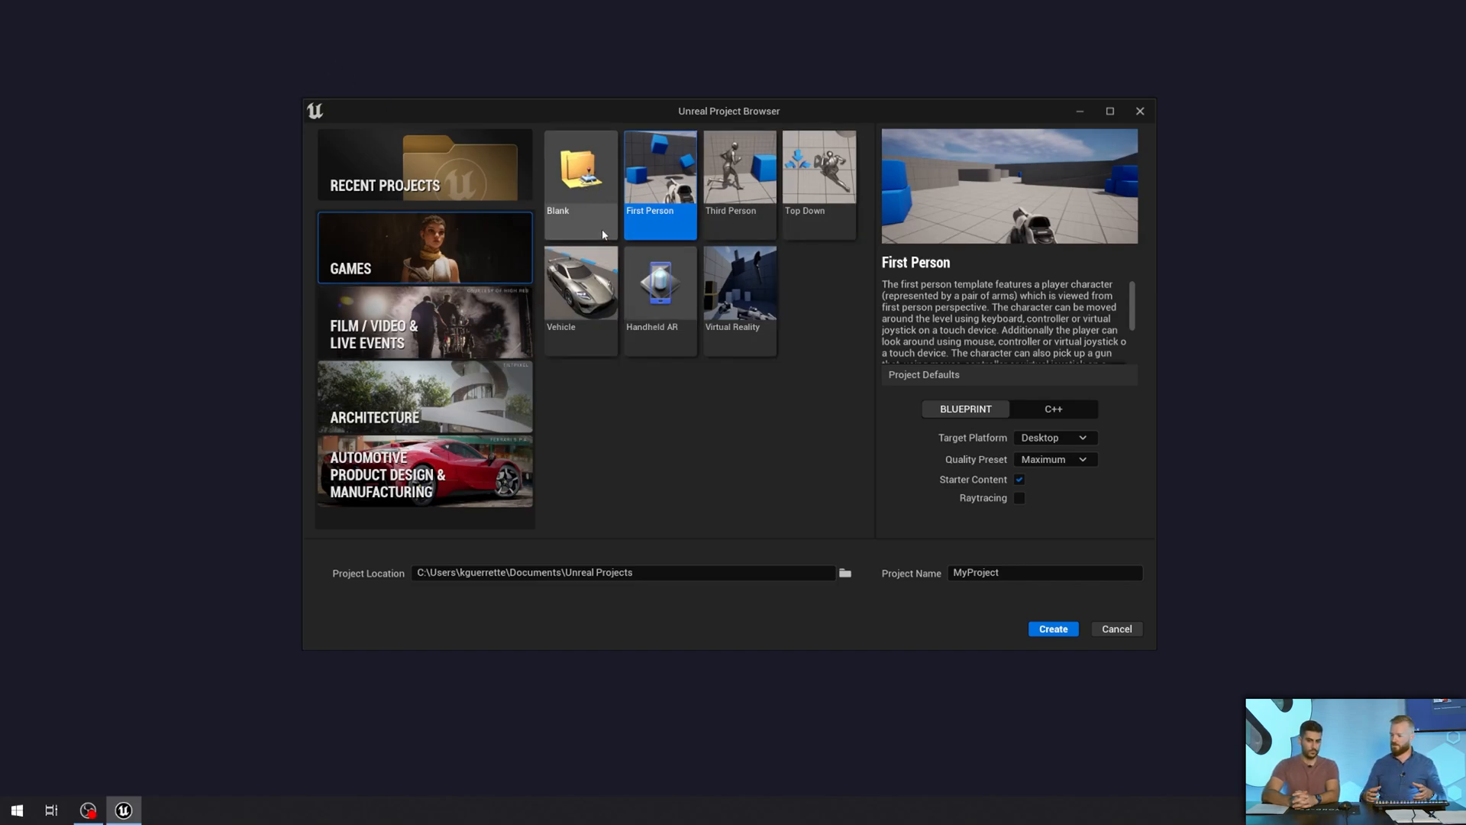
{"action": "mouse_move", "coordinate": [793, 393]}
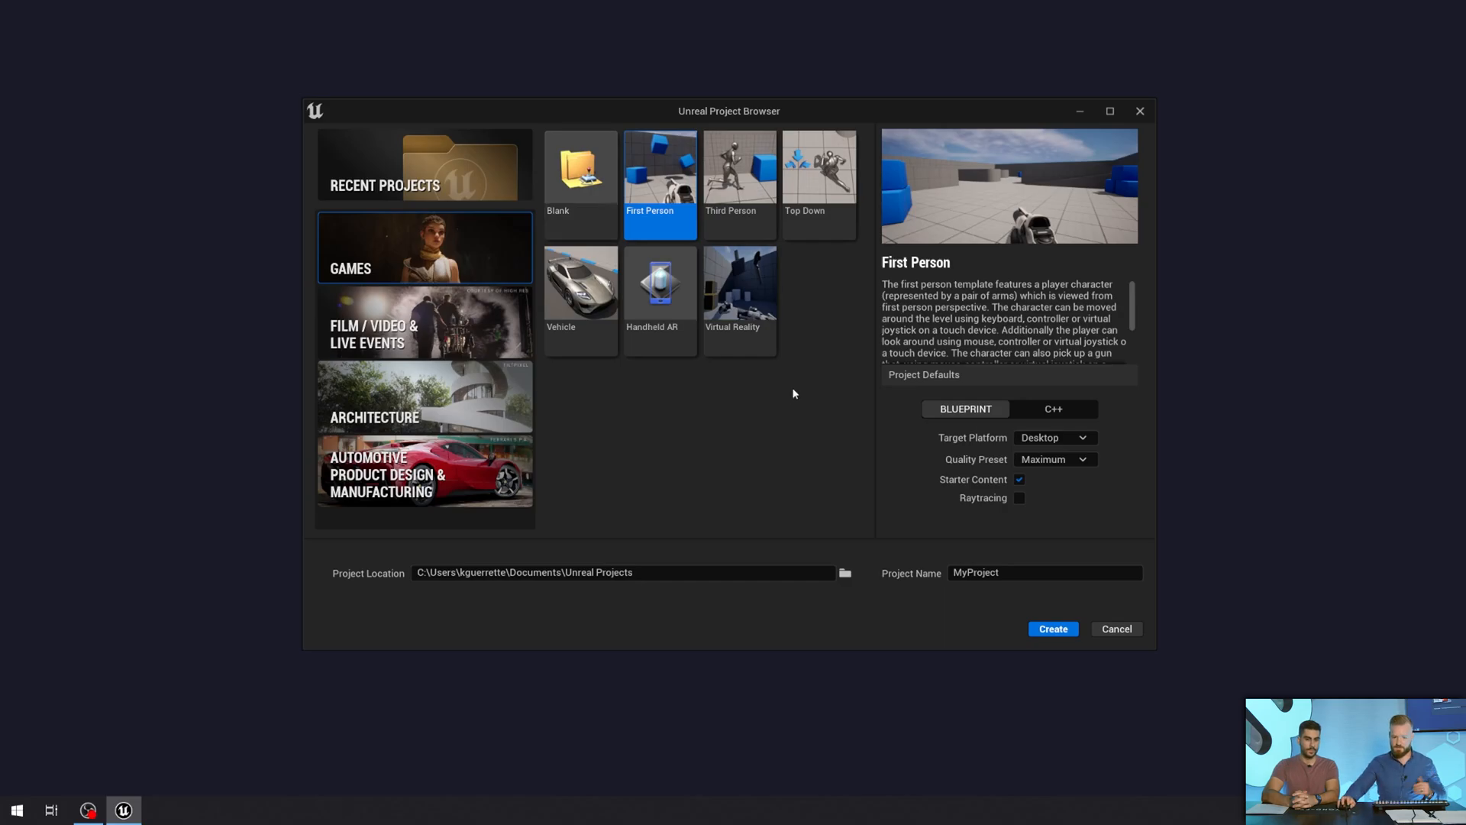
{"action": "left_click", "coordinate": [1045, 573]}
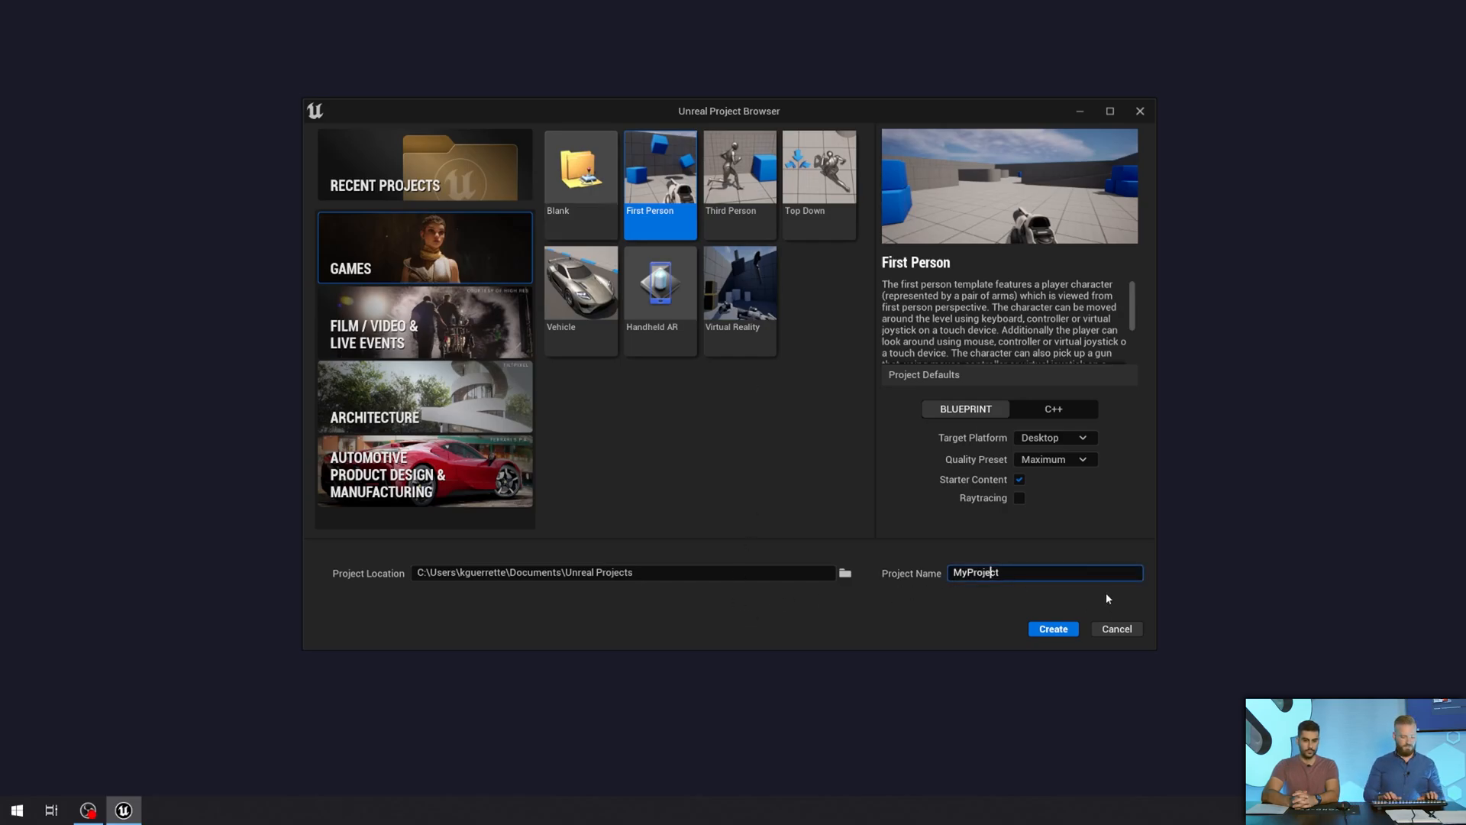
{"action": "type", "text": "Babys1stVFX"}
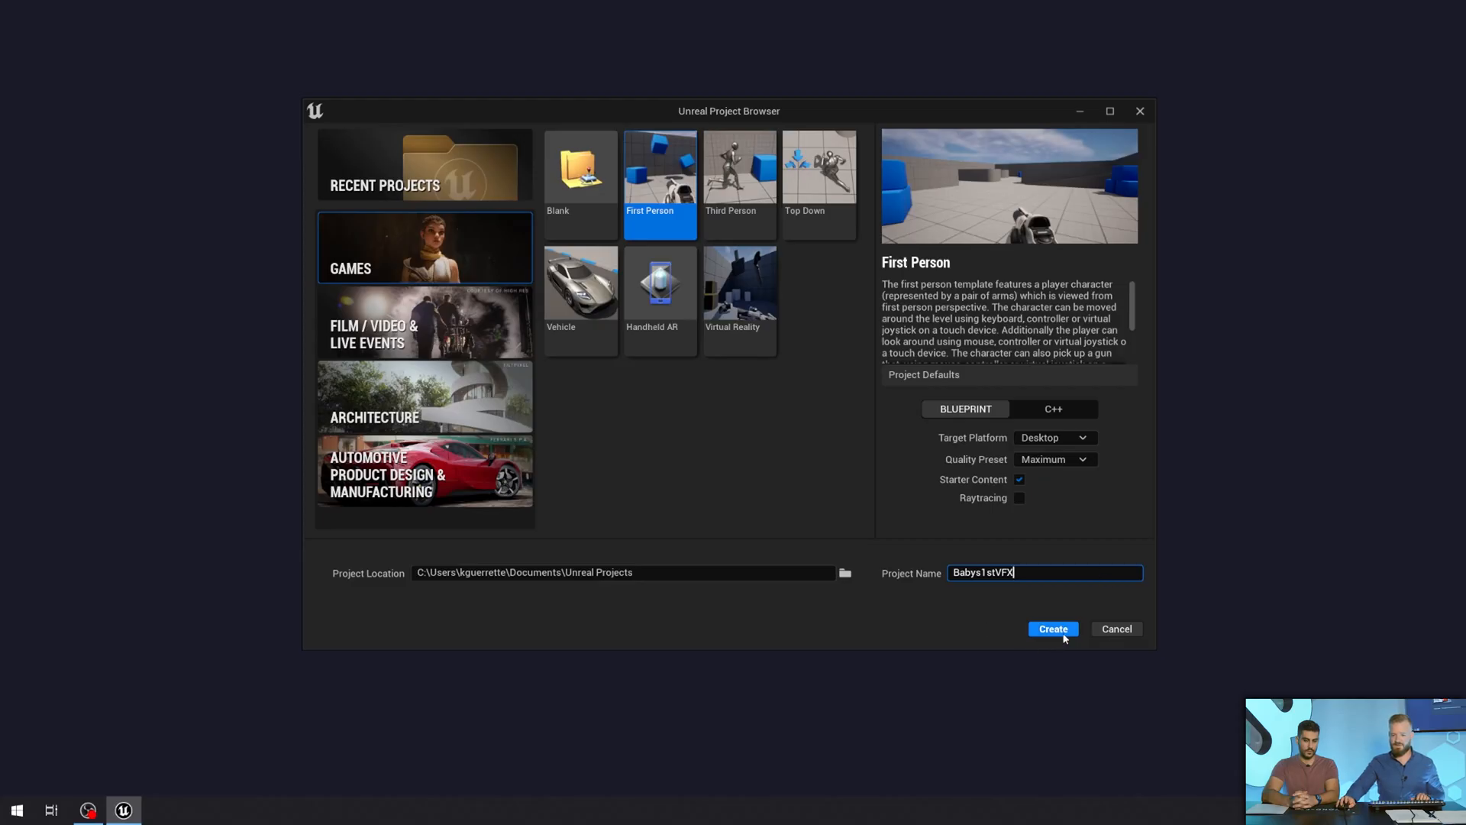
{"action": "left_click", "coordinate": [1052, 627]}
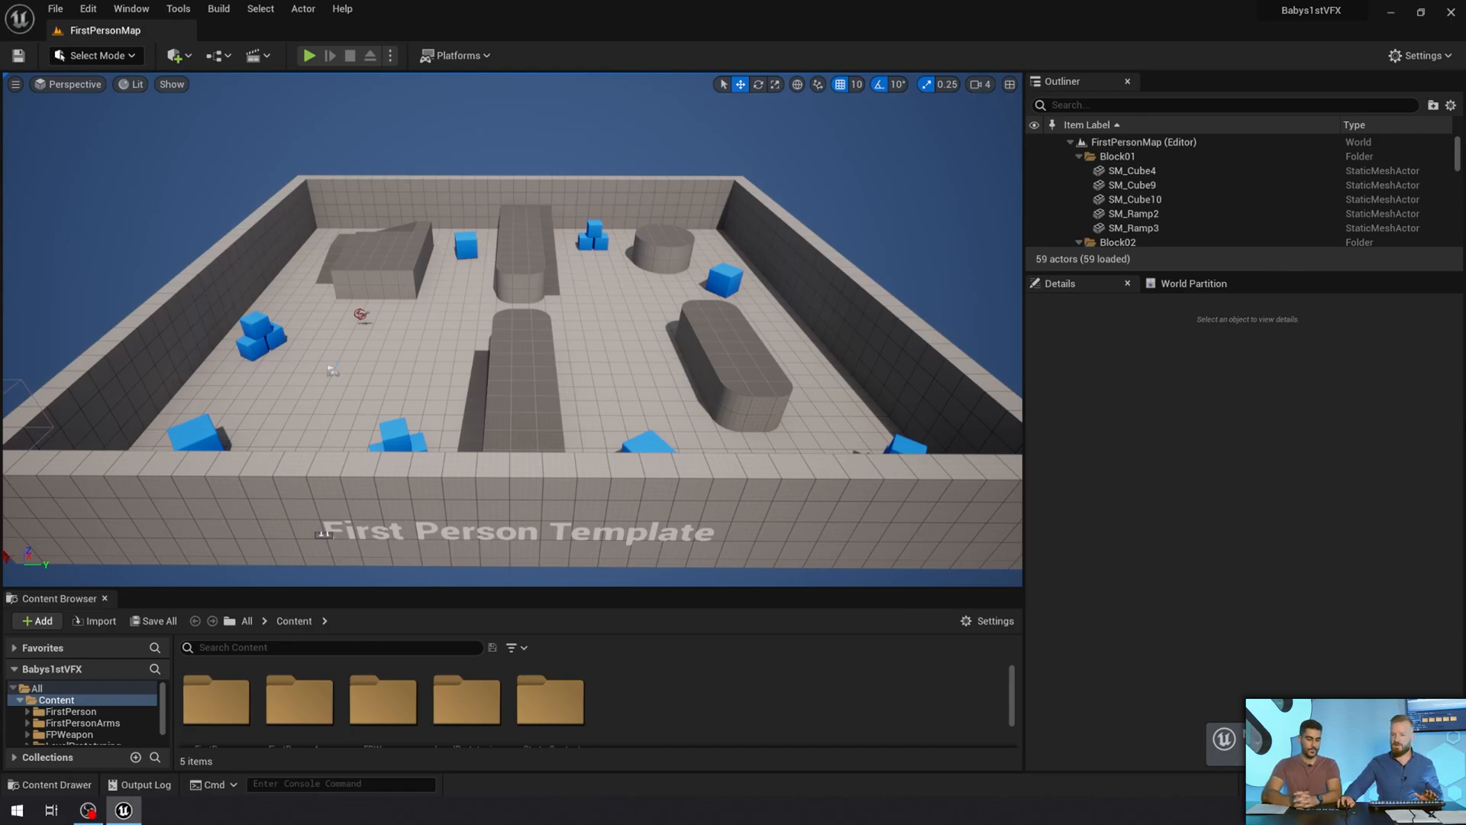
{"action": "mouse_move", "coordinate": [310, 55]}
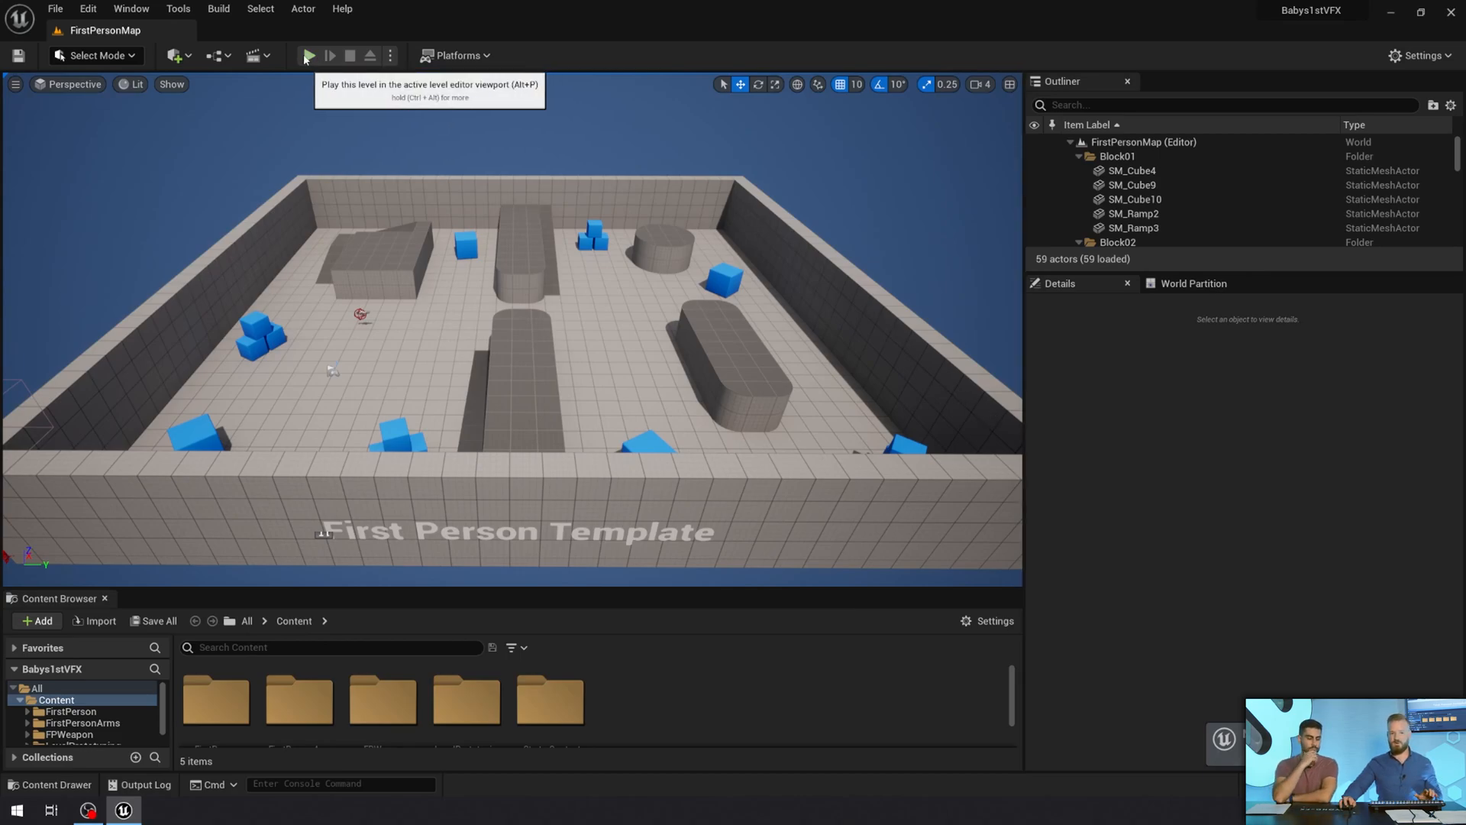
{"action": "left_click", "coordinate": [309, 55]}
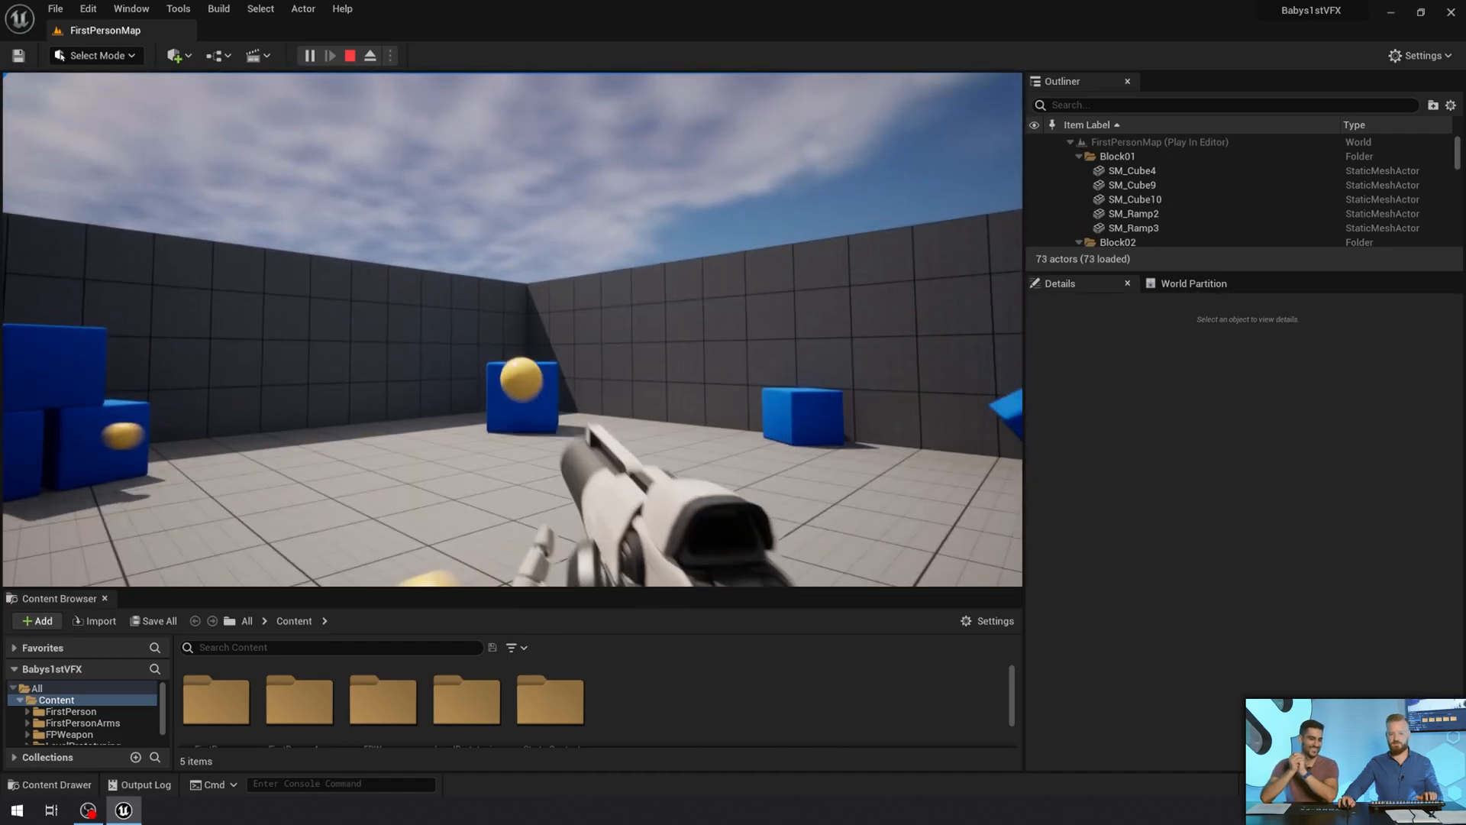
{"action": "left_click", "coordinate": [350, 55]}
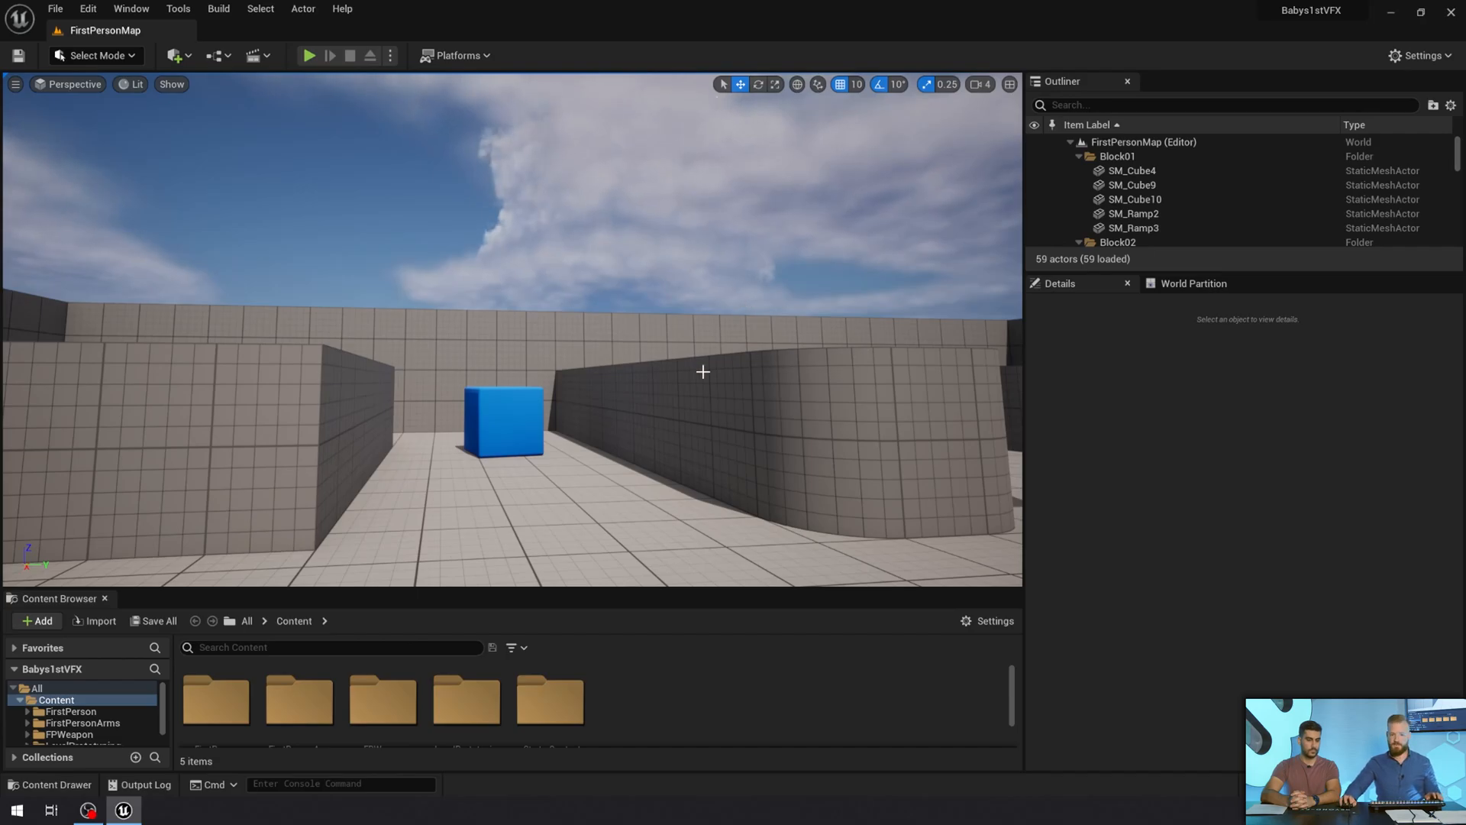
Step: Select the blue cube SM_ChamferCube8 in the level and center the view on it
{"action": "left_click", "coordinate": [503, 422]}
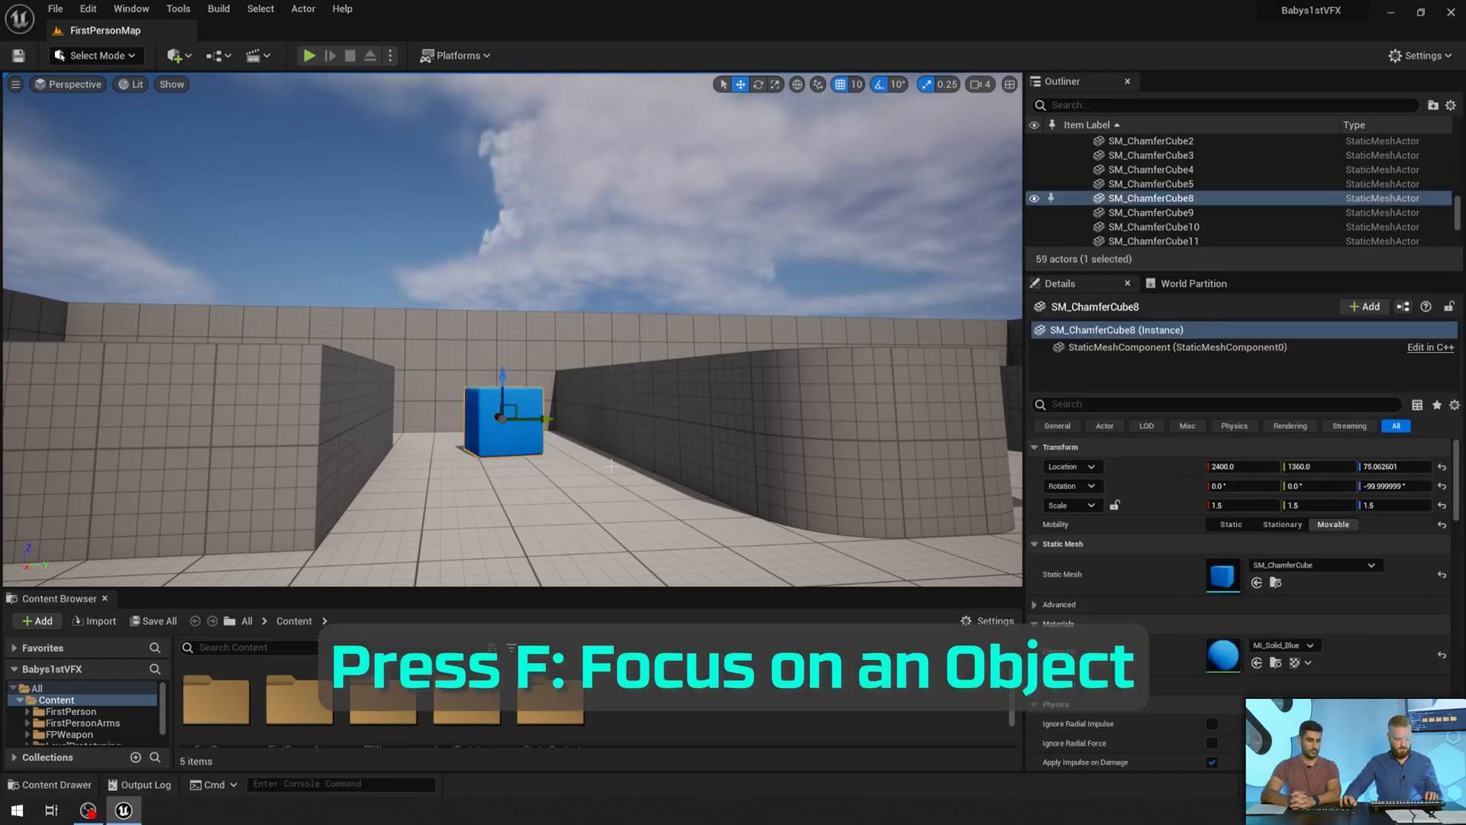
{"action": "key", "text": "f"}
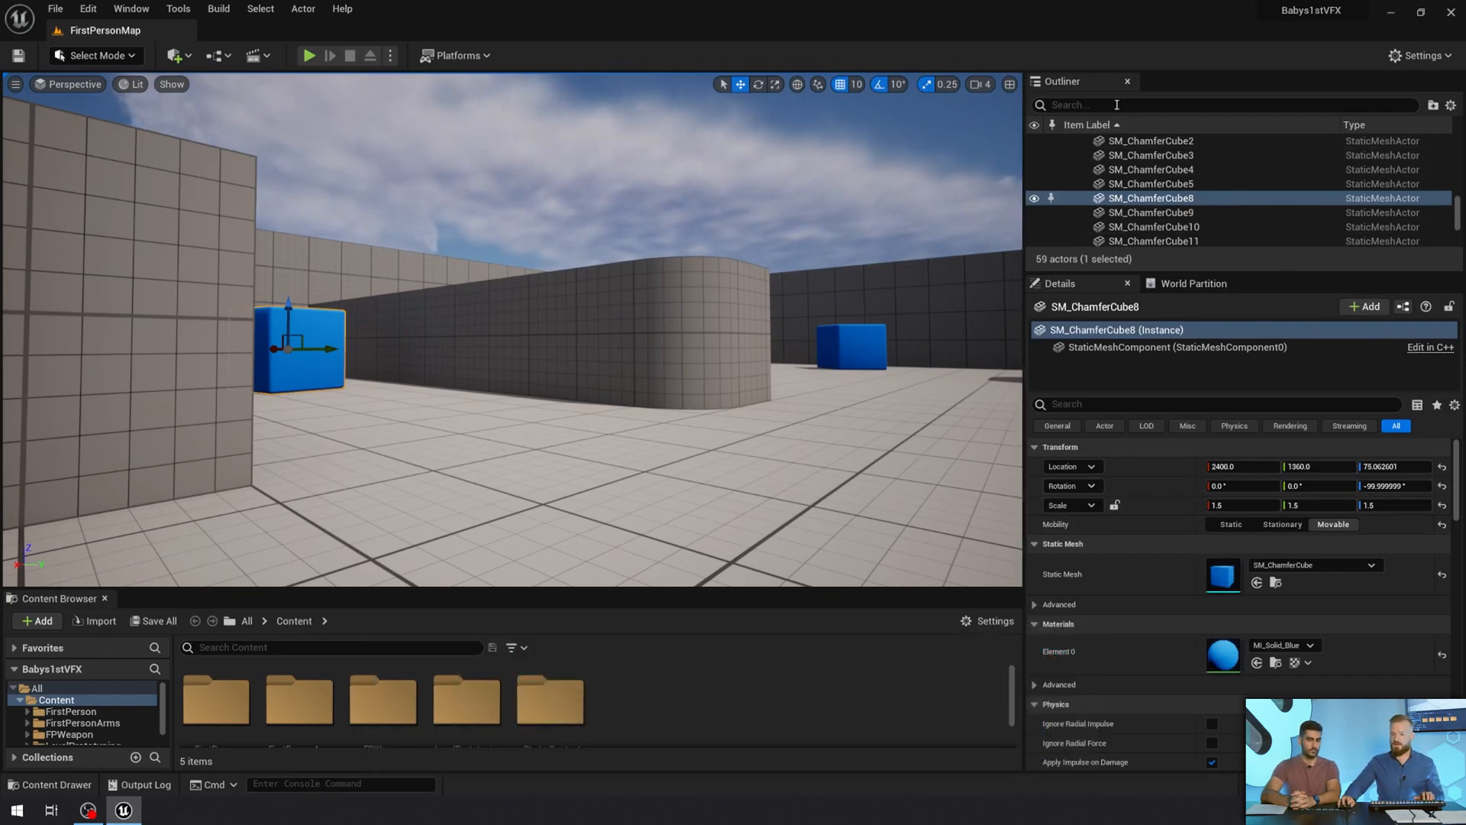
{"action": "mouse_move", "coordinate": [1102, 287]}
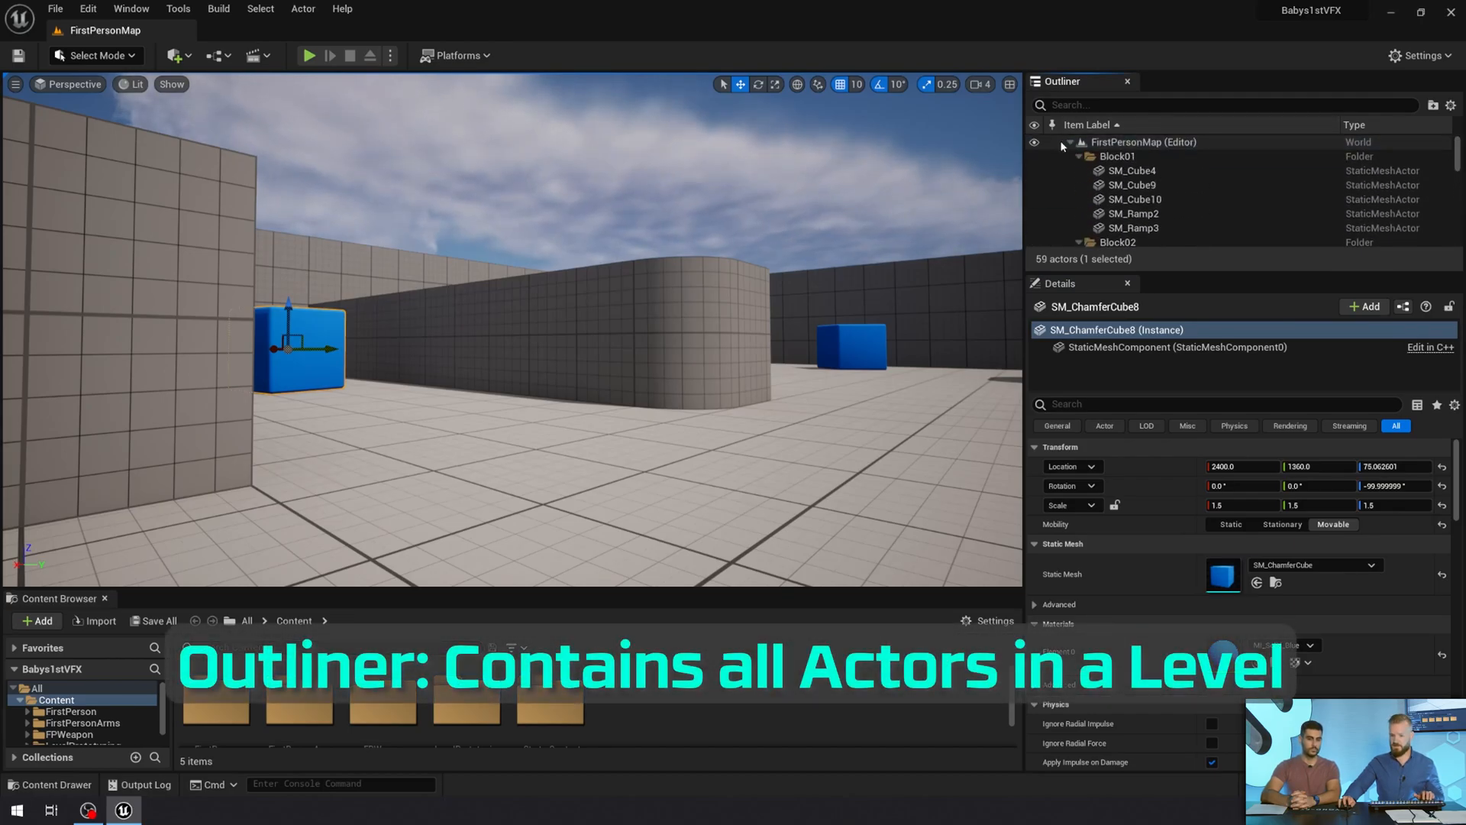
Step: Select SM_Cube8 in Block04 and filter its Details to the Static Mesh properties
{"action": "scroll", "scroll_direction": "down", "scroll_amount": 3}
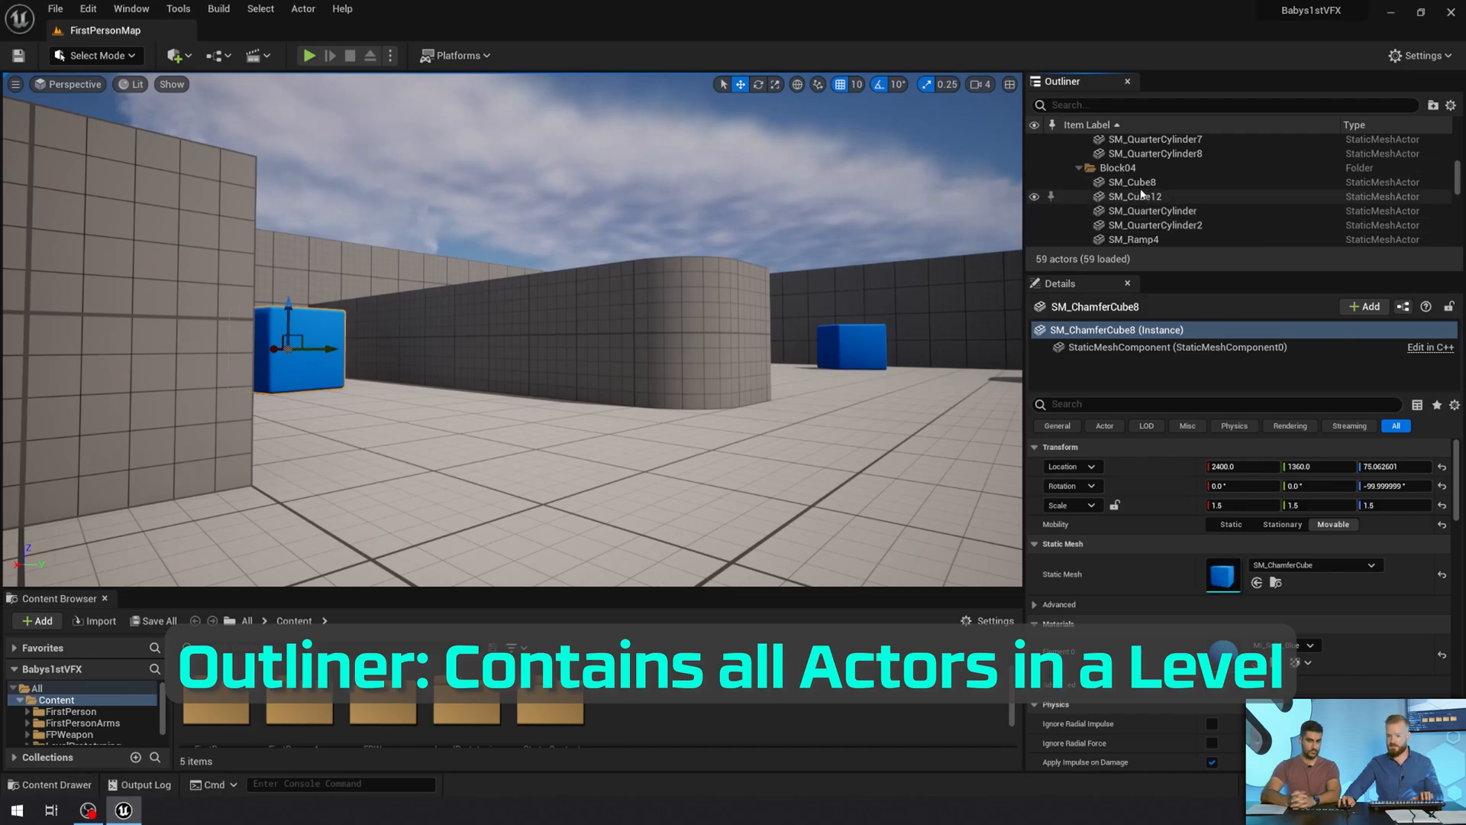
{"action": "left_click", "coordinate": [1132, 182]}
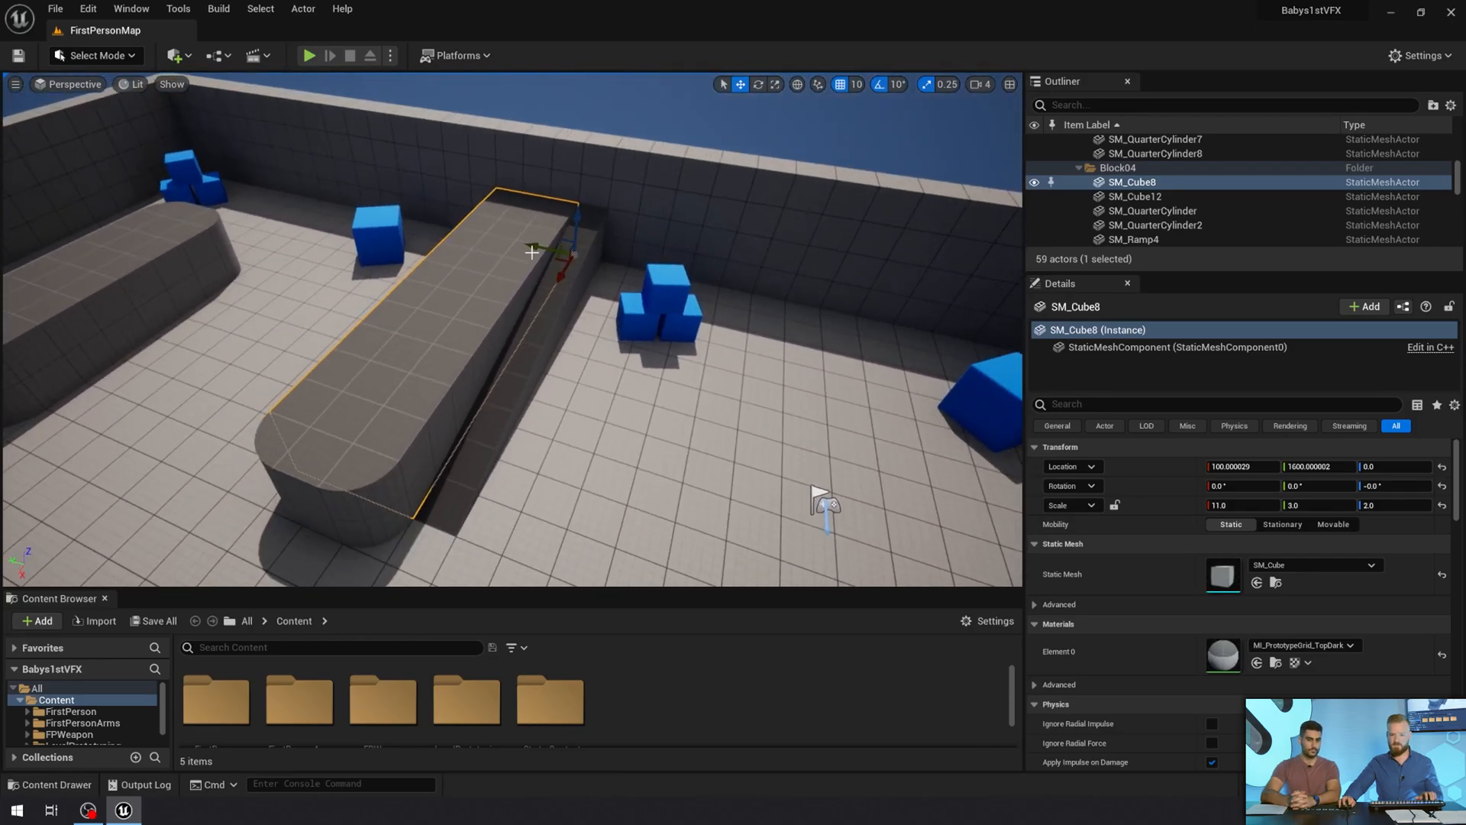
{"action": "mouse_move", "coordinate": [1060, 284]}
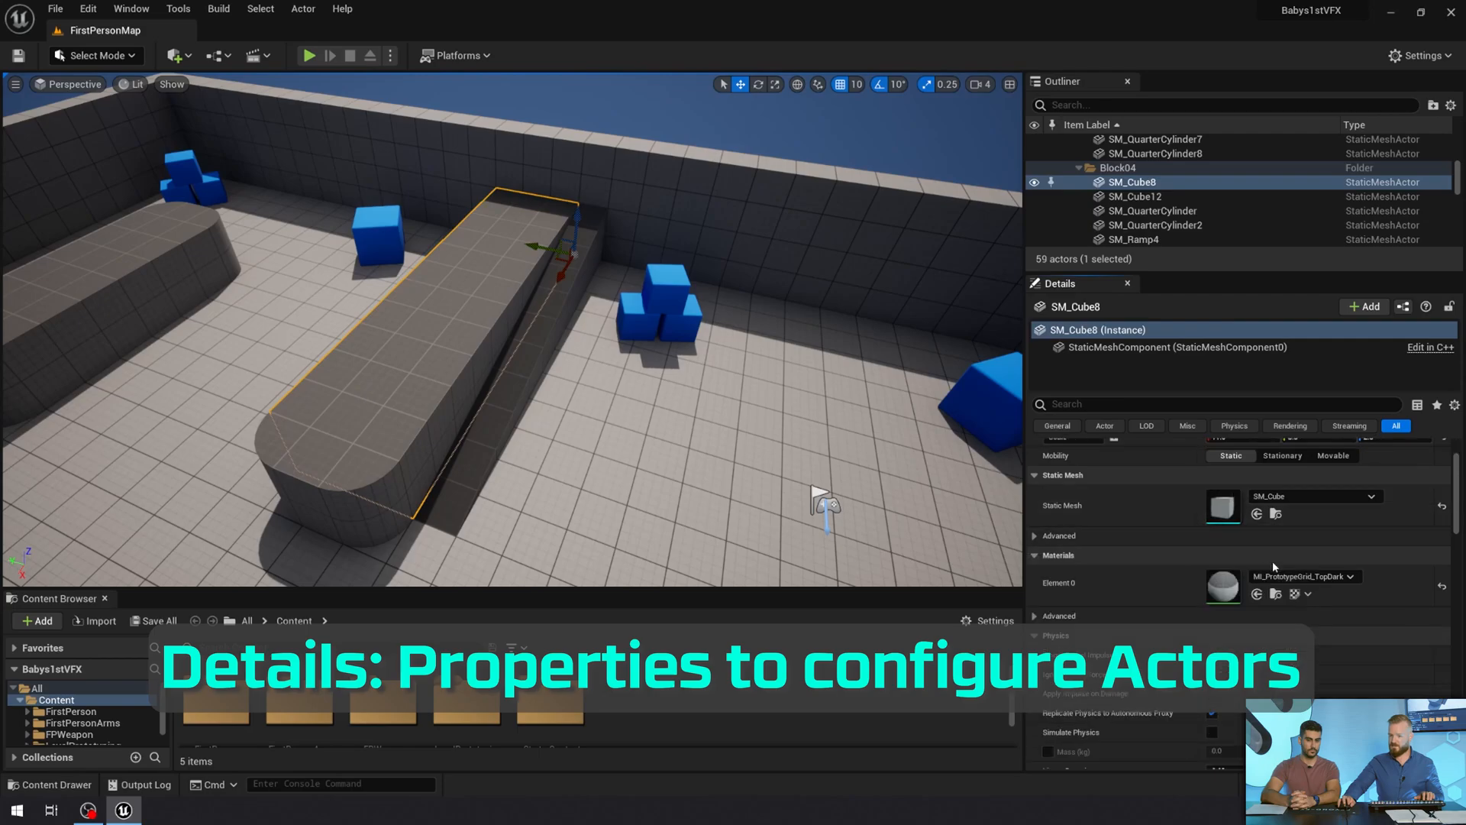
{"action": "scroll", "scroll_direction": "down", "scroll_amount": 3}
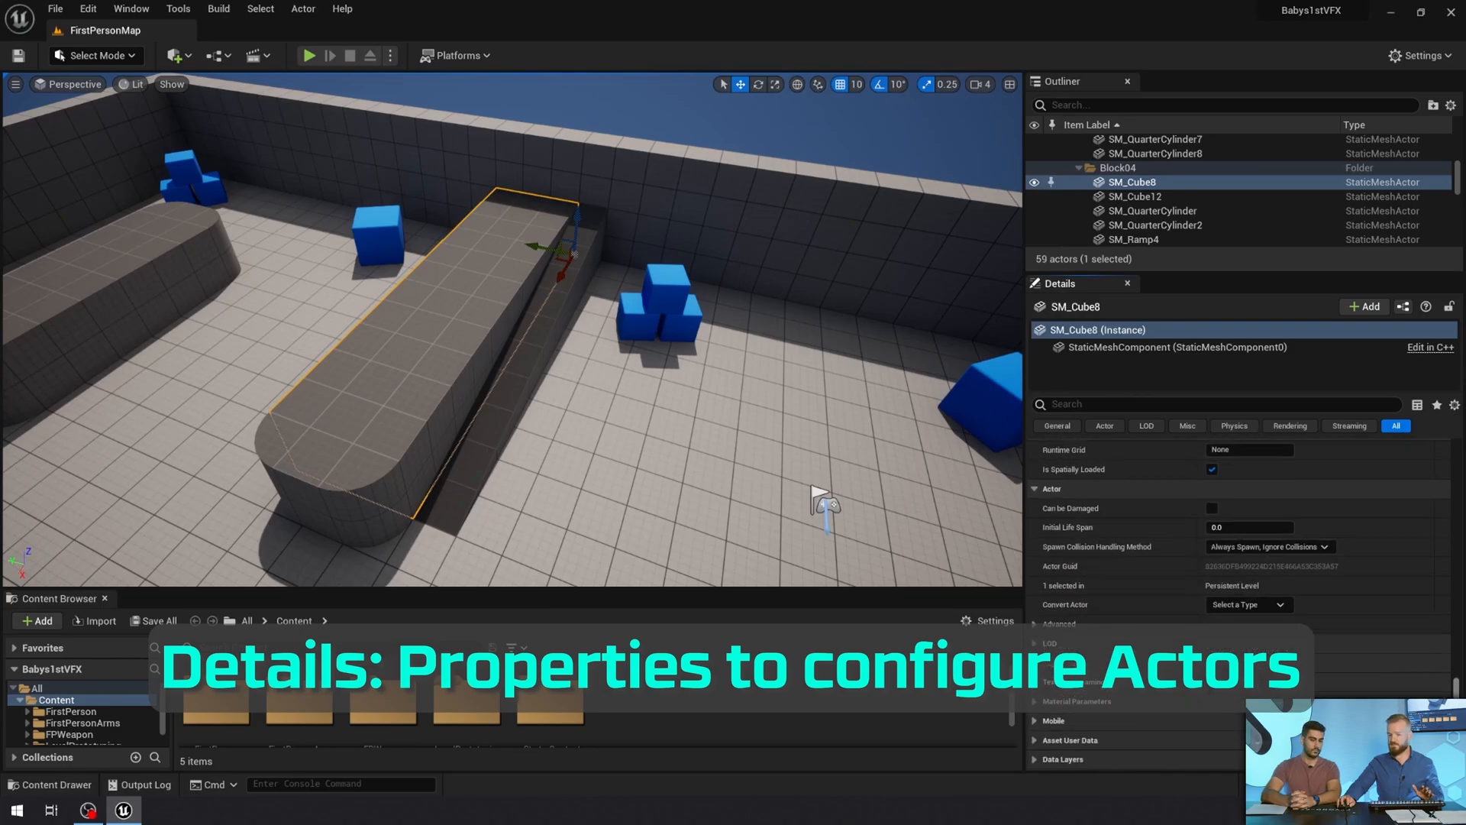
{"action": "scroll", "scroll_direction": "down", "scroll_amount": 3}
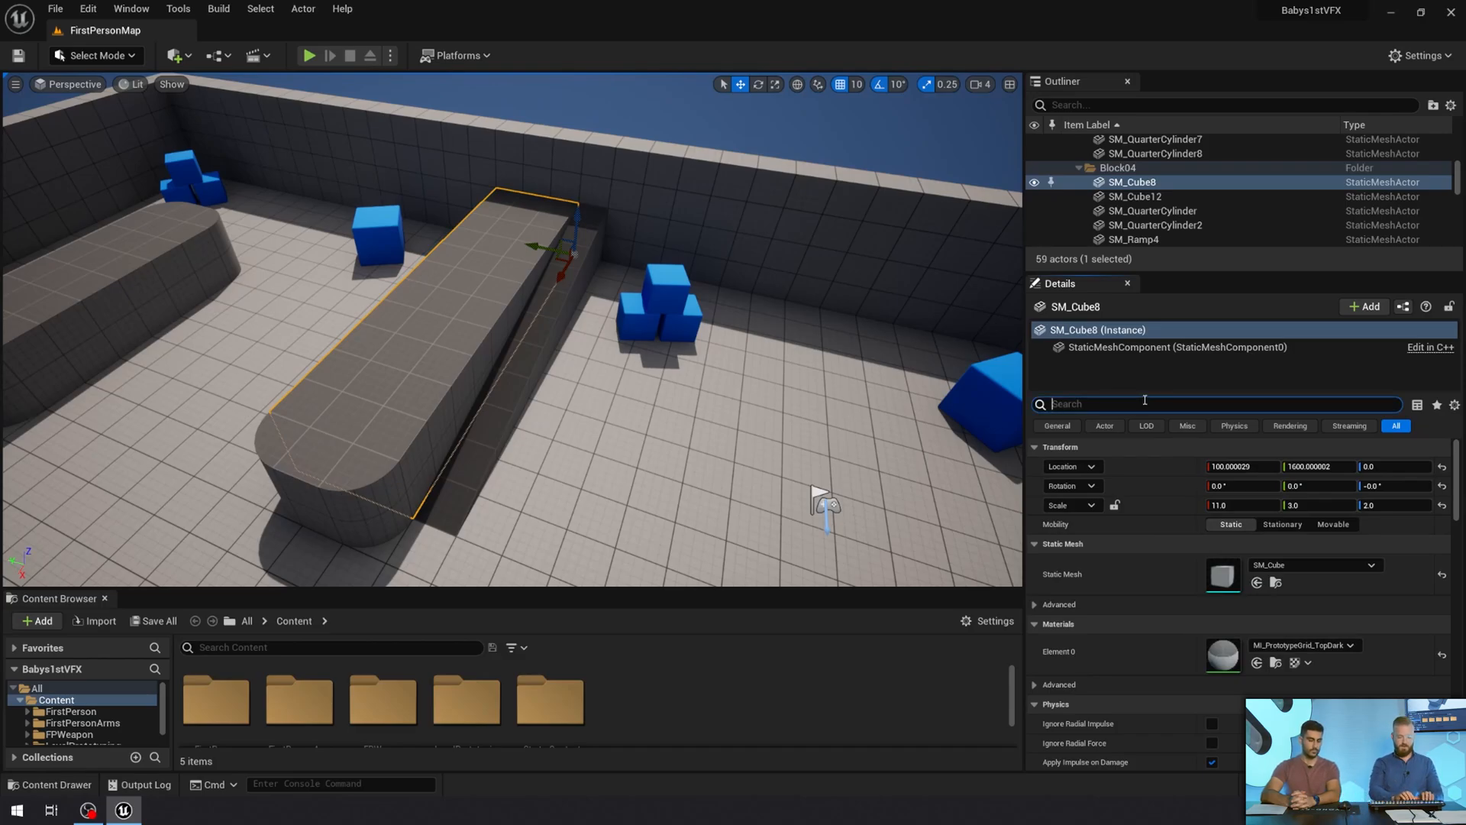
{"action": "type", "text": "static mesh"}
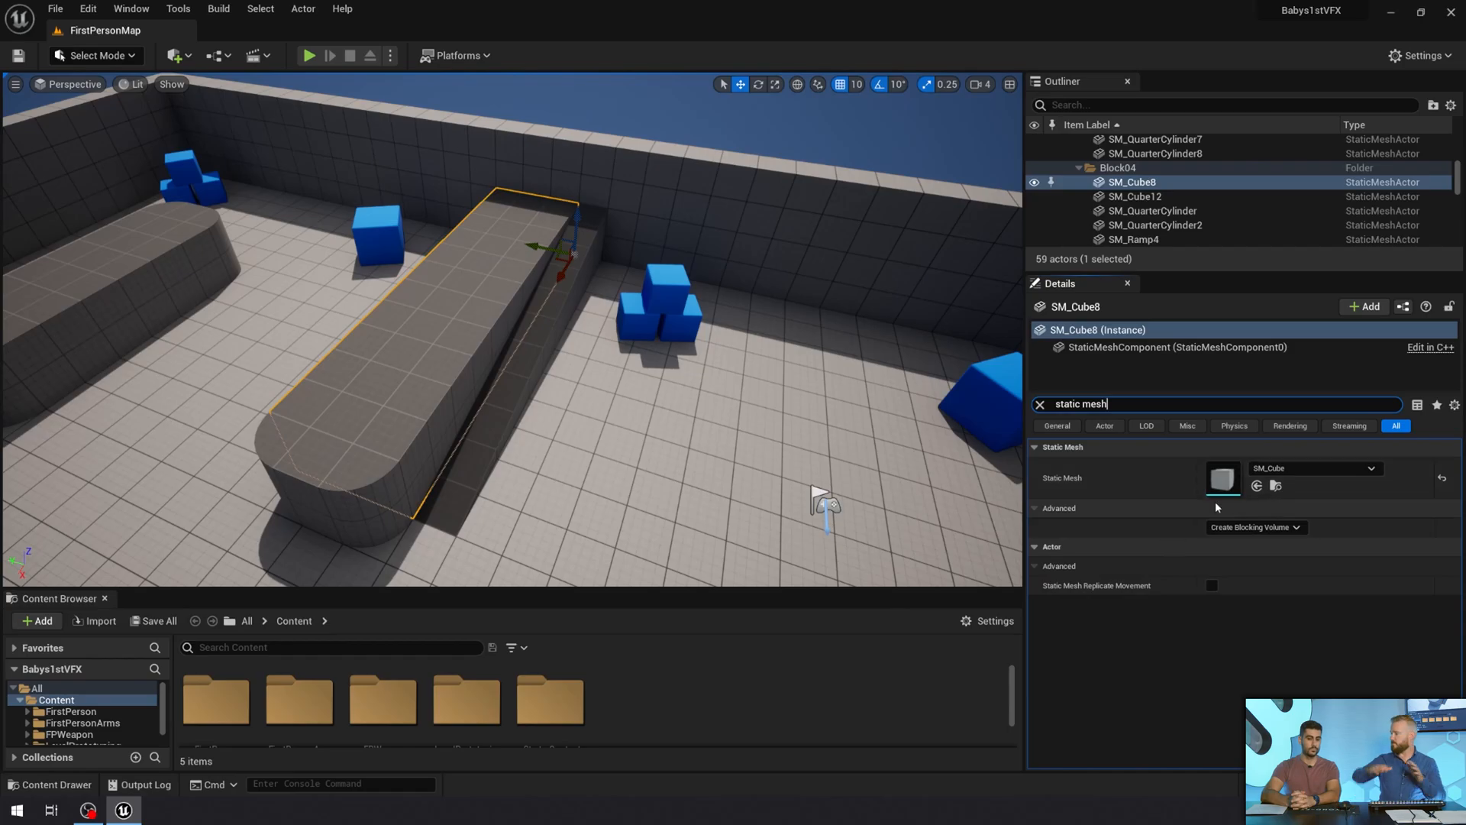
{"action": "mouse_move", "coordinate": [1232, 506]}
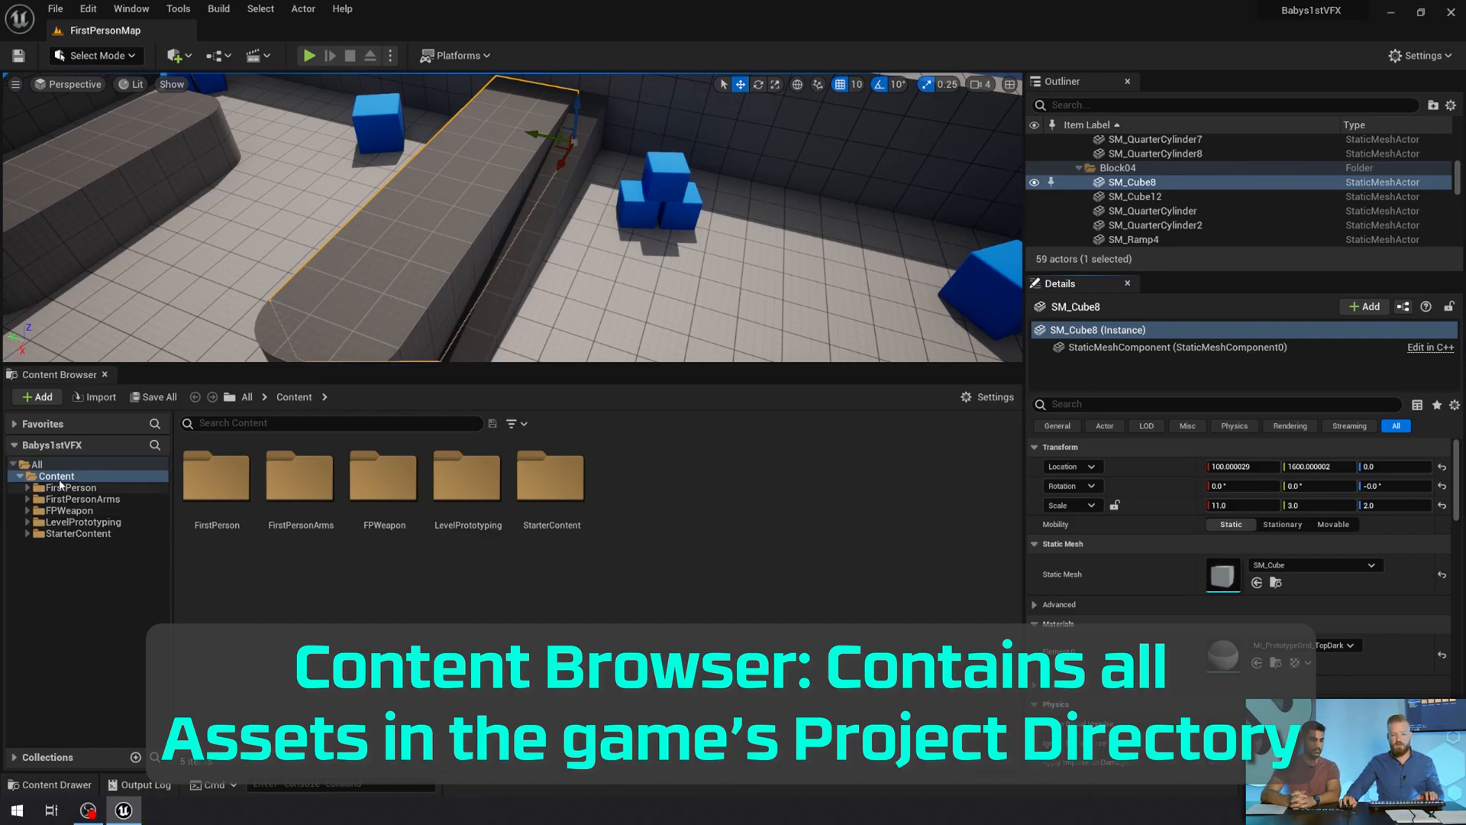
Step: Show the Content folder in File Explorer, then close the Explorer window
{"action": "right_click", "coordinate": [216, 481]}
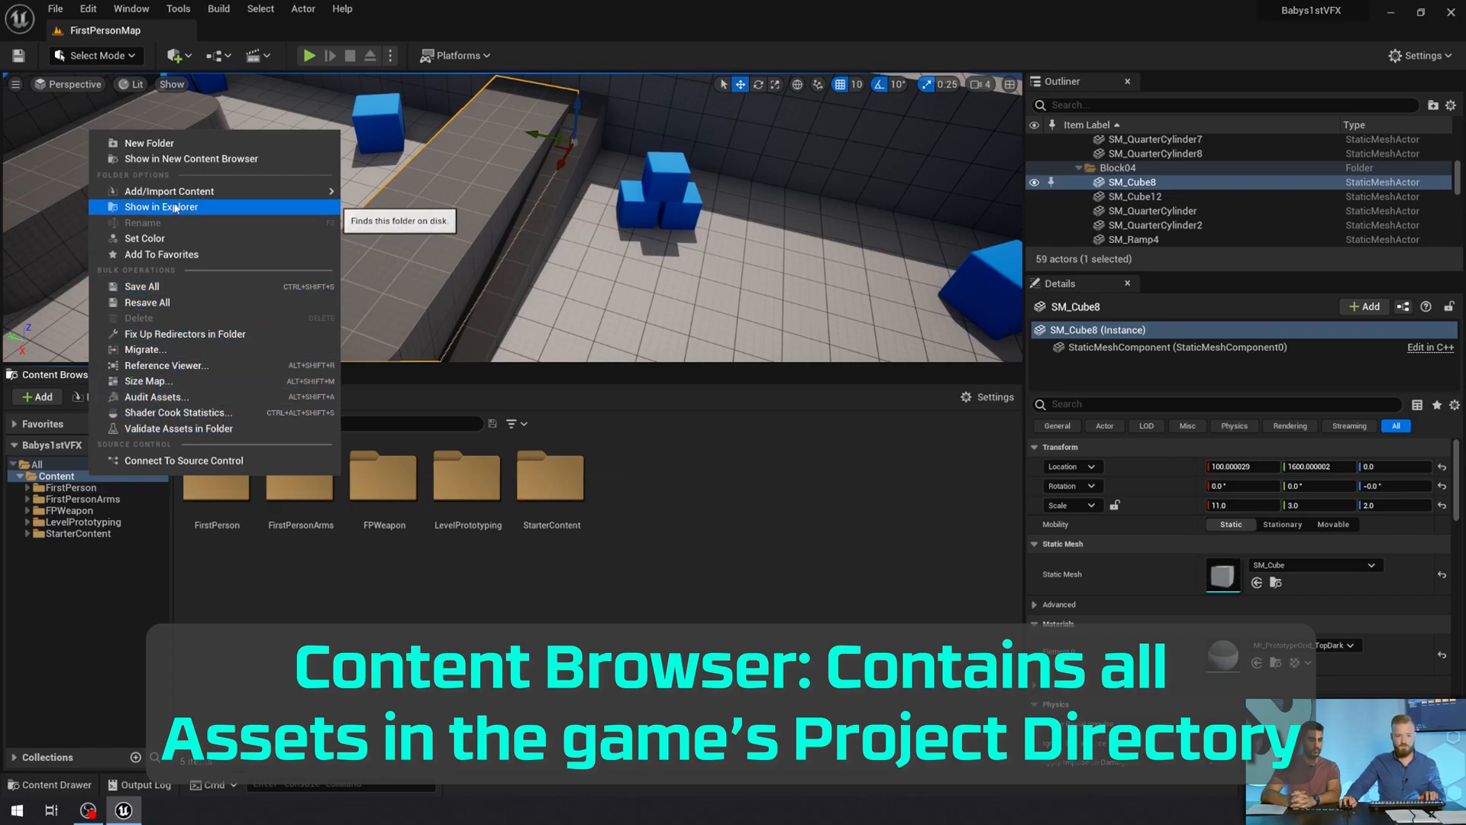
{"action": "left_click", "coordinate": [160, 206]}
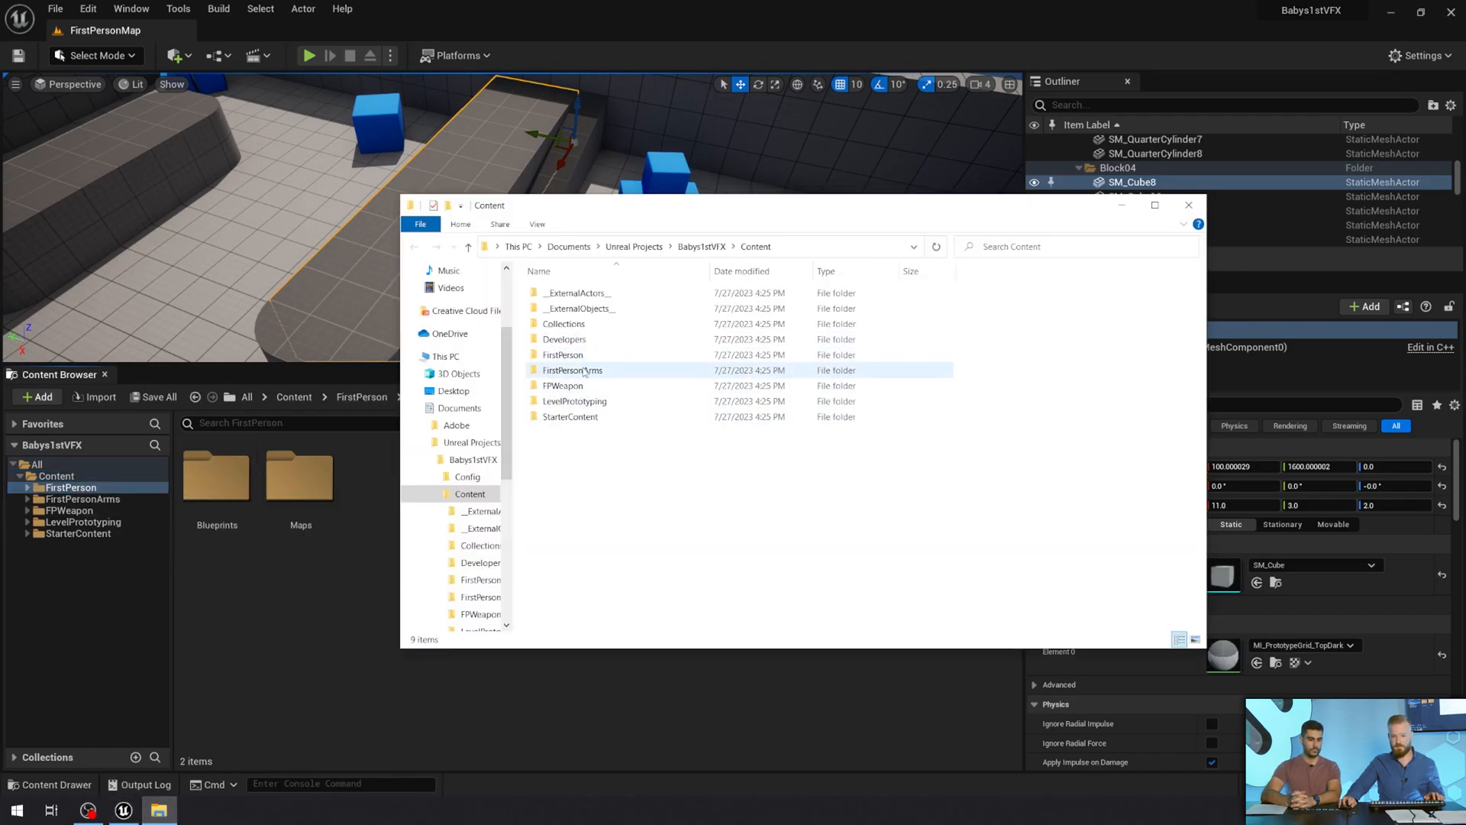
{"action": "left_click", "coordinate": [1188, 205]}
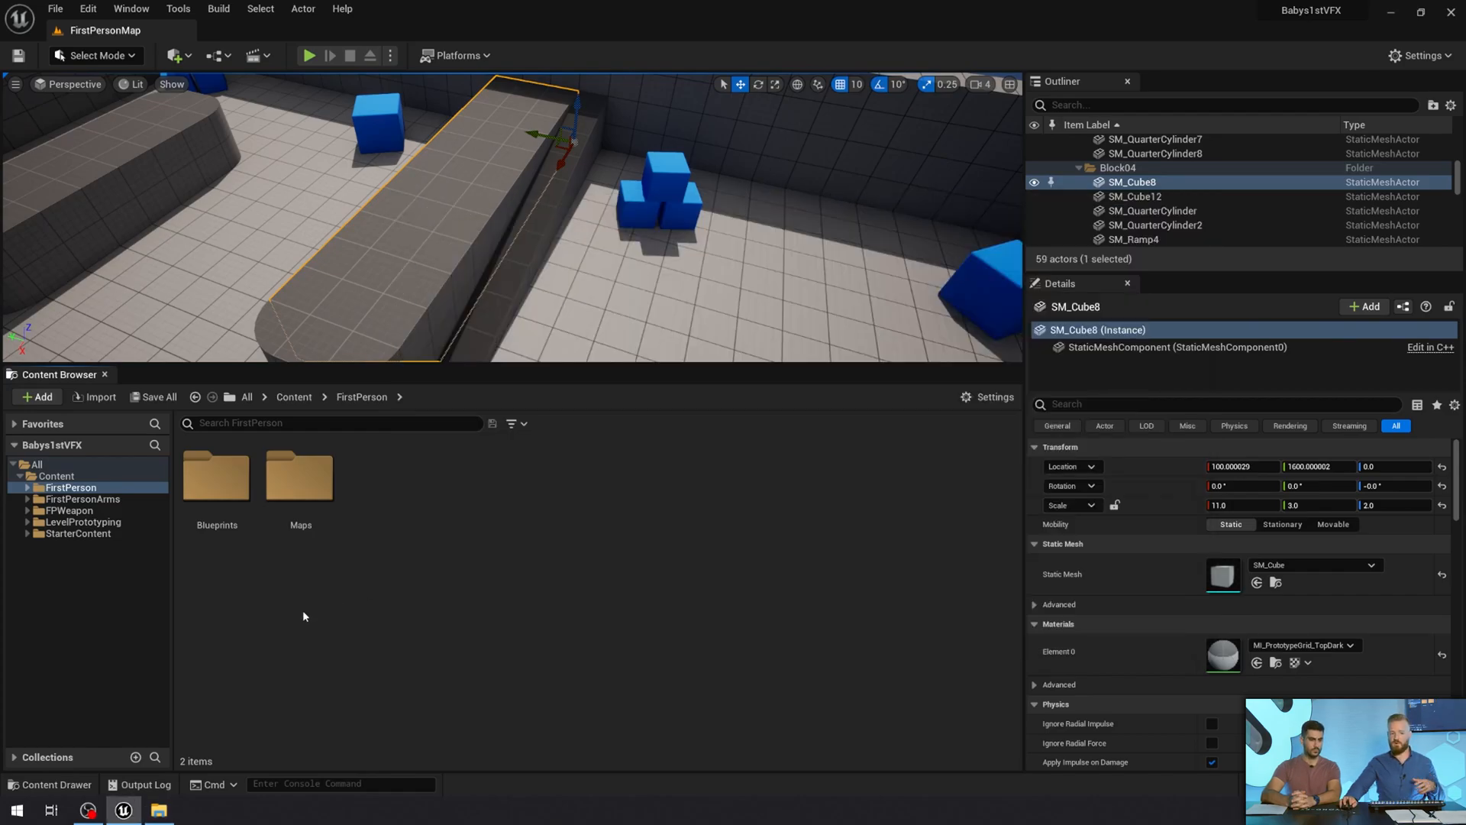
{"action": "mouse_move", "coordinate": [474, 502]}
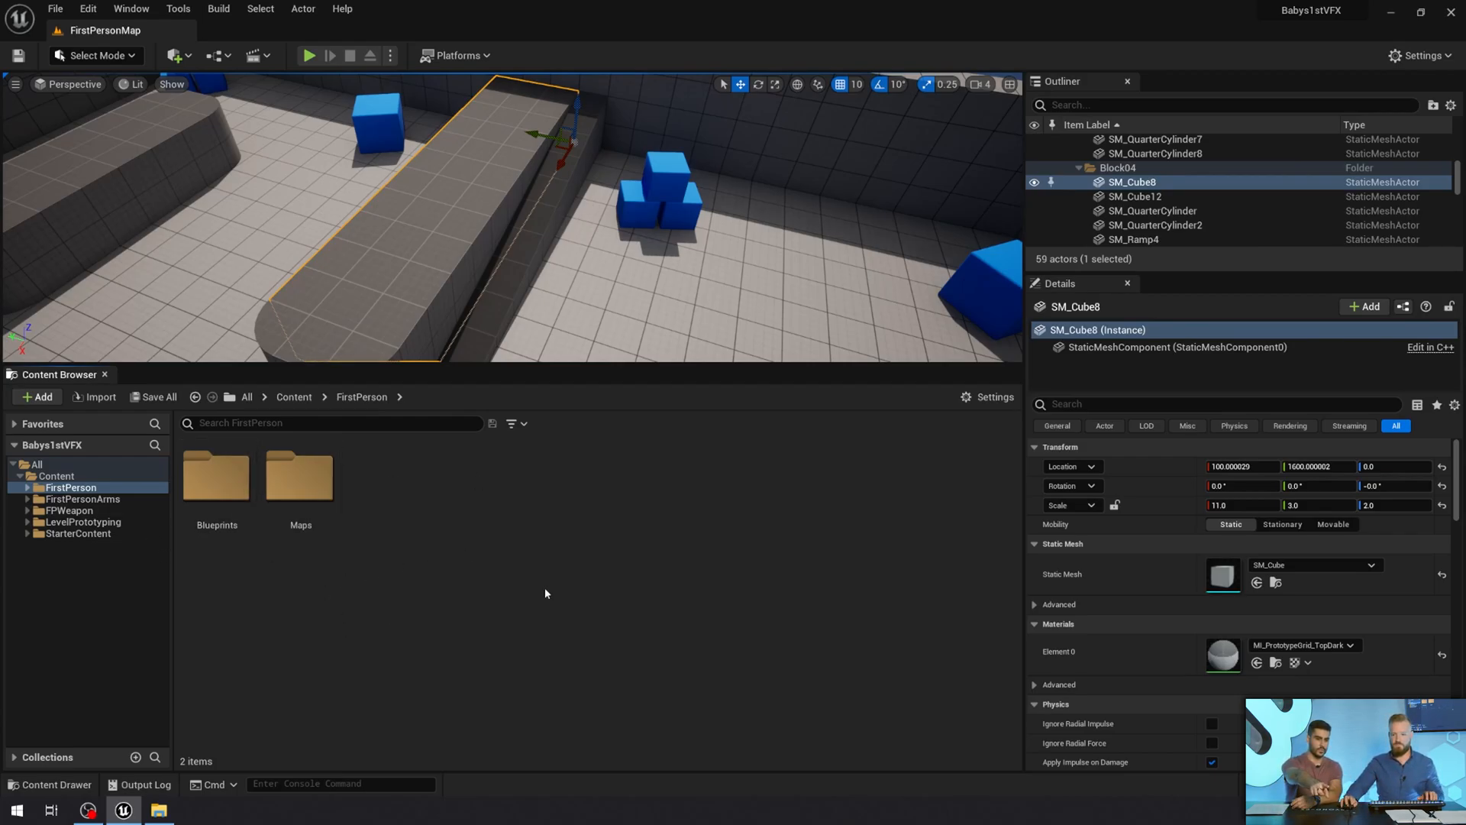
{"action": "mouse_move", "coordinate": [301, 476]}
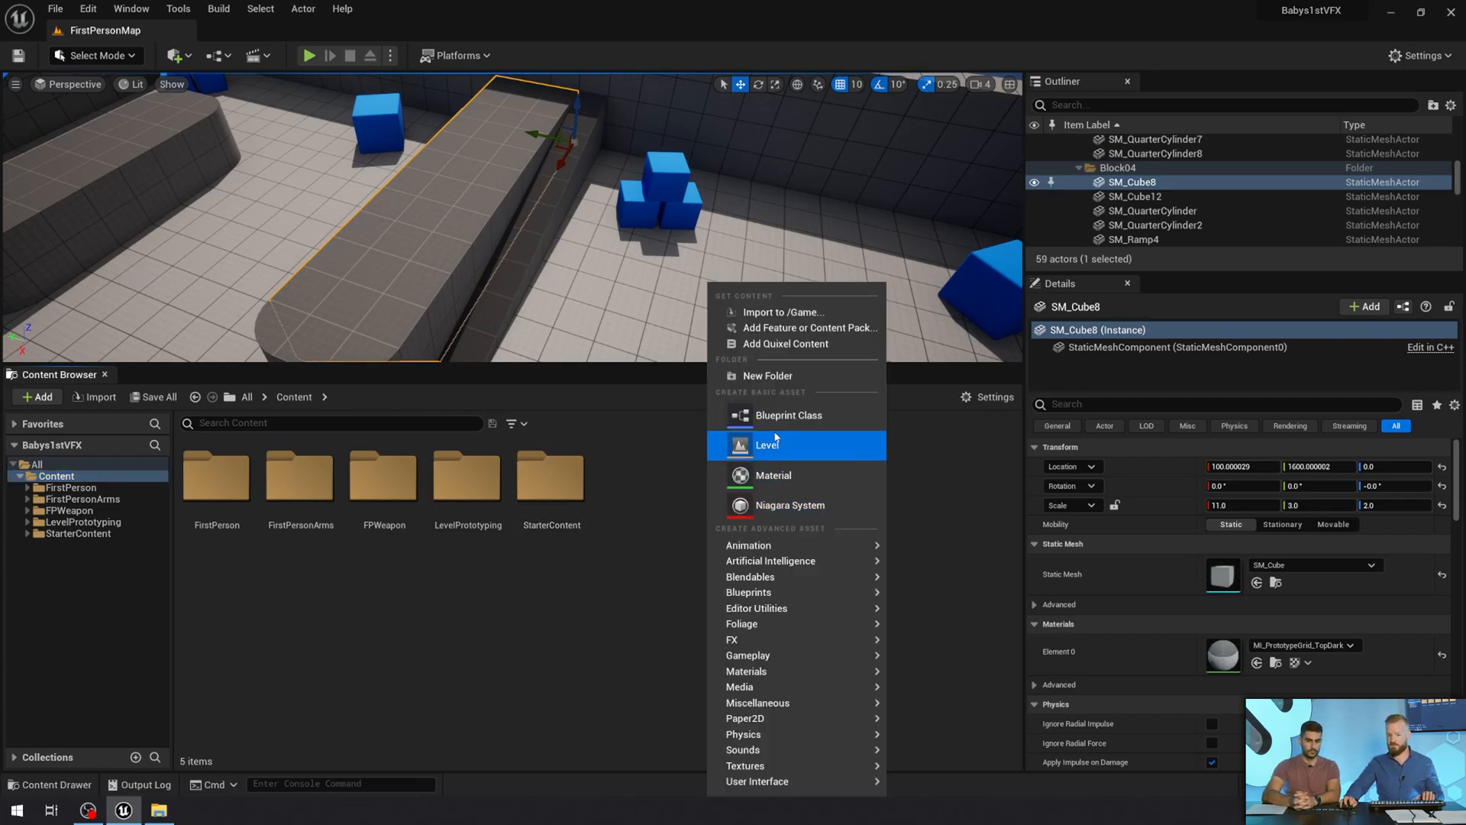
{"action": "mouse_move", "coordinate": [773, 475]}
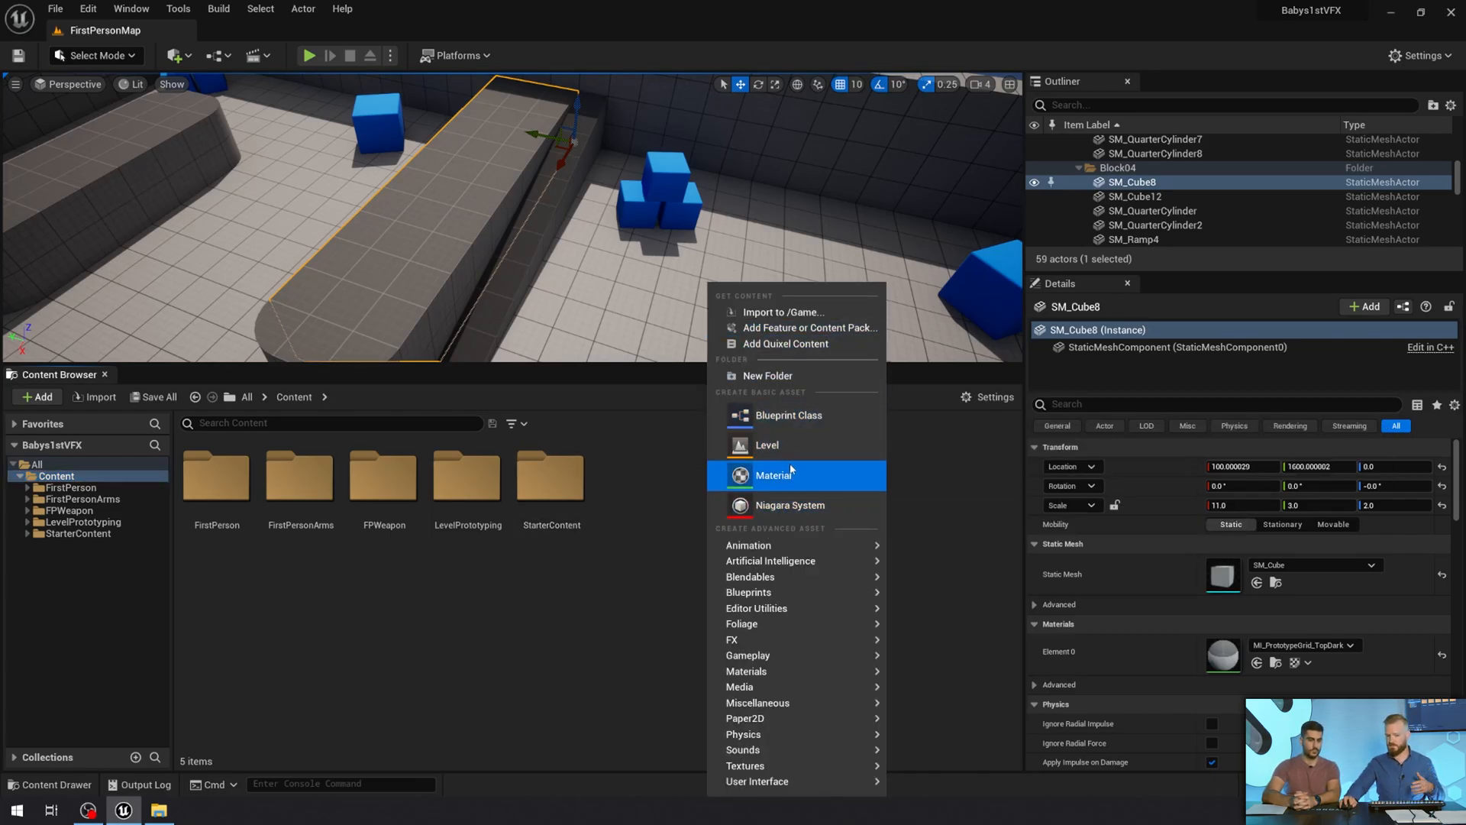
{"action": "mouse_move", "coordinate": [743, 624]}
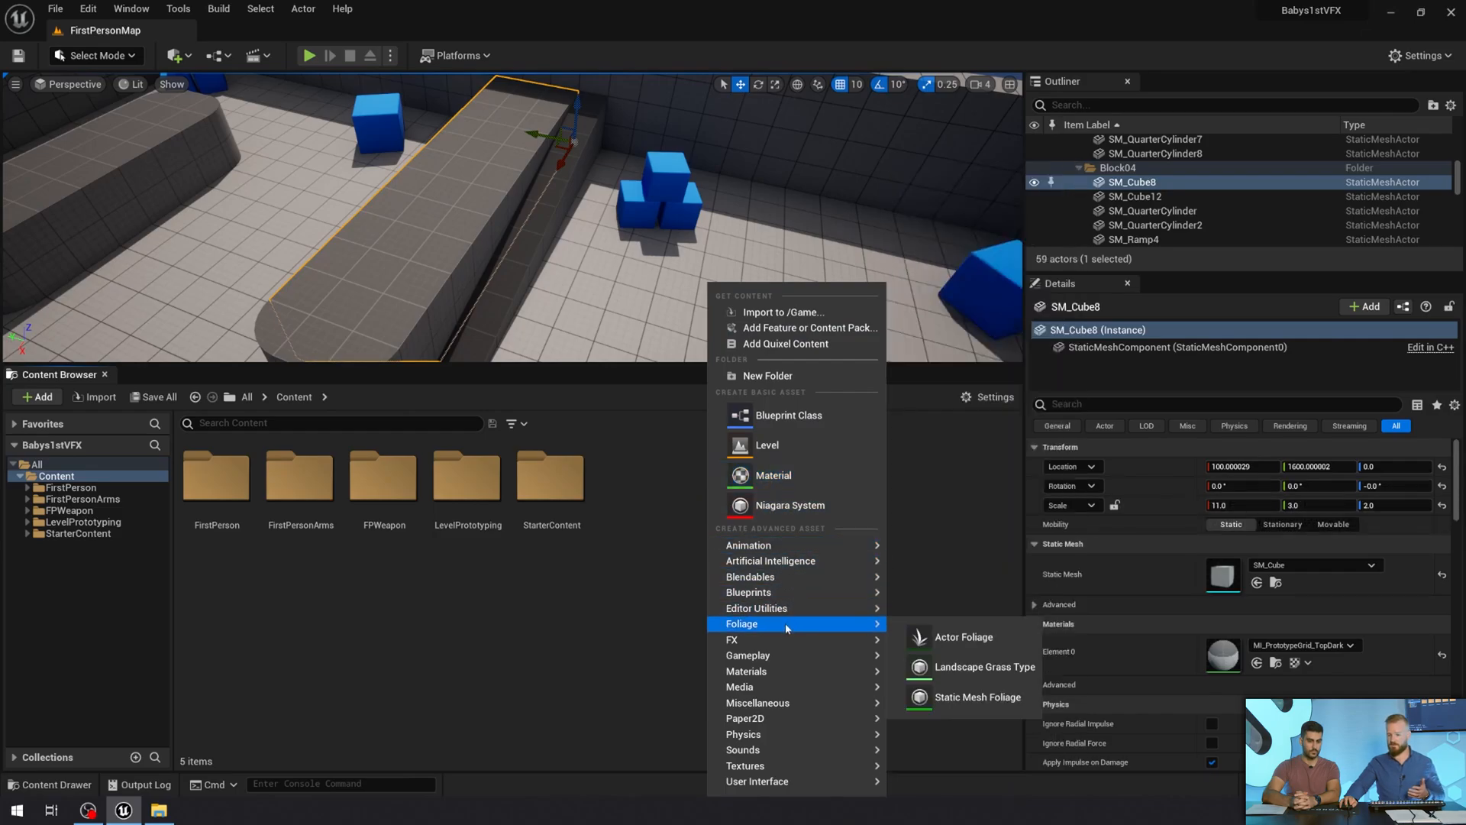
{"action": "mouse_move", "coordinate": [745, 718]}
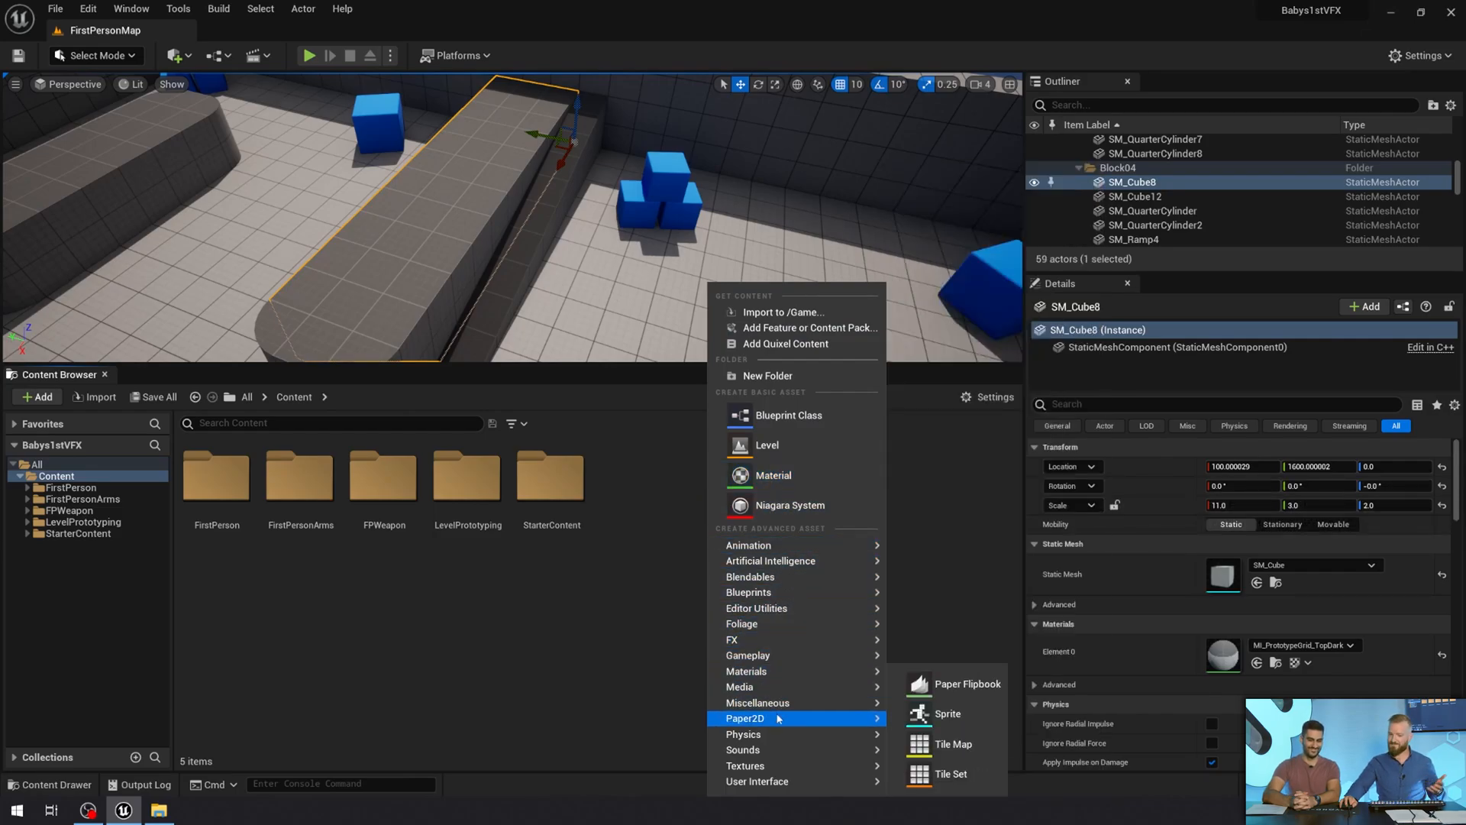
{"action": "mouse_move", "coordinate": [731, 640]}
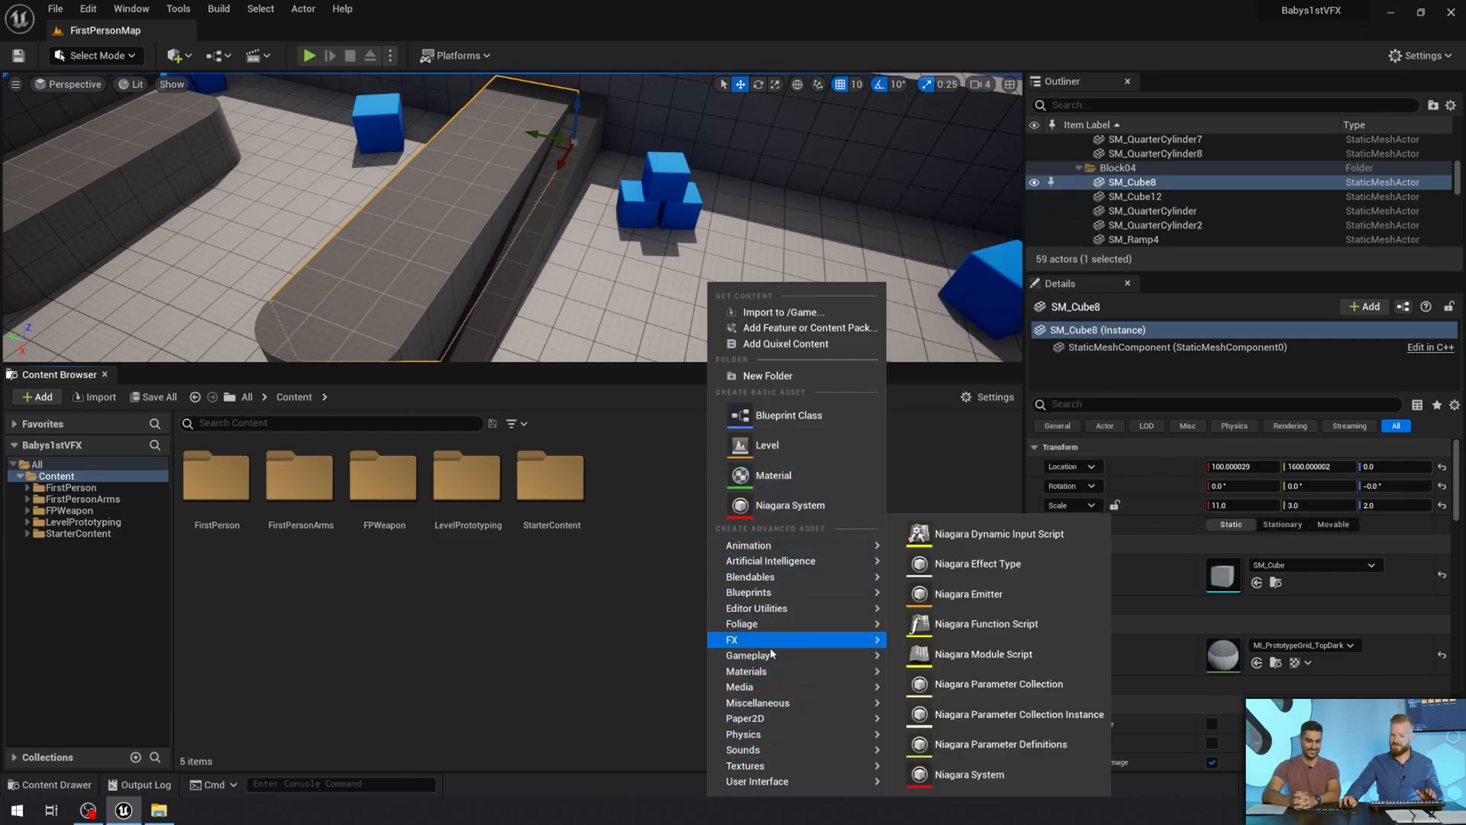
{"action": "mouse_move", "coordinate": [776, 646]}
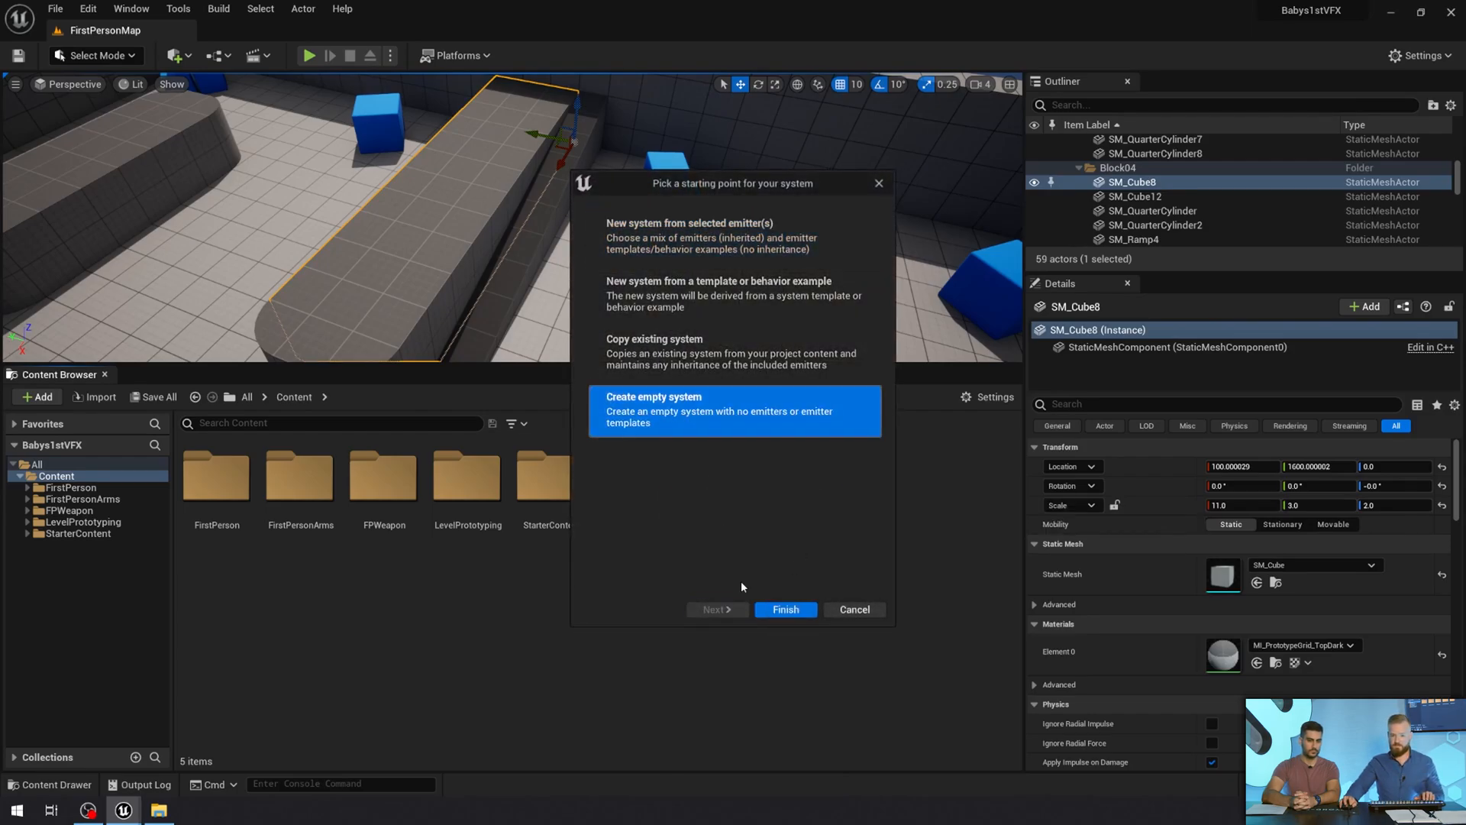
Step: Finish creating an empty Niagara System asset NewNiagaraSystem in the Content folder
{"action": "left_click", "coordinate": [785, 609]}
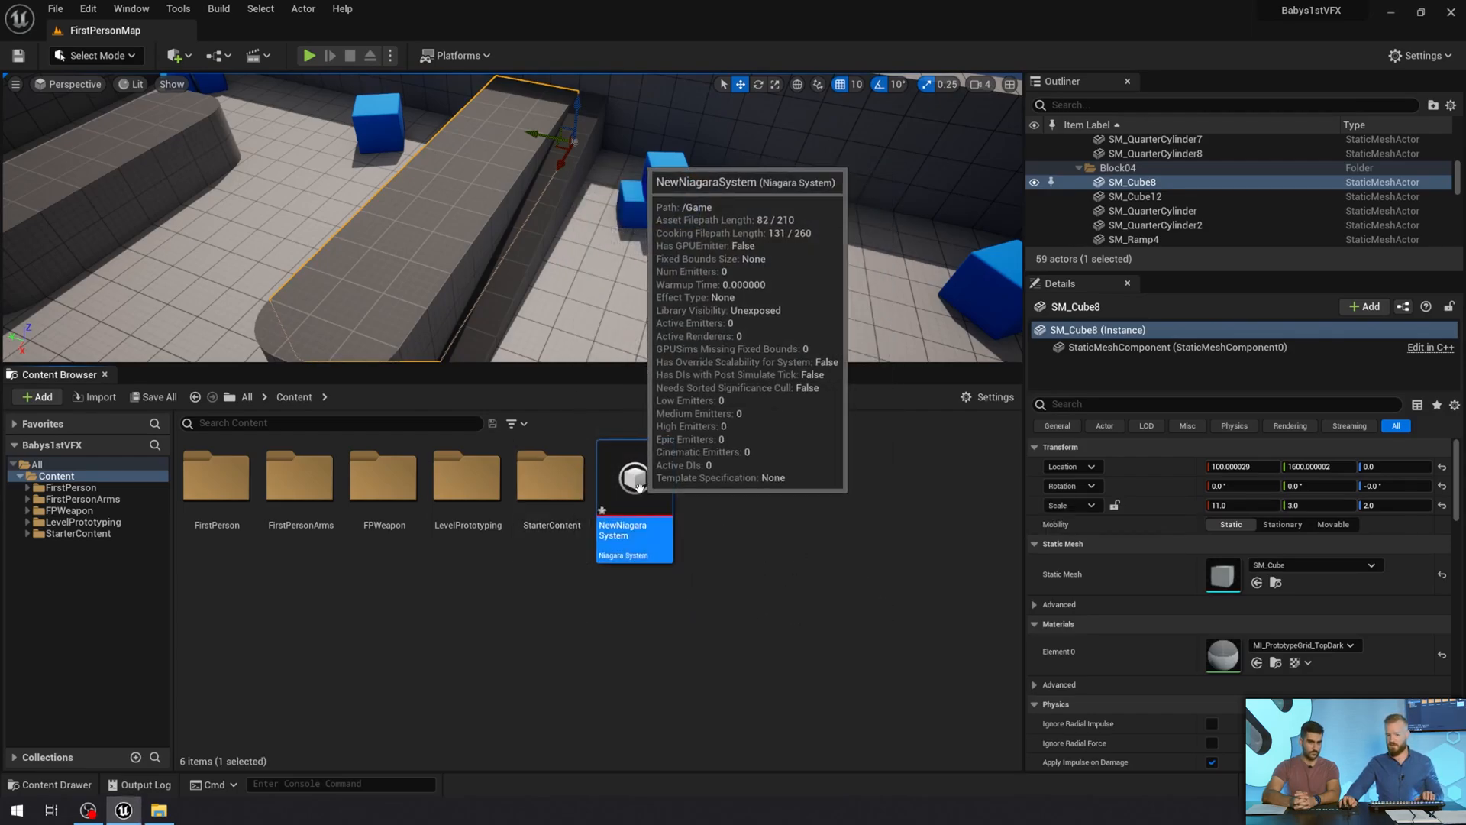
{"action": "mouse_move", "coordinate": [707, 564]}
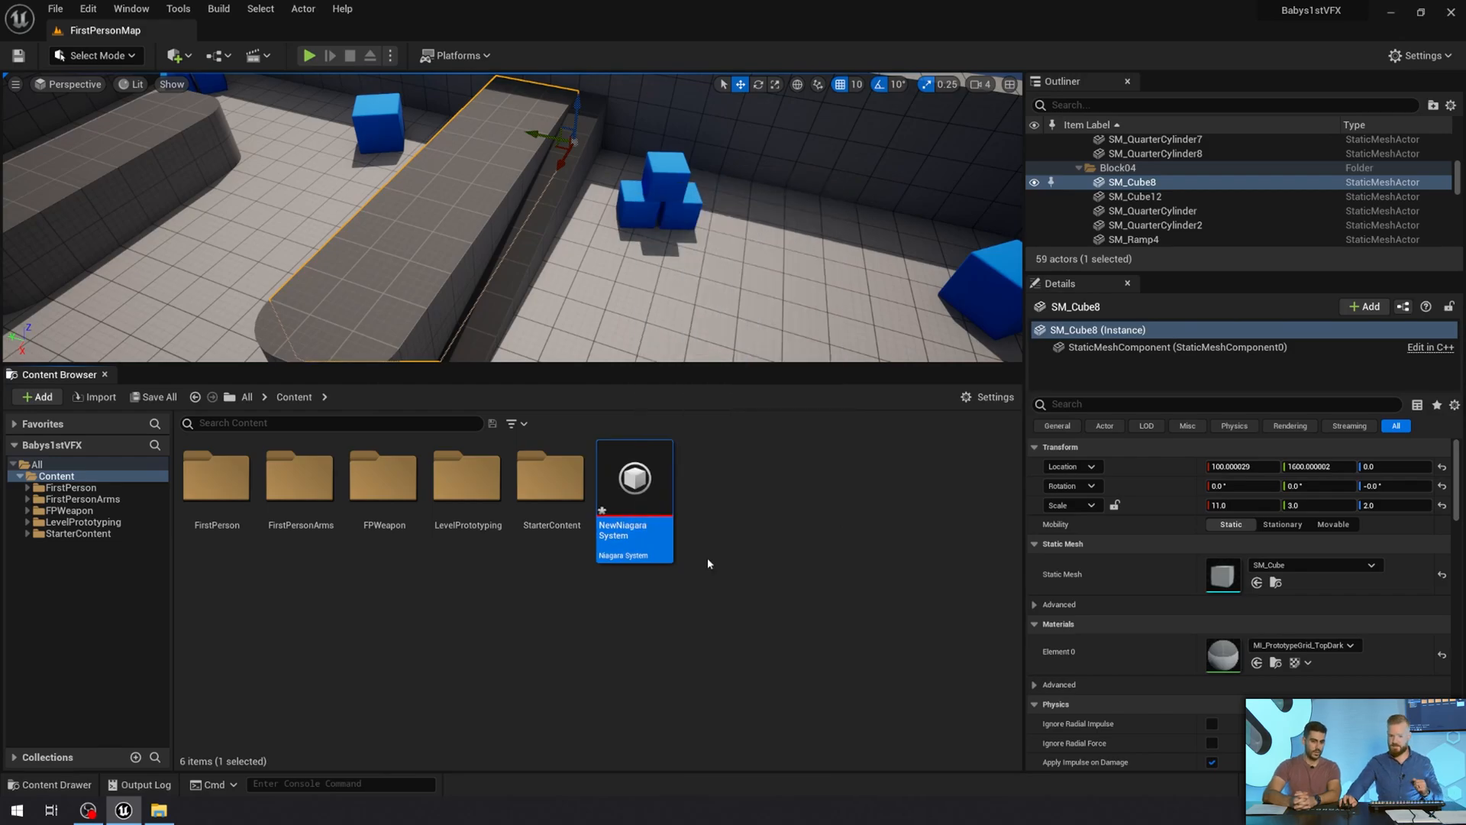
Step: Open the StarterContent folder in the Content Browser and type 'Julian'
{"action": "left_click", "coordinate": [331, 423]}
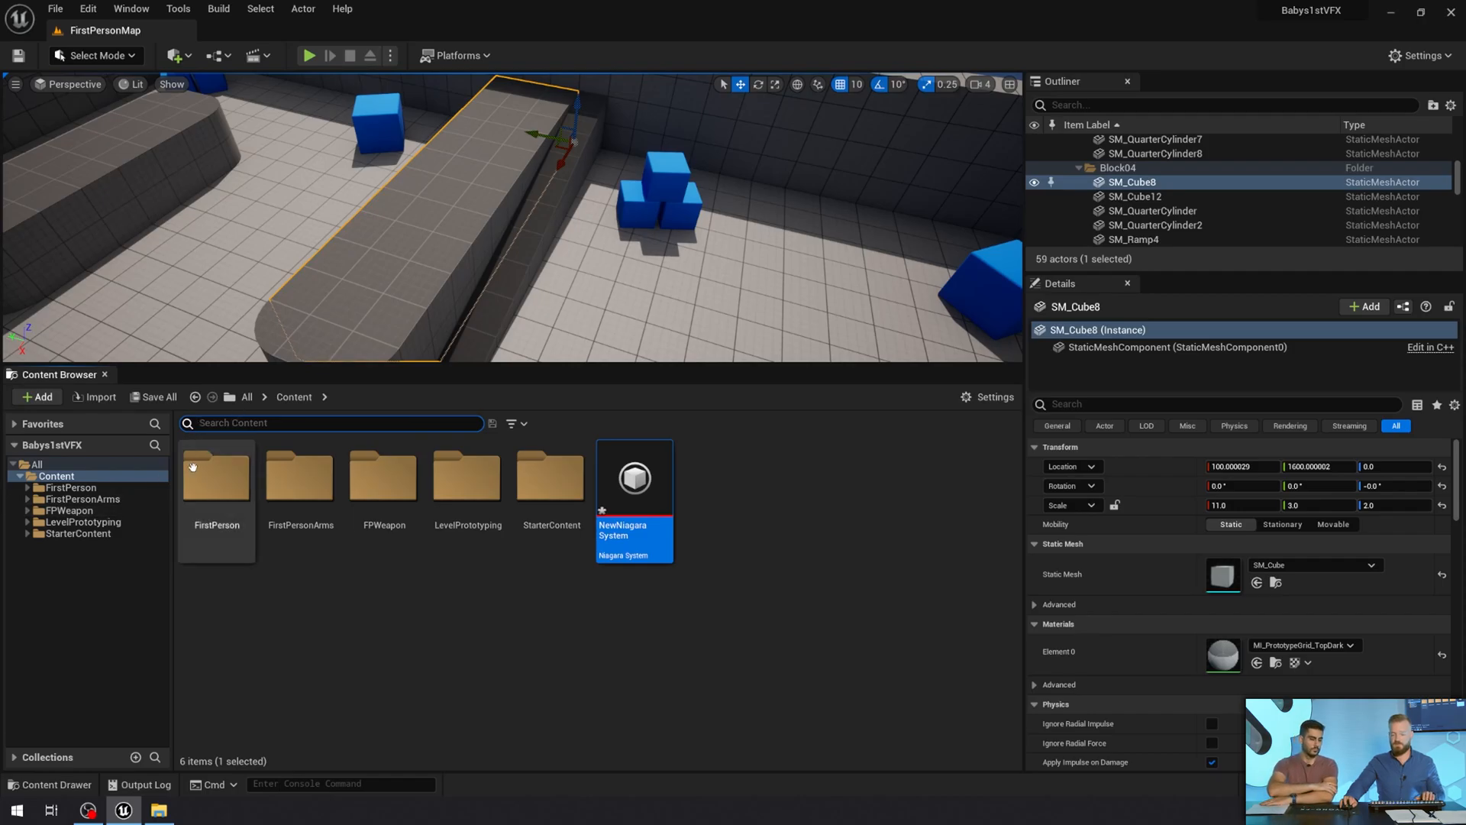
{"action": "mouse_move", "coordinate": [550, 477]}
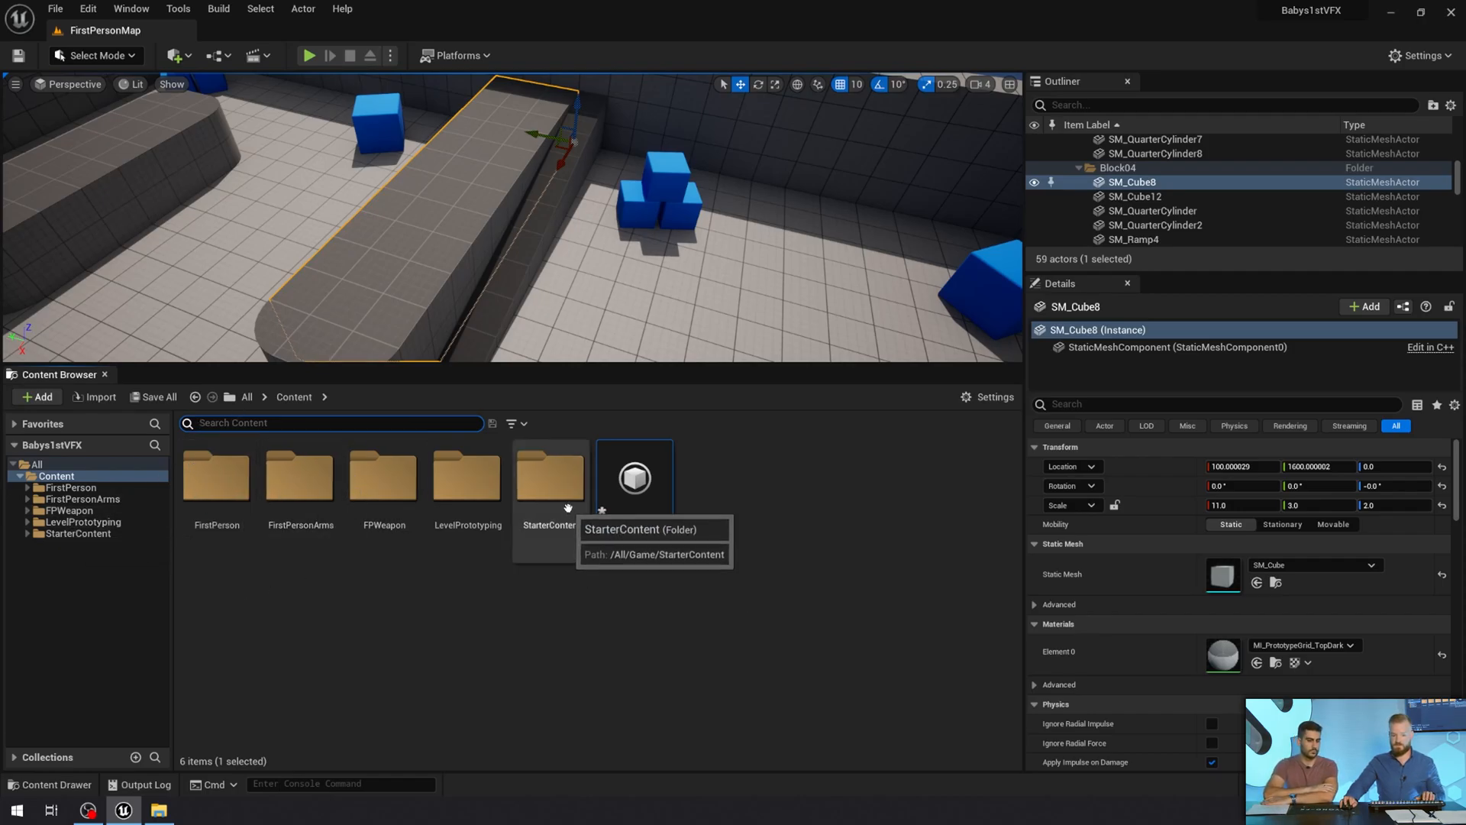
{"action": "double_click", "coordinate": [548, 478]}
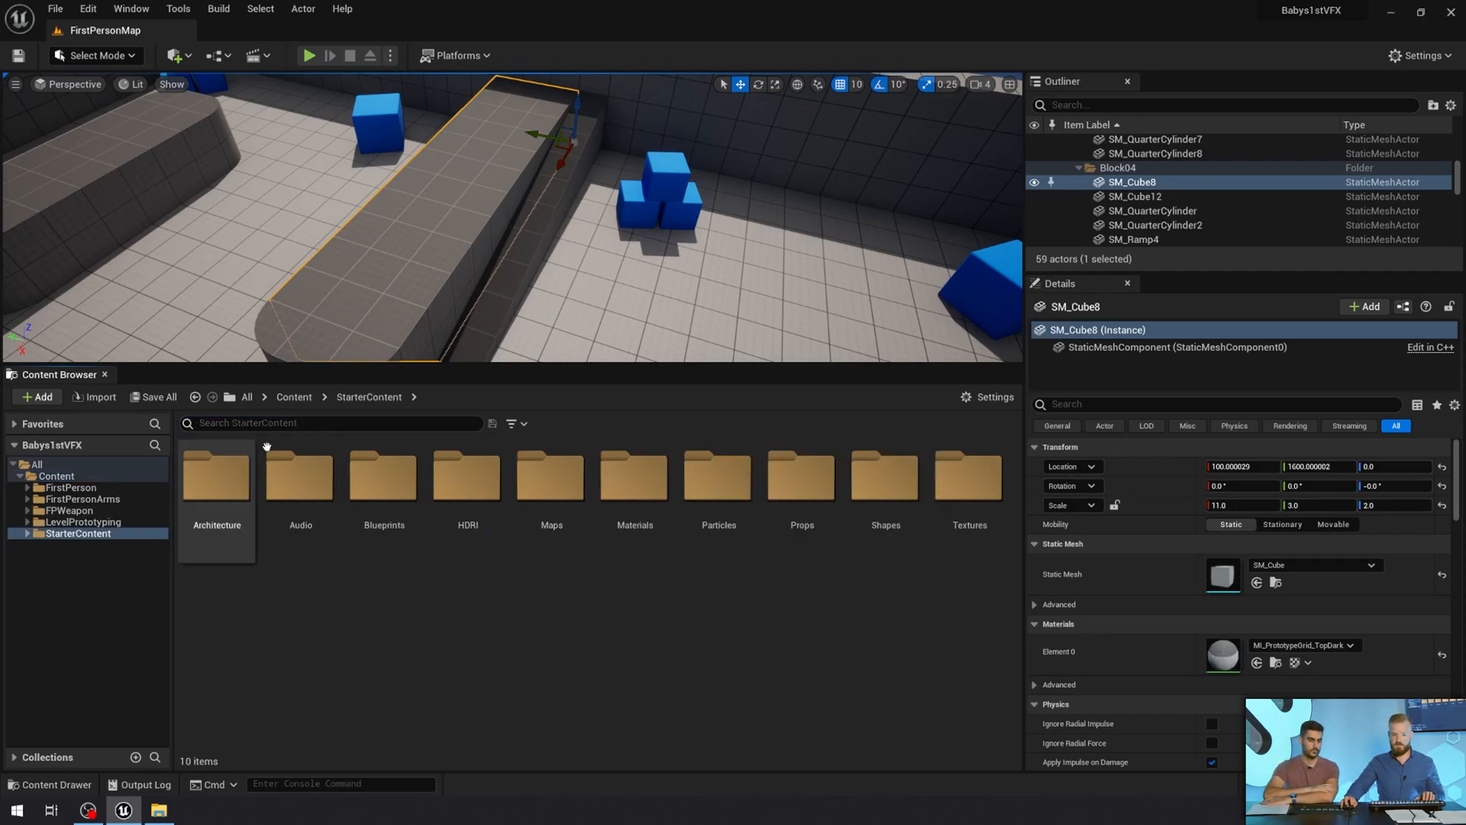
{"action": "mouse_move", "coordinate": [382, 480]}
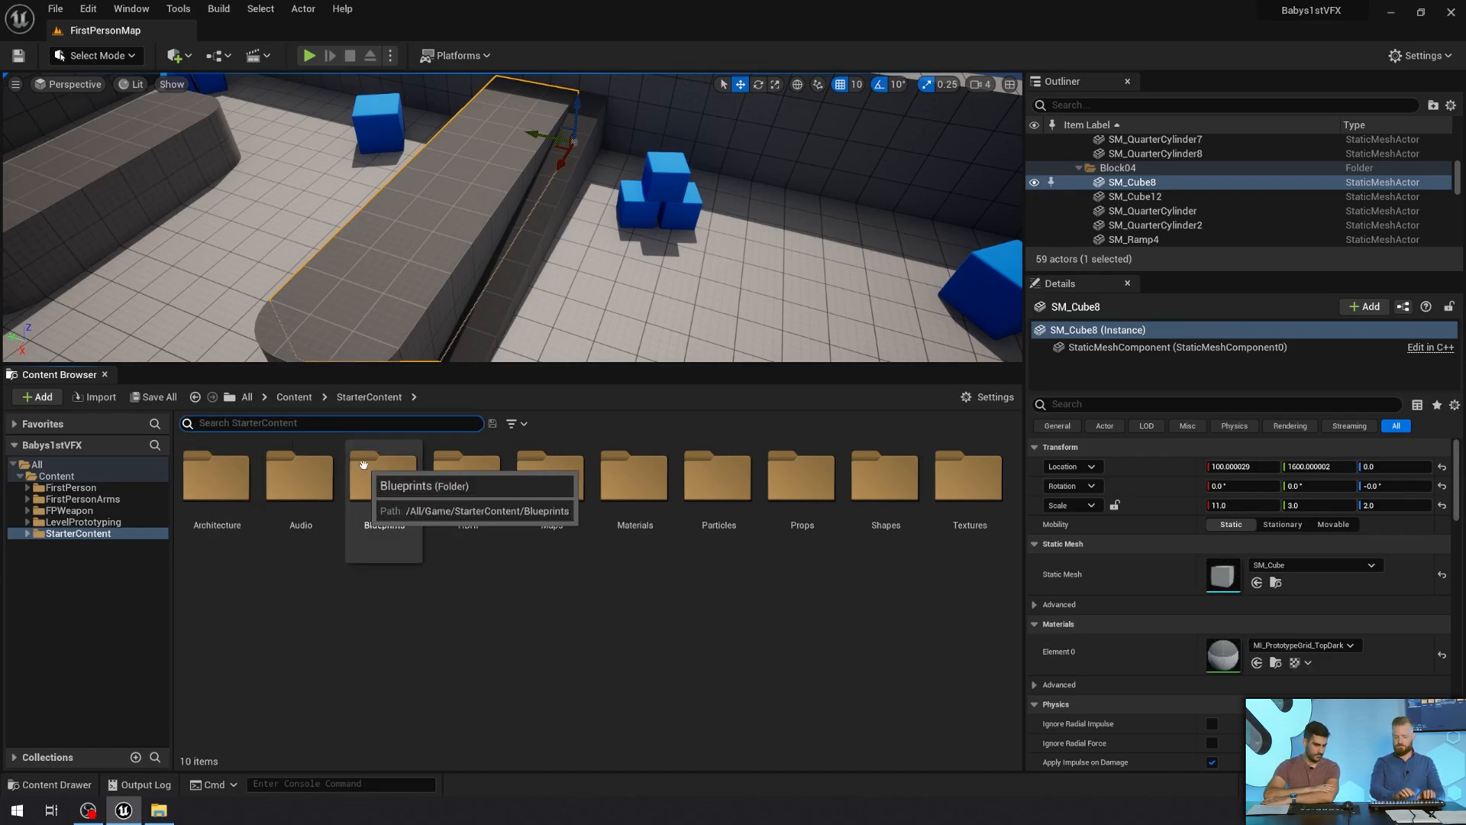
{"action": "type", "text": "Julian"}
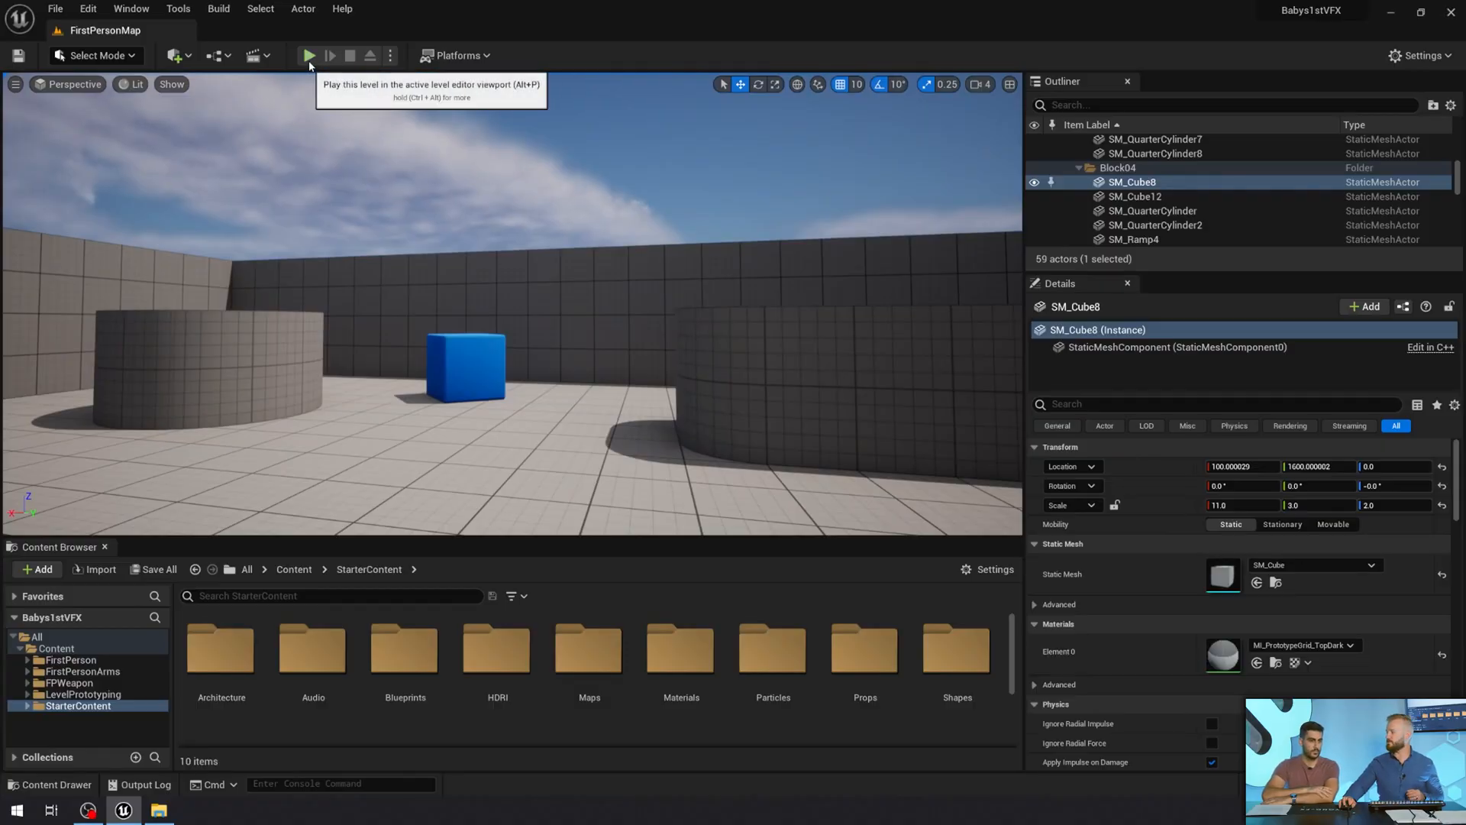
{"action": "left_click", "coordinate": [310, 55]}
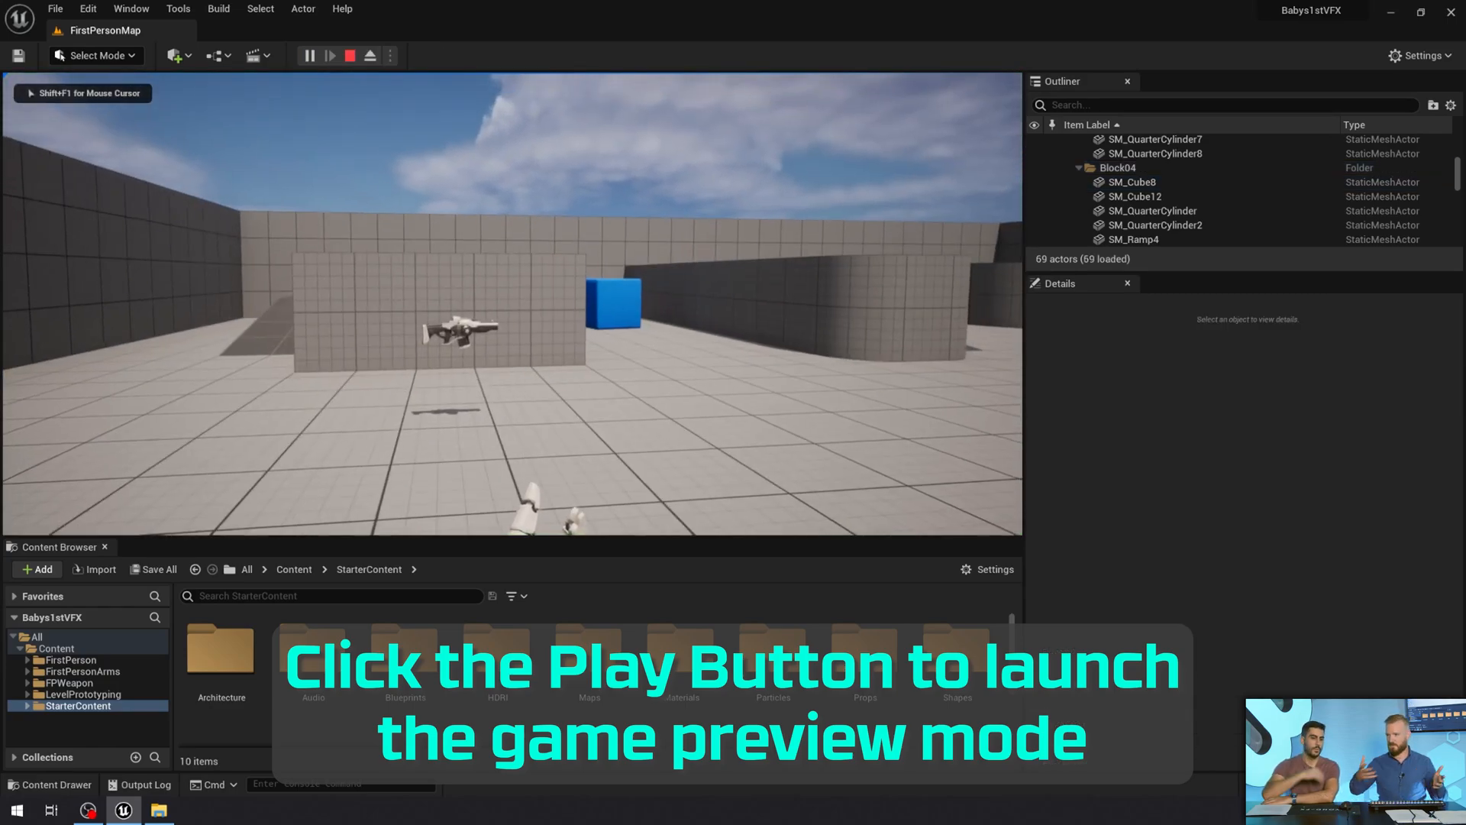
{"action": "left_click", "coordinate": [310, 55]}
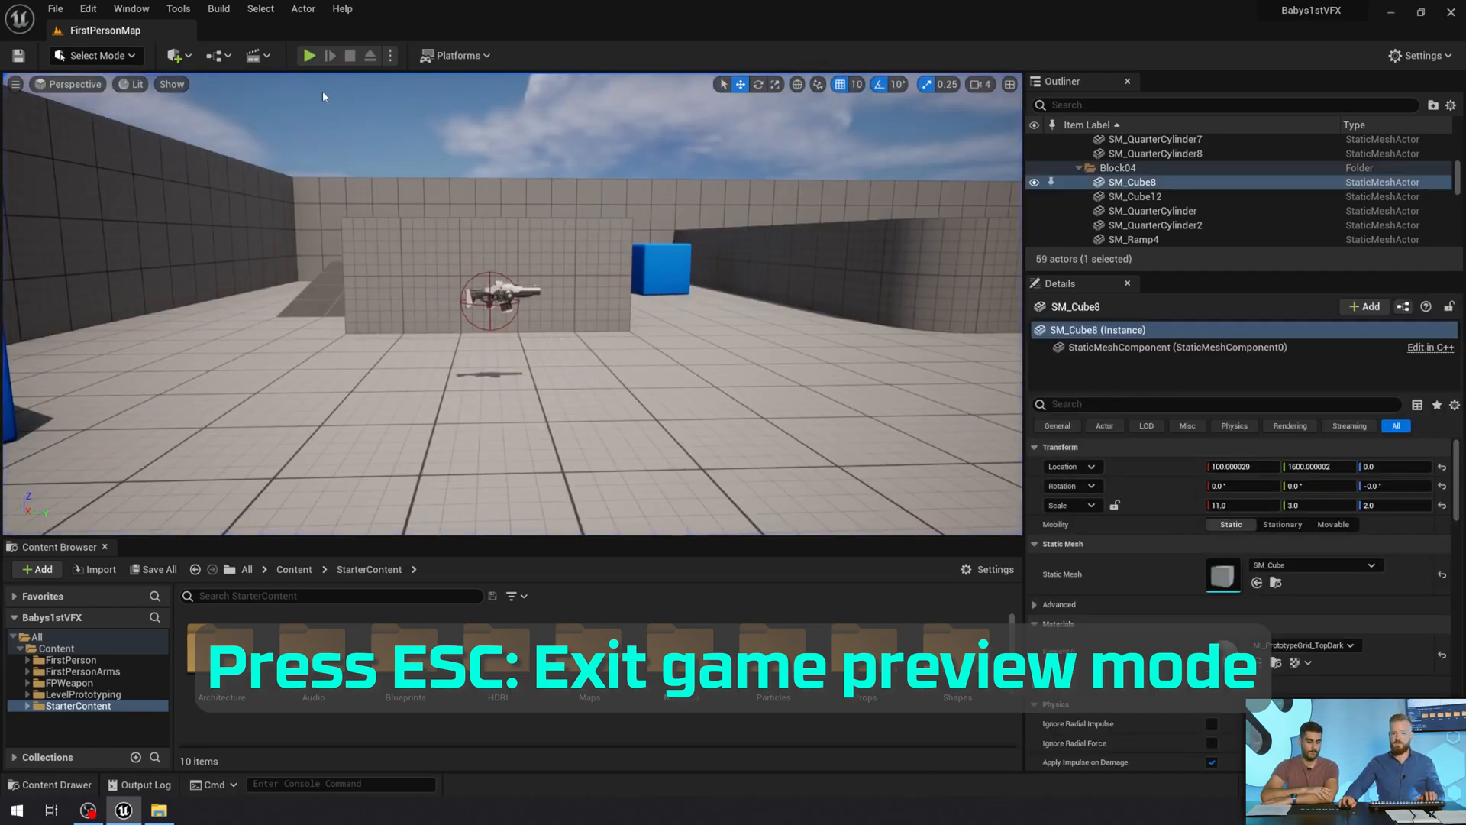
{"action": "left_click", "coordinate": [389, 55]}
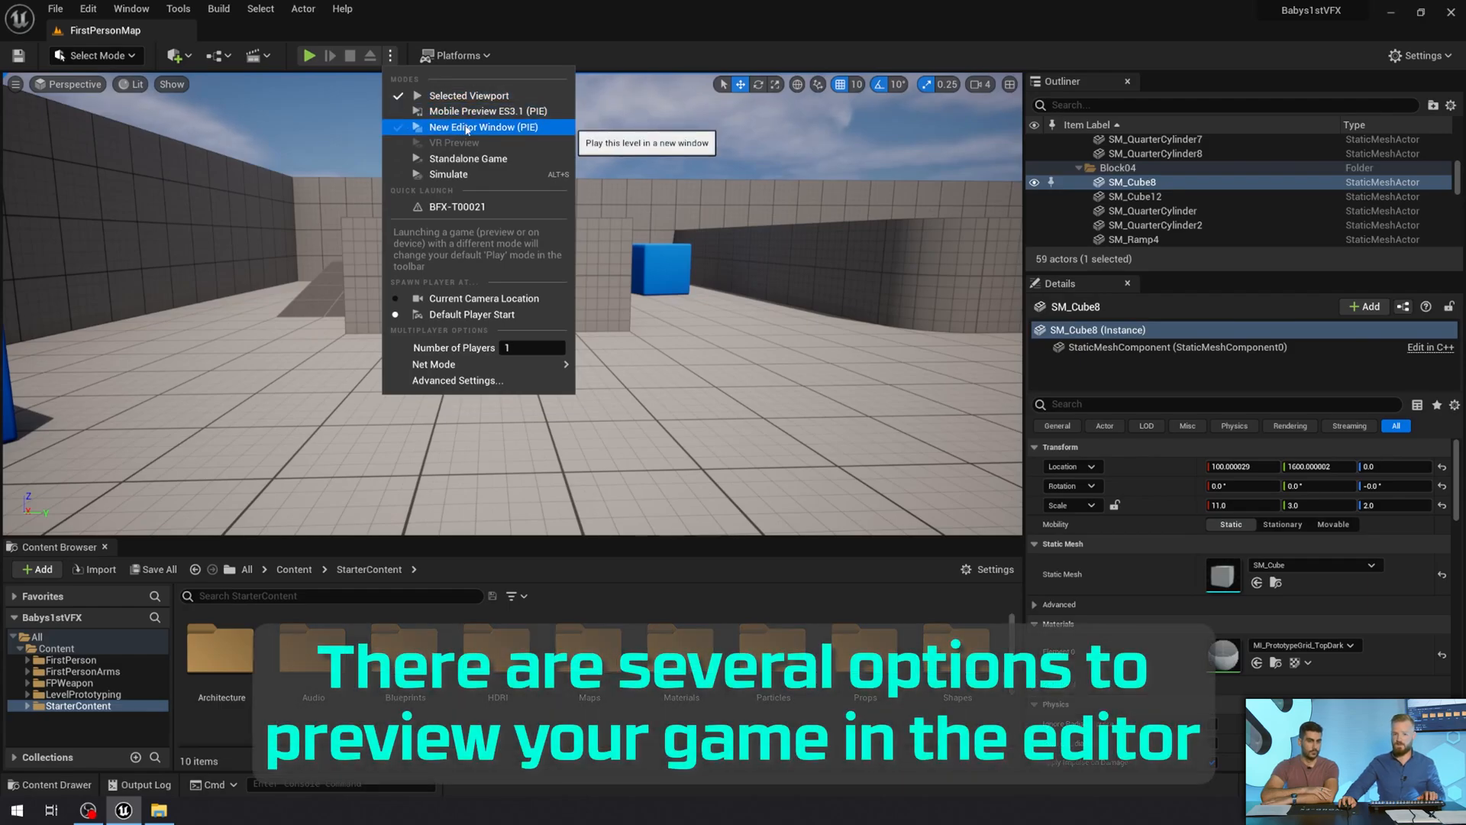
Step: Play the level in a New Editor Window (PIE)
{"action": "left_click", "coordinate": [486, 126]}
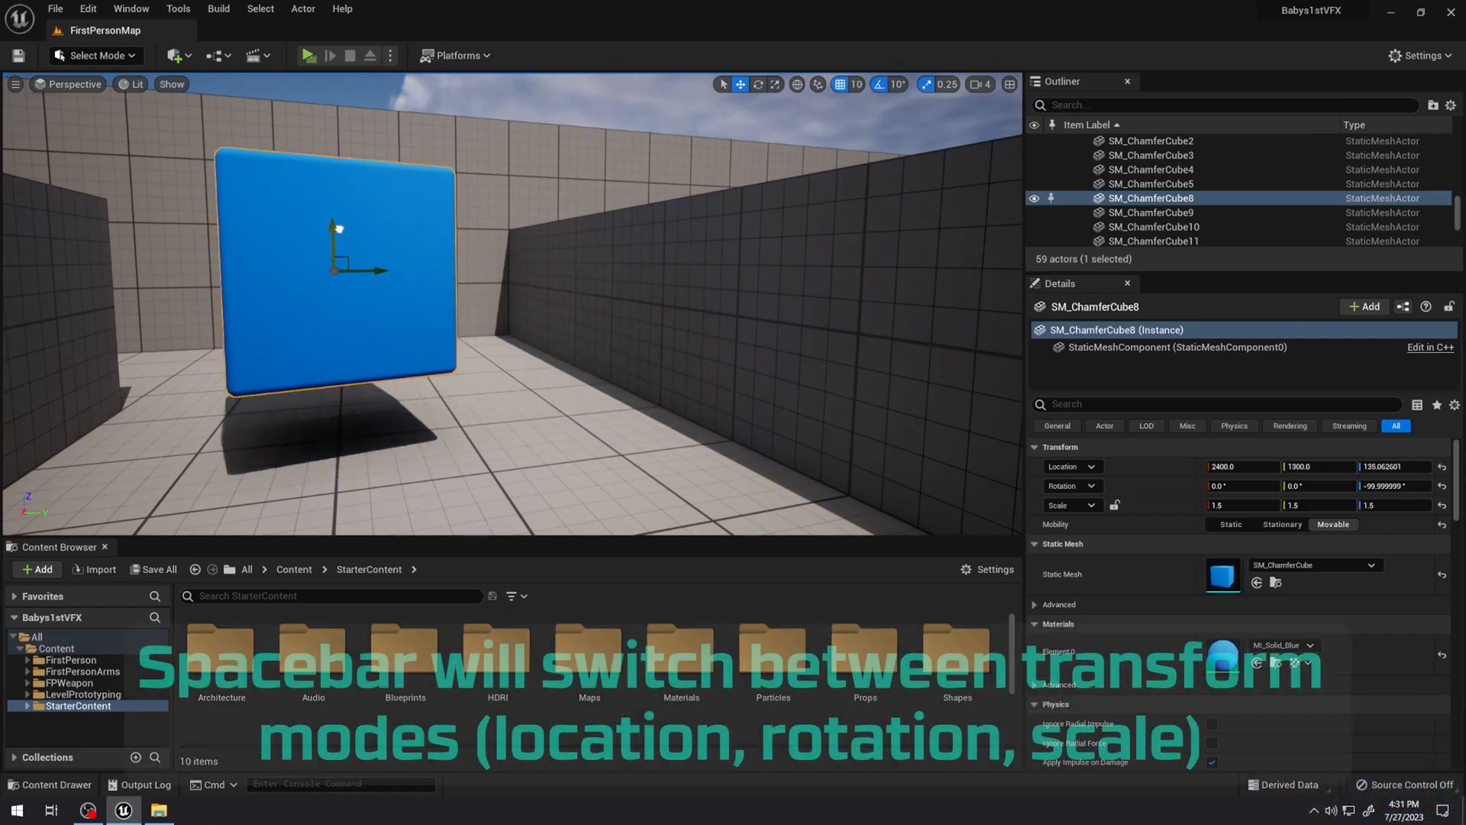
Step: Switch to rotate mode and tilt the blue chamfered cube SM_ChamferCube8
{"action": "key", "text": "space"}
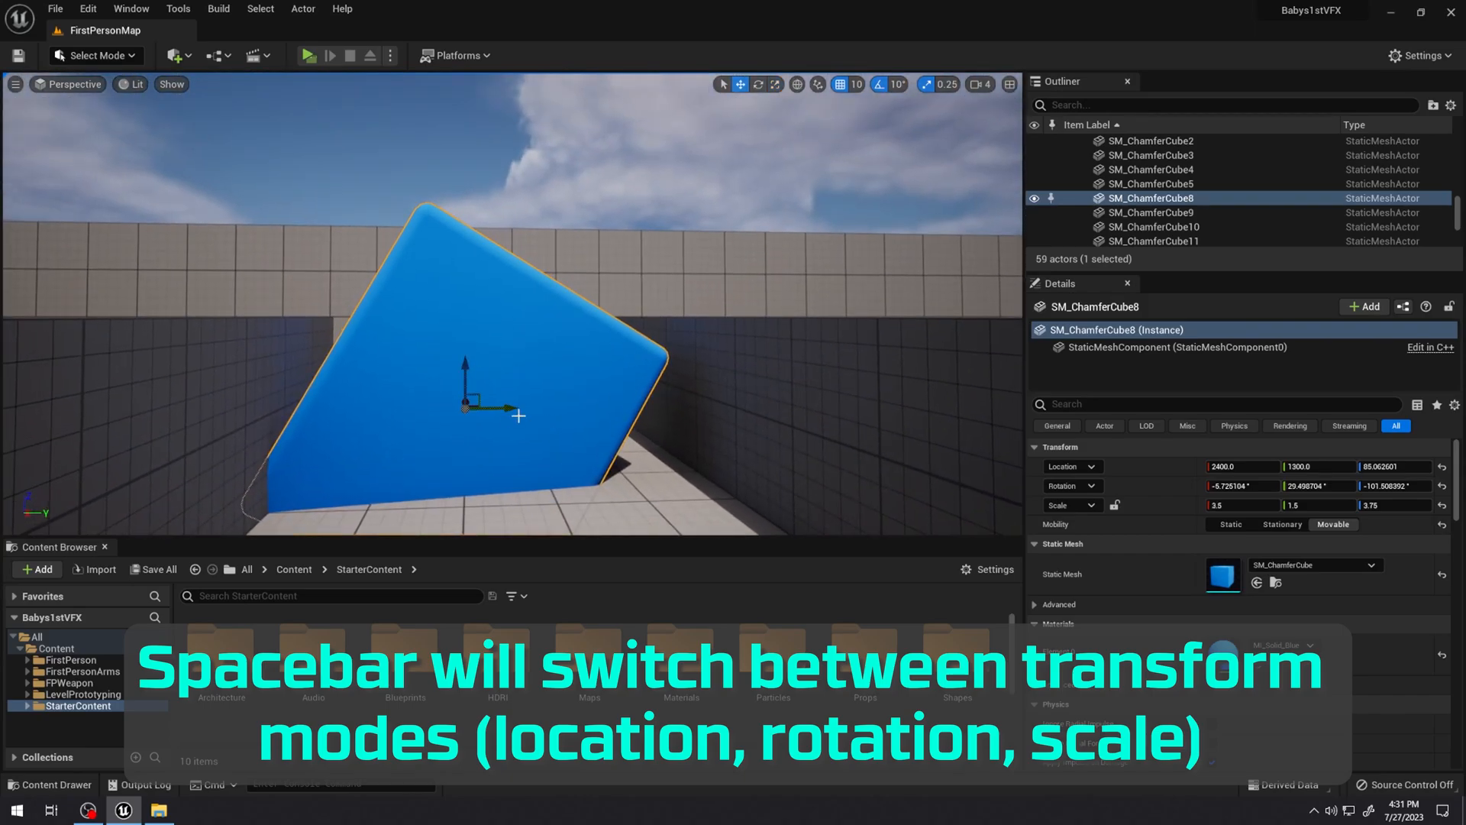
{"action": "left_click_drag", "start_coordinate": [464, 403], "coordinate": [581, 401]}
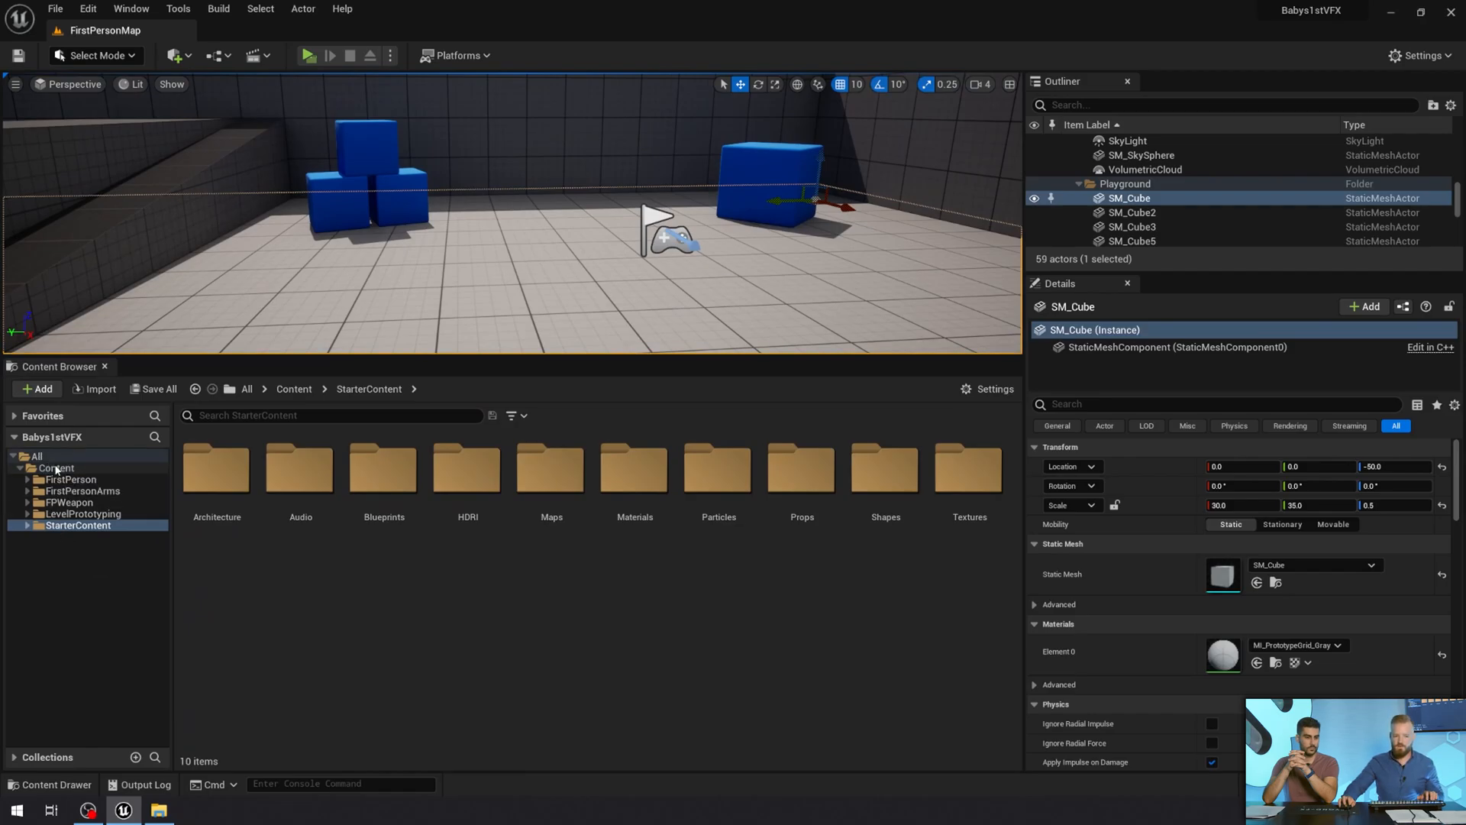
Step: Create an Effects folder in the top-level Content folder and open it
{"action": "left_click", "coordinate": [55, 468]}
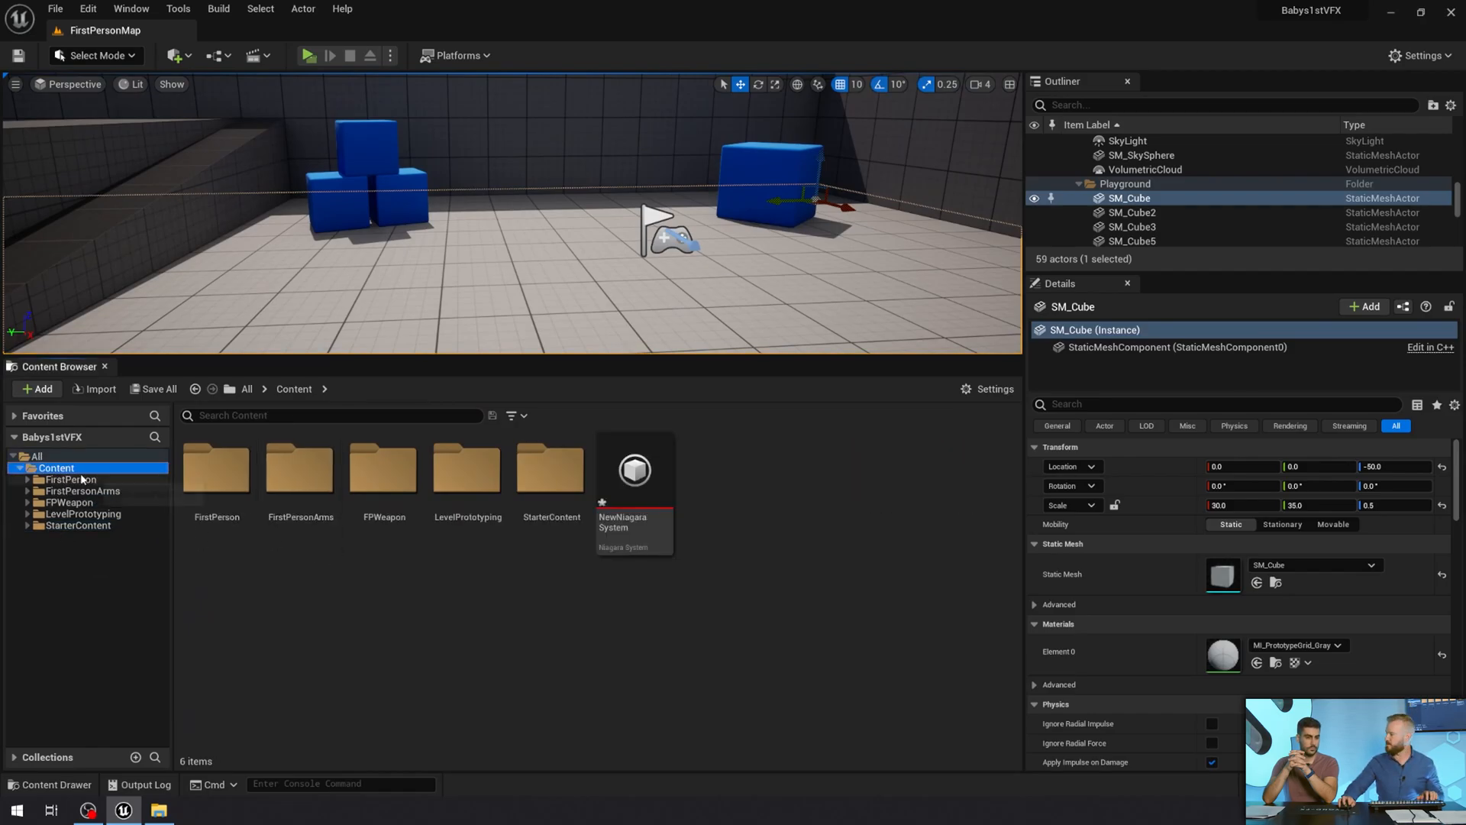
{"action": "left_click", "coordinate": [35, 388]}
{"action": "type", "text": "Effects"}
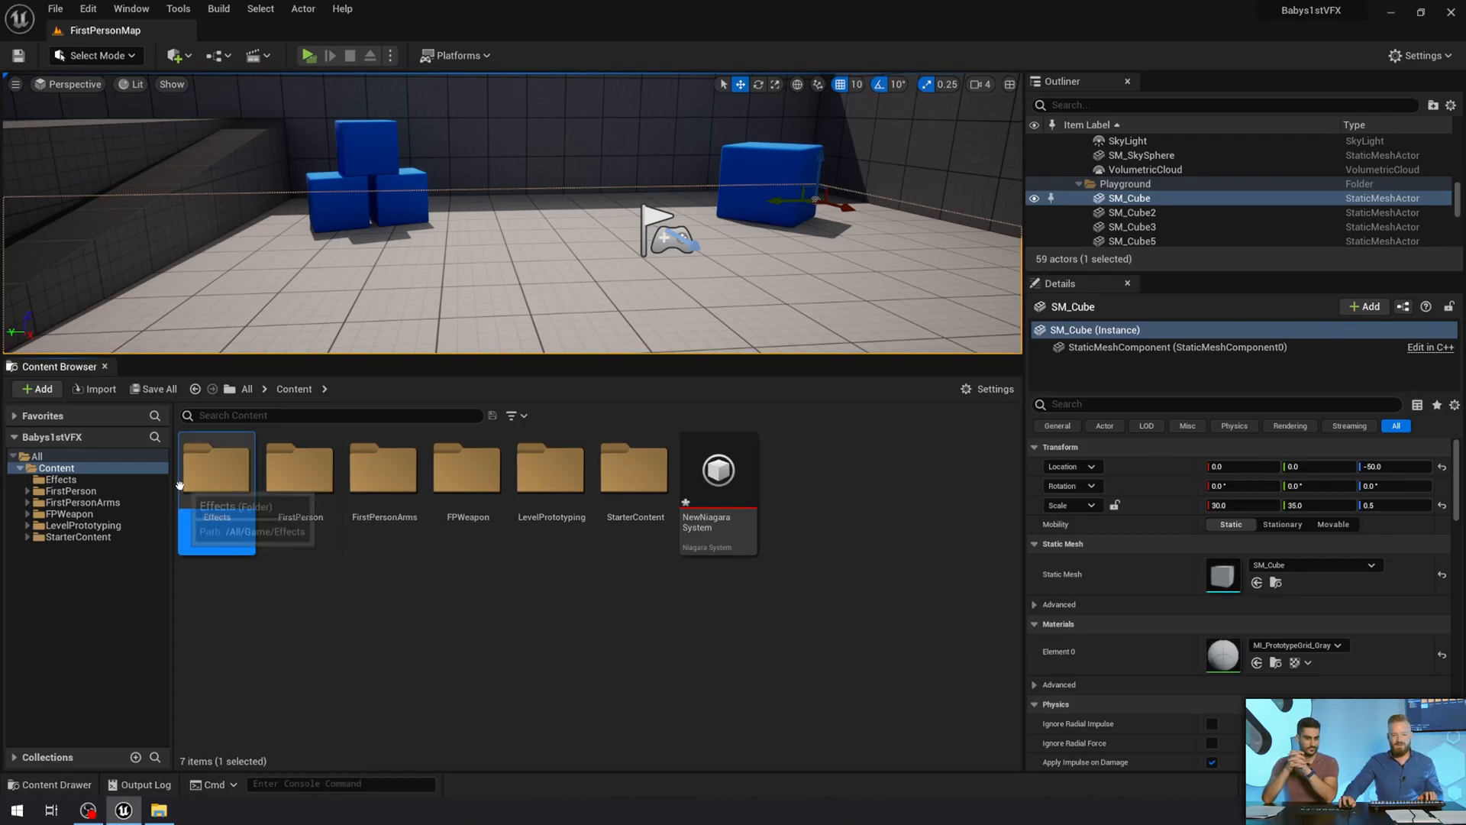
{"action": "double_click", "coordinate": [215, 469]}
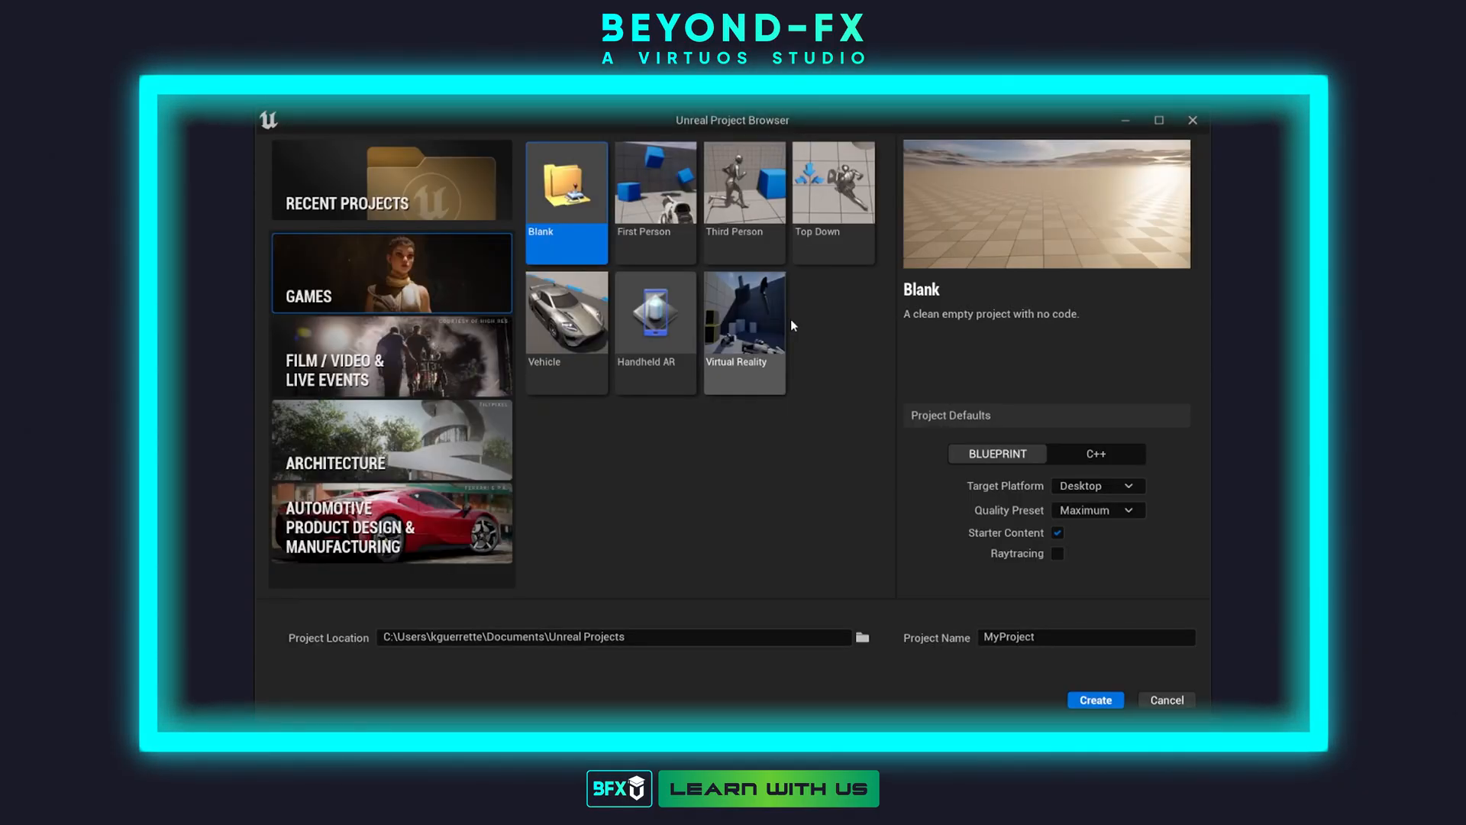
Step: Launch FirstPersonMap play-in-editor as a New Editor Window (PIE) preview
{"action": "left_click", "coordinate": [1093, 700]}
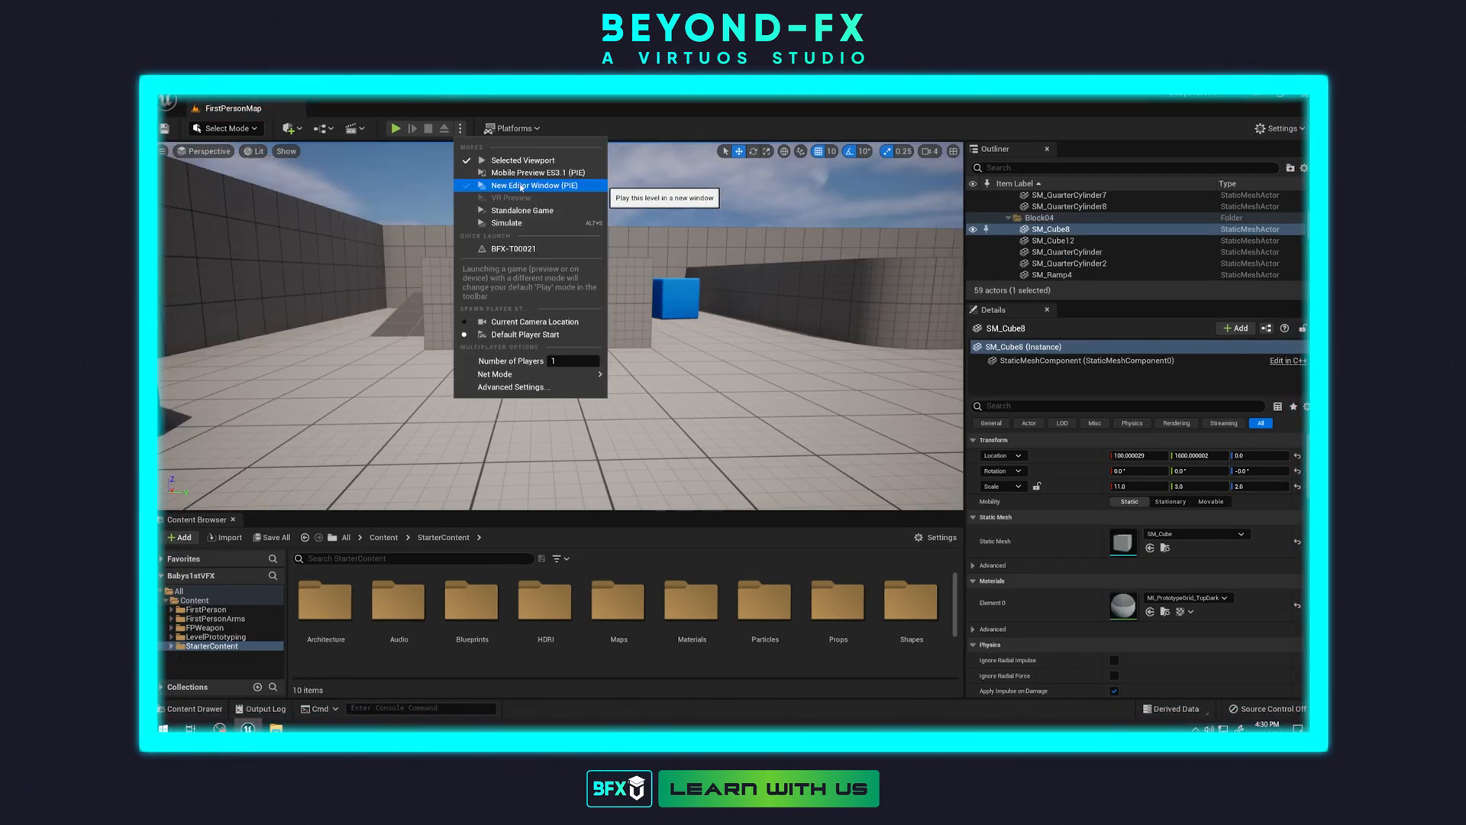
{"action": "left_click", "coordinate": [537, 185]}
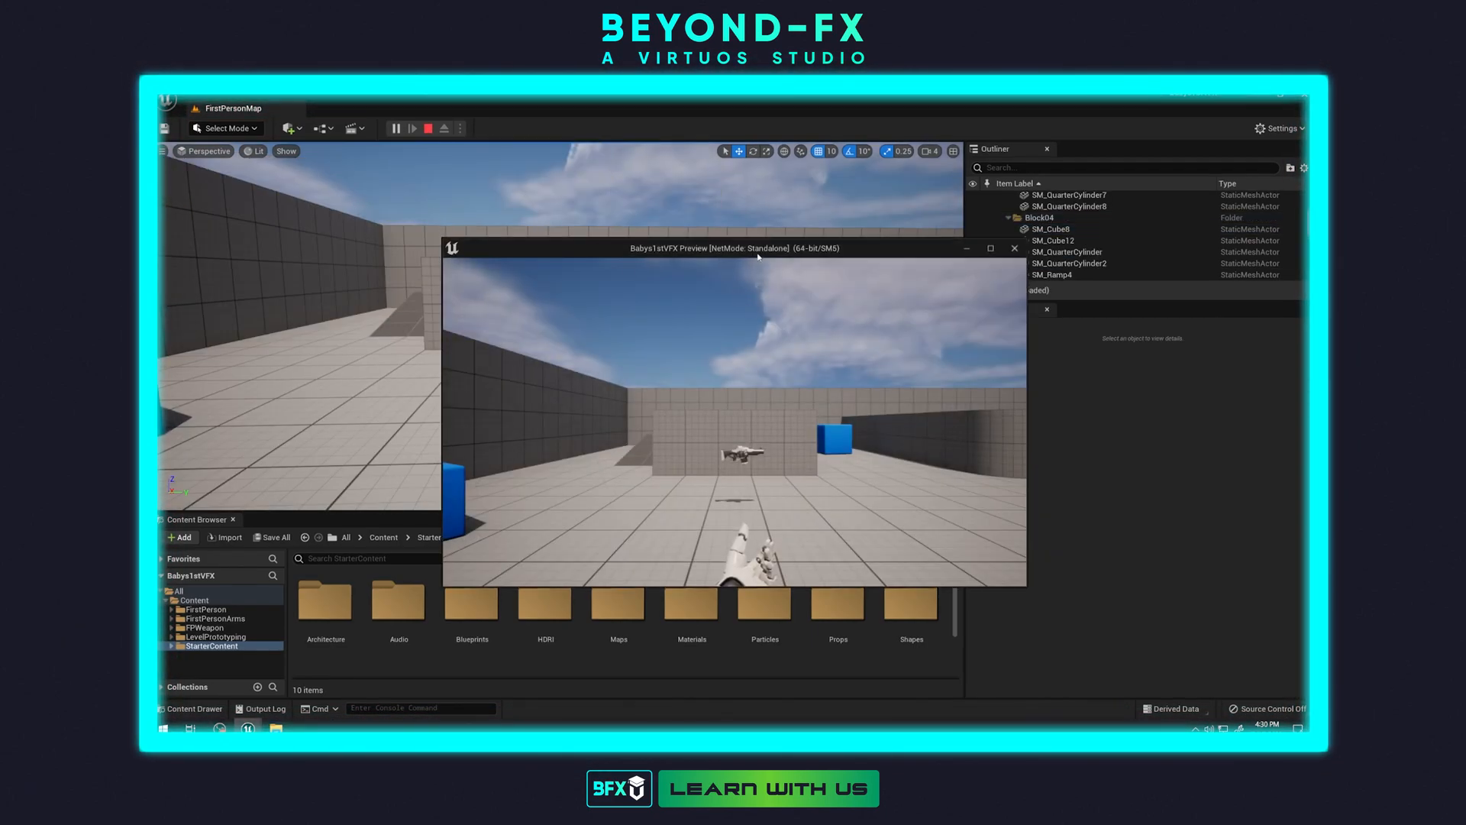